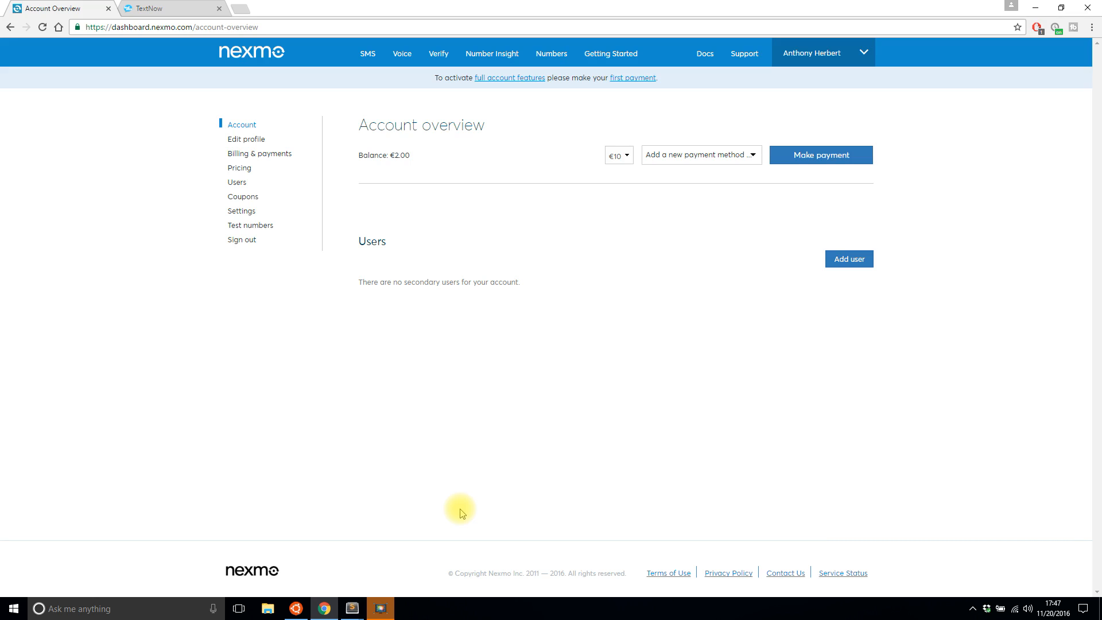
{"action": "mouse_move", "coordinate": [577, 503]}
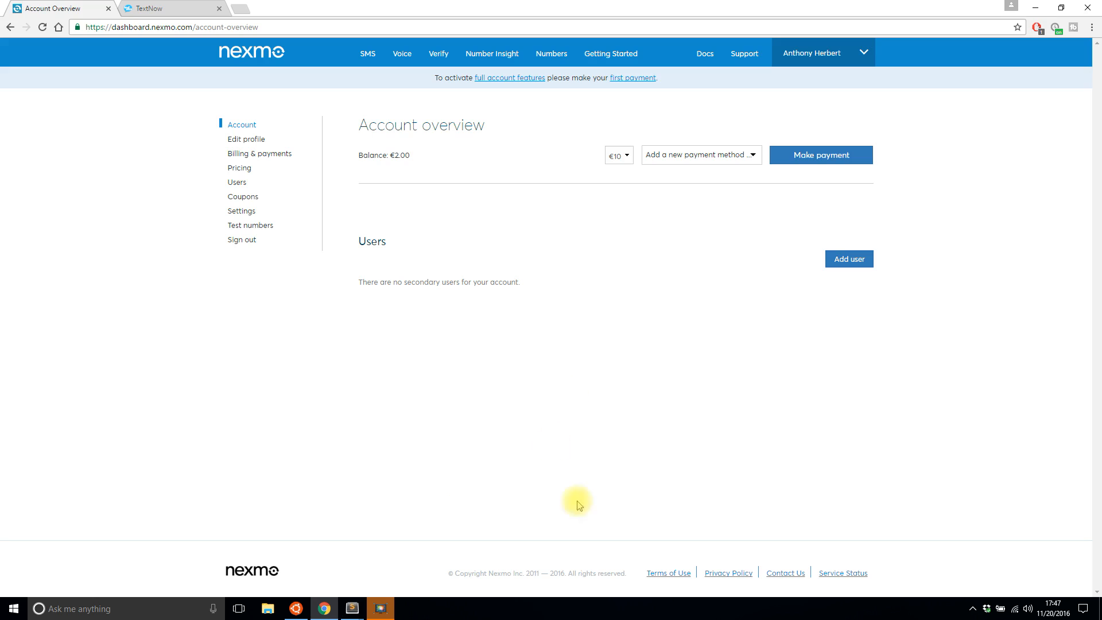
{"action": "mouse_move", "coordinate": [417, 309]}
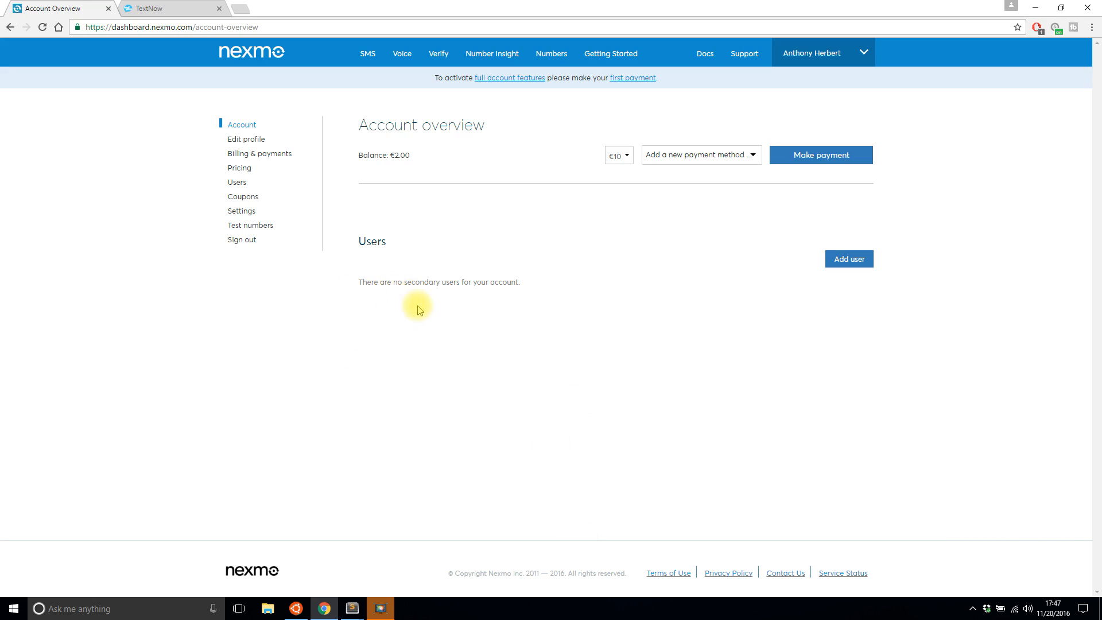
Step: Switch to the TextNow tab showing the empty messaging page
{"action": "left_click", "coordinate": [172, 8]}
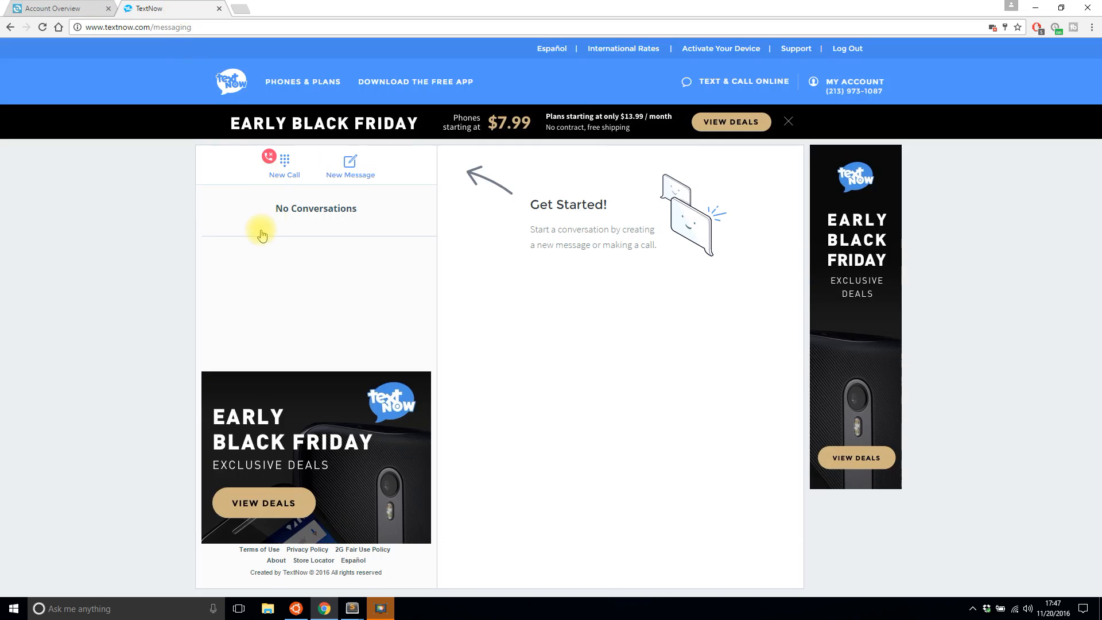
{"action": "mouse_move", "coordinate": [216, 308]}
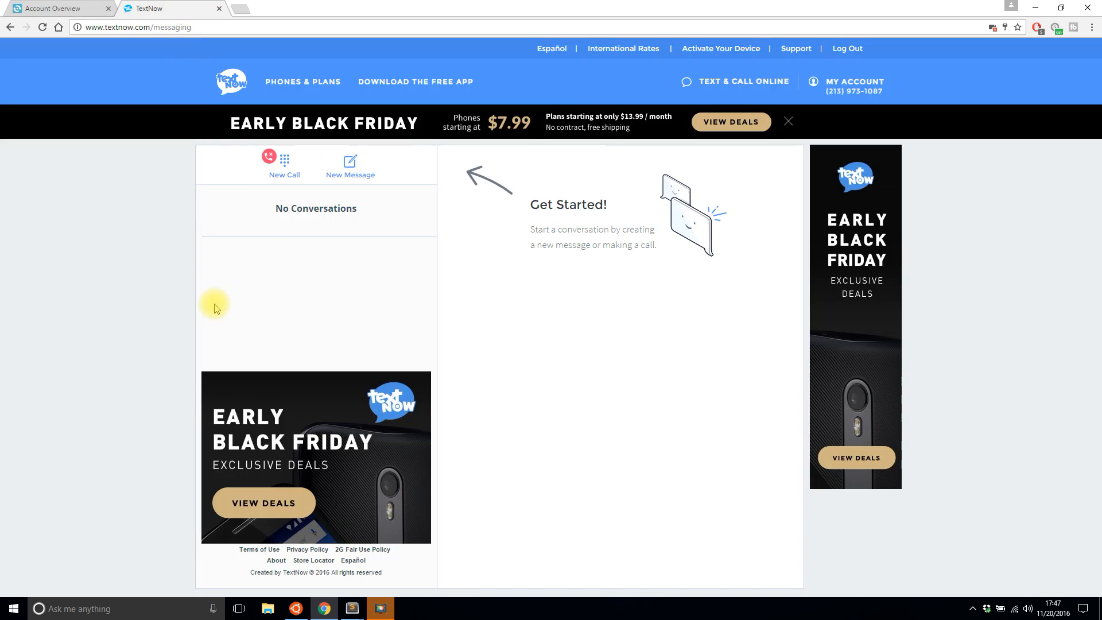
{"action": "mouse_move", "coordinate": [234, 287]}
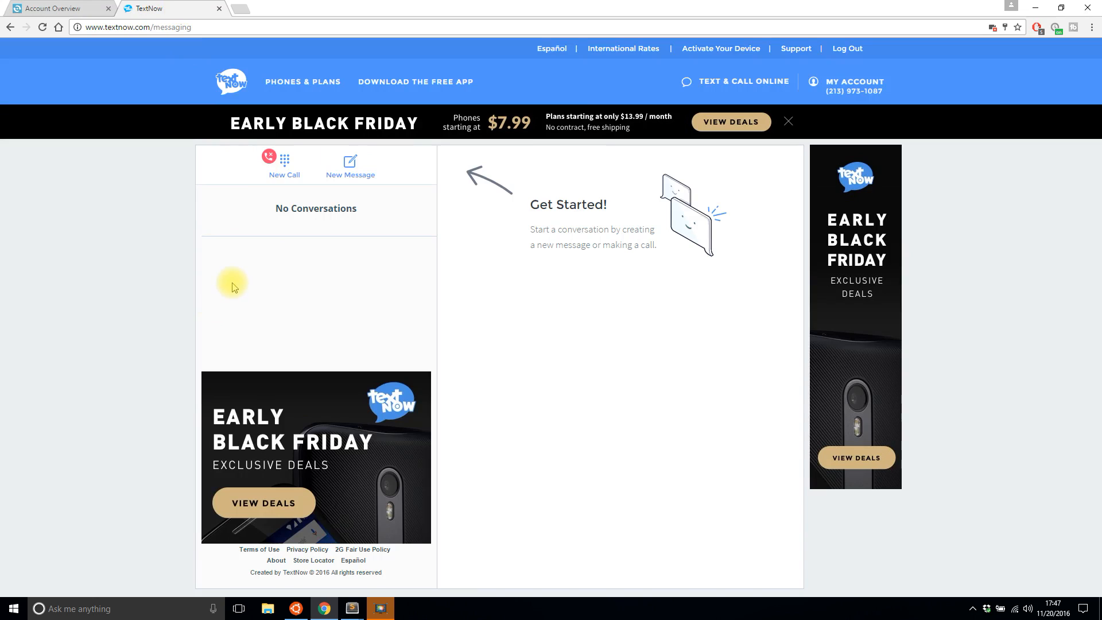
Step: Return to the Nexmo Account Overview tab with its €2.00 balance
{"action": "left_click", "coordinate": [56, 8]}
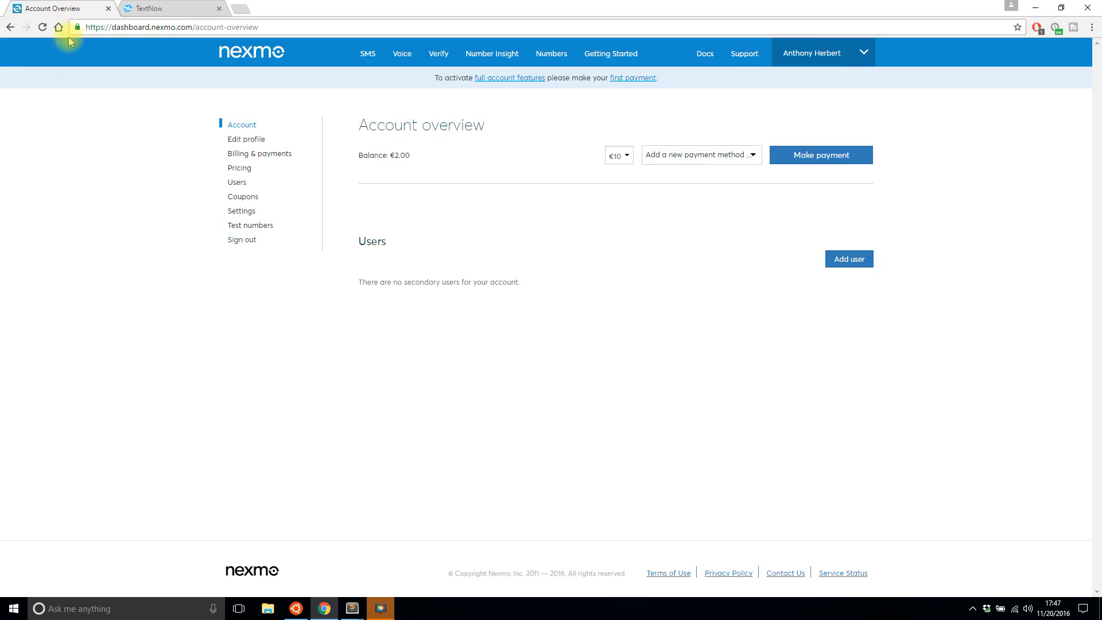
{"action": "mouse_move", "coordinate": [309, 441]}
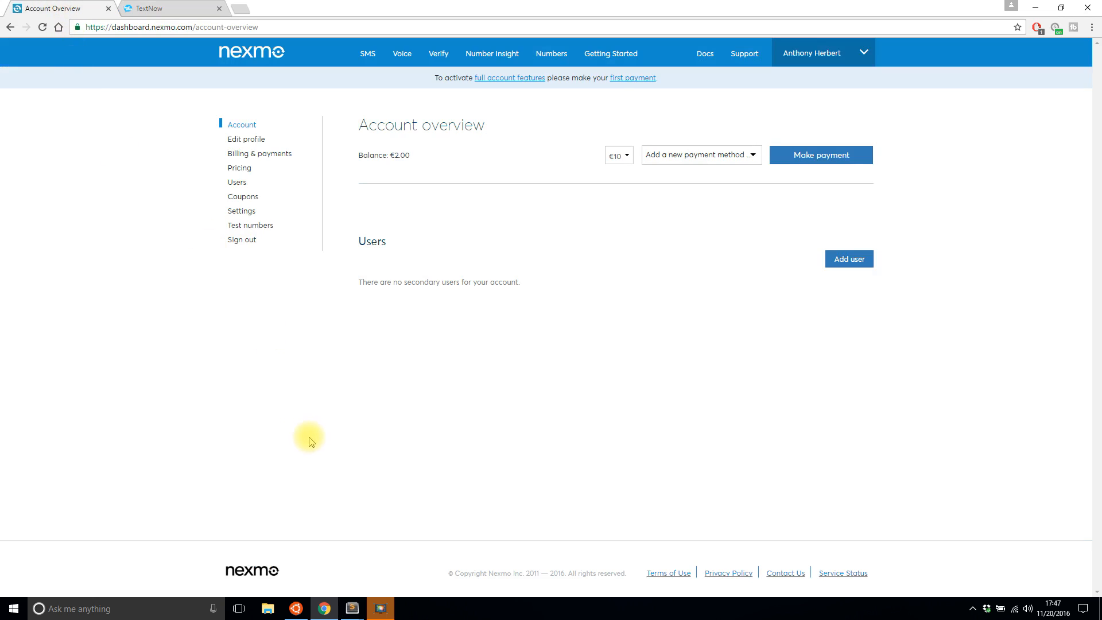
{"action": "mouse_move", "coordinate": [312, 567]}
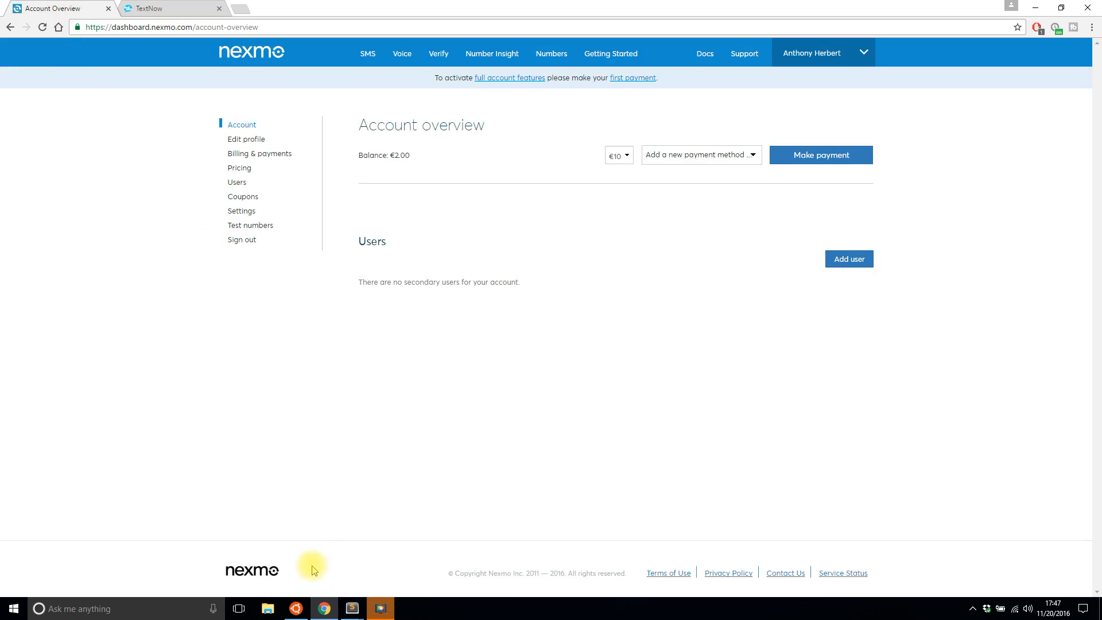
{"action": "mouse_move", "coordinate": [313, 523]}
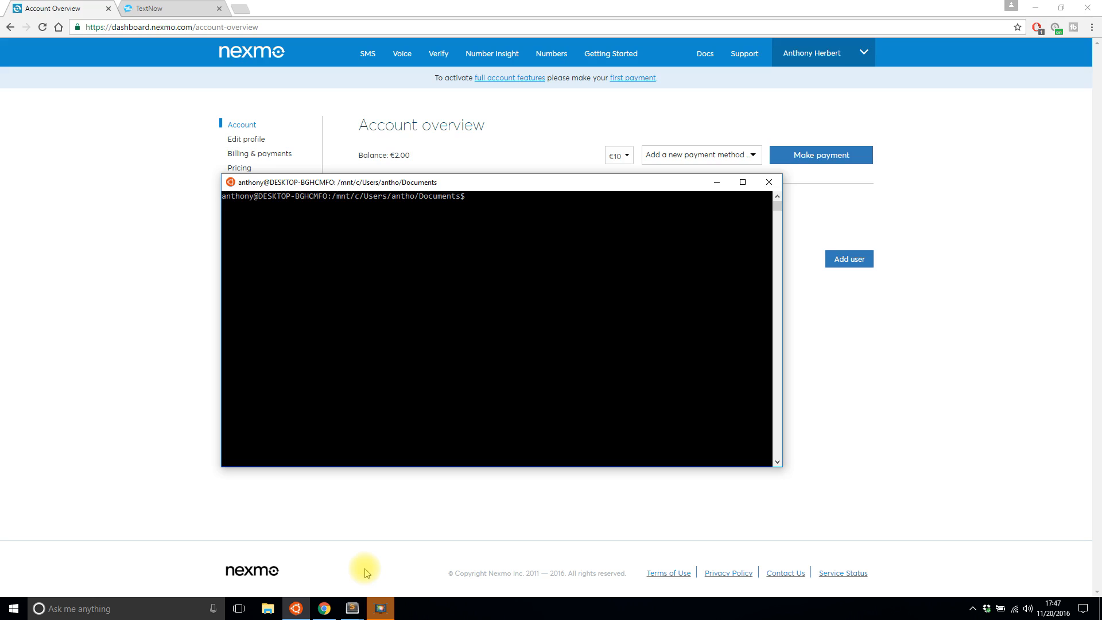
{"action": "type", "text": "pip"}
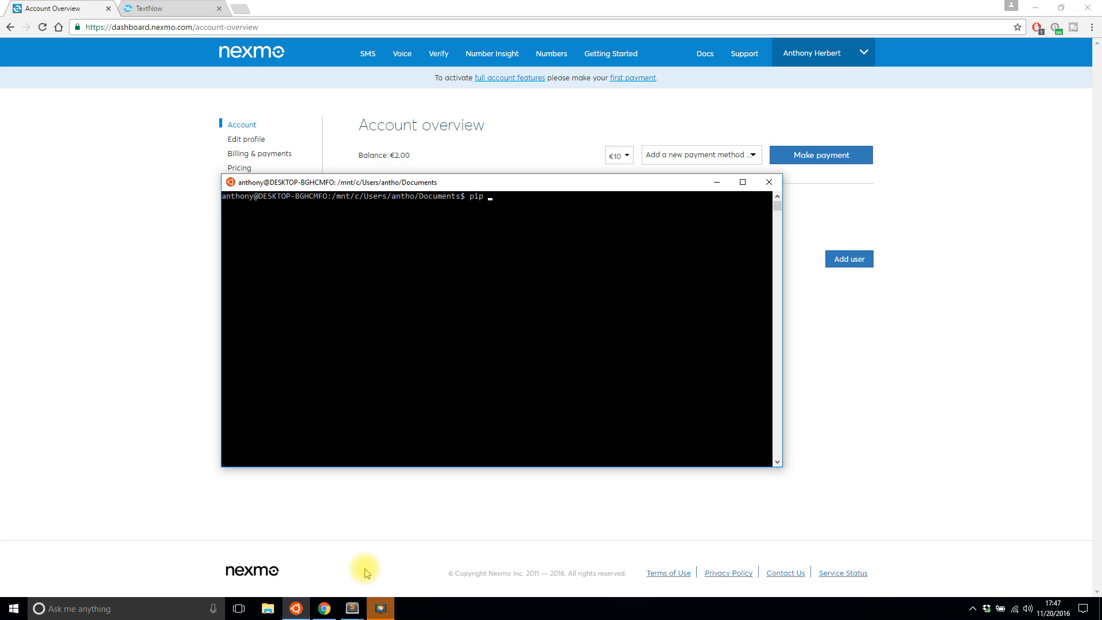
{"action": "type", "text": "instal"}
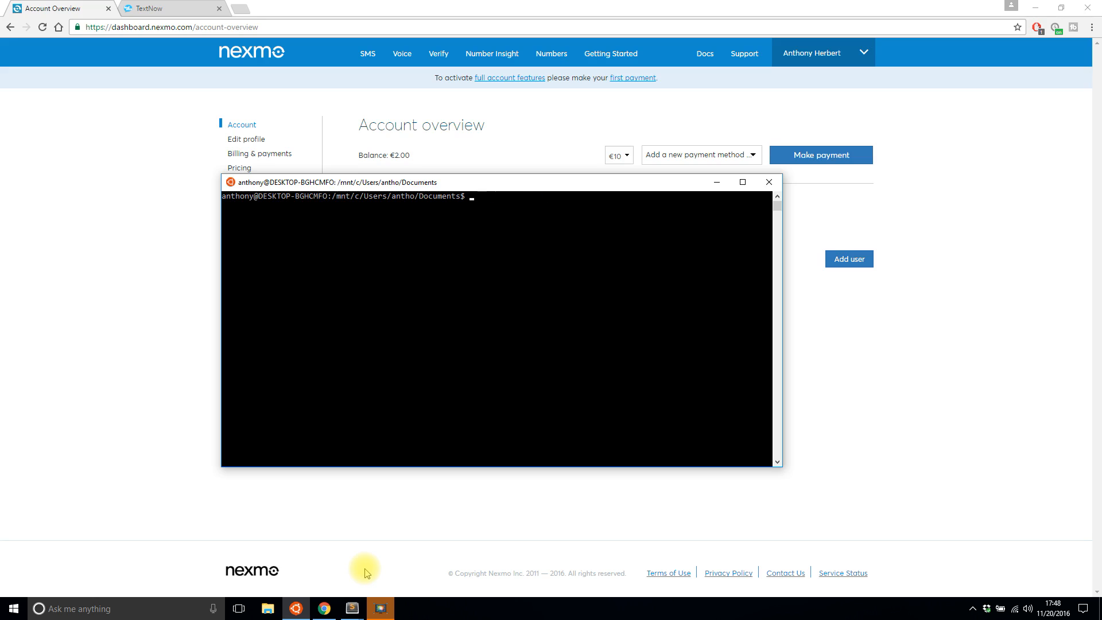
Step: In the empty send_text.py, add the line 'import nexmo'
{"action": "left_click", "coordinate": [351, 608]}
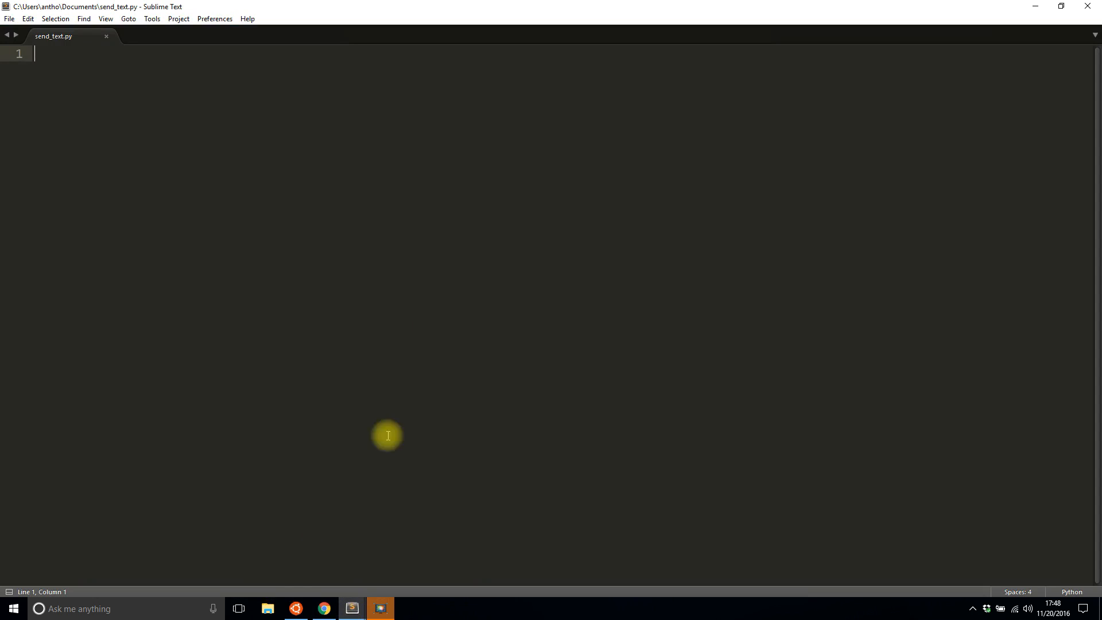
{"action": "mouse_move", "coordinate": [446, 274]}
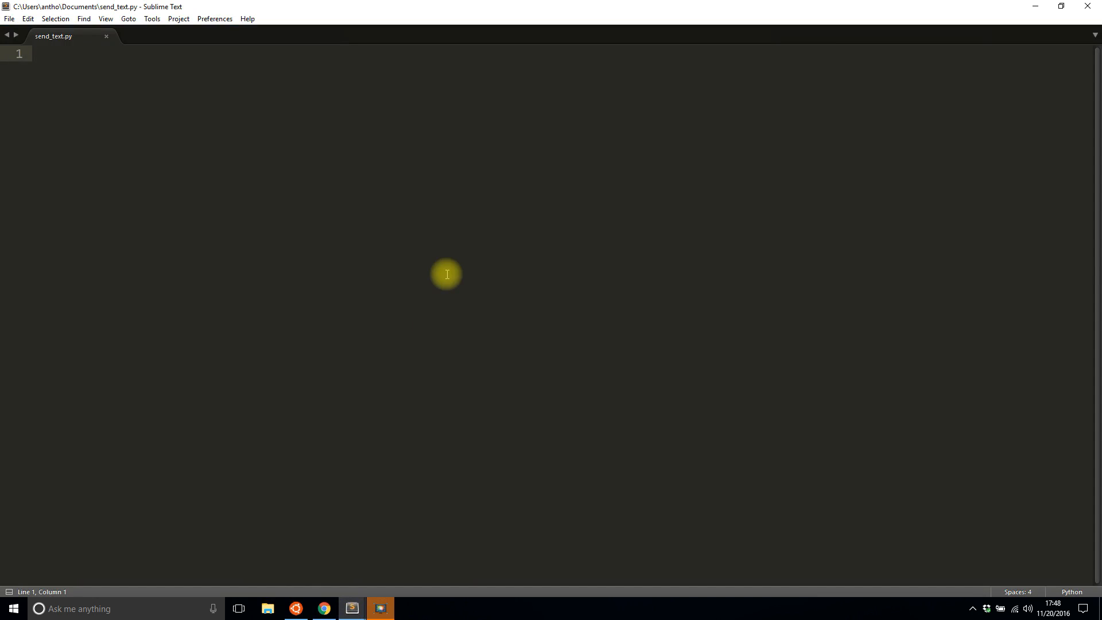
{"action": "type", "text": "imp"}
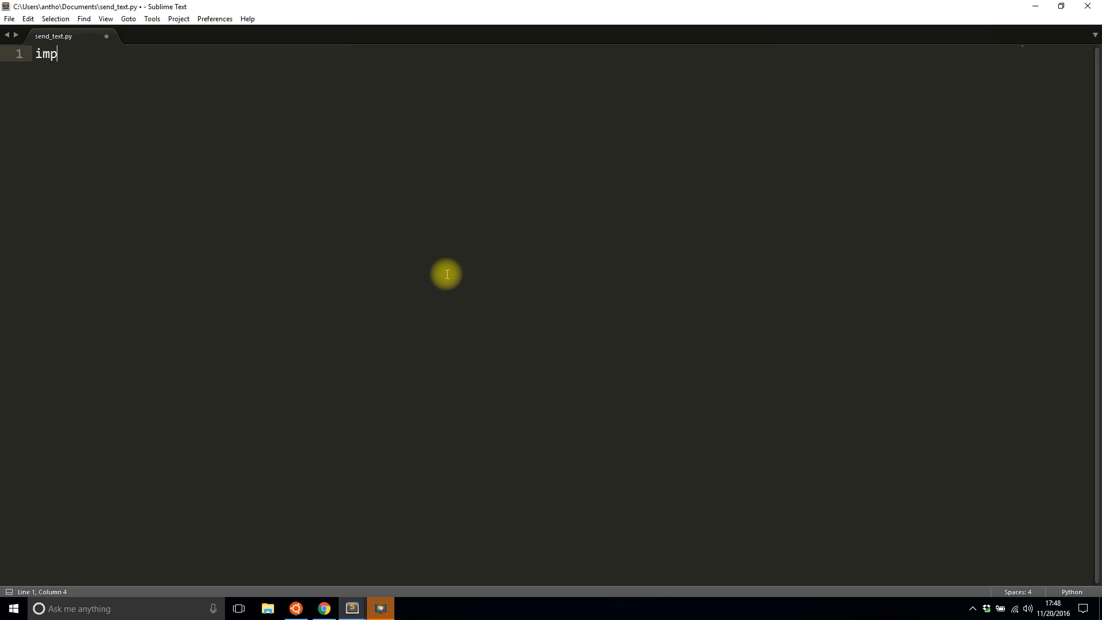
{"action": "type", "text": "ort nexmo"}
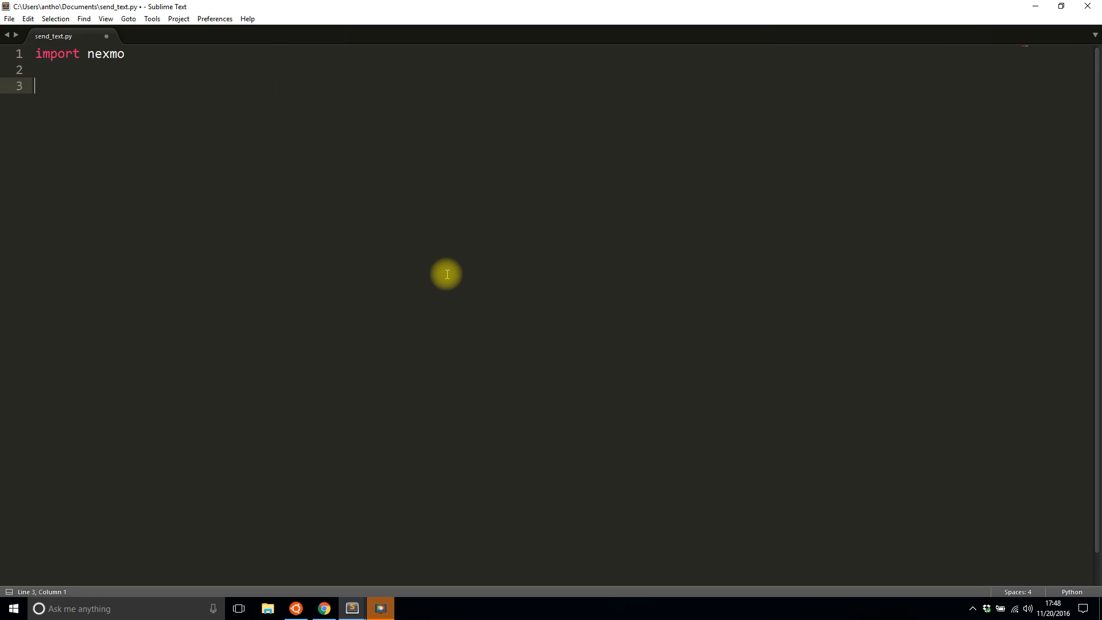
Step: Add client = nexmo.Client(key='', secret='') with empty credentials
{"action": "type", "text": "clin"}
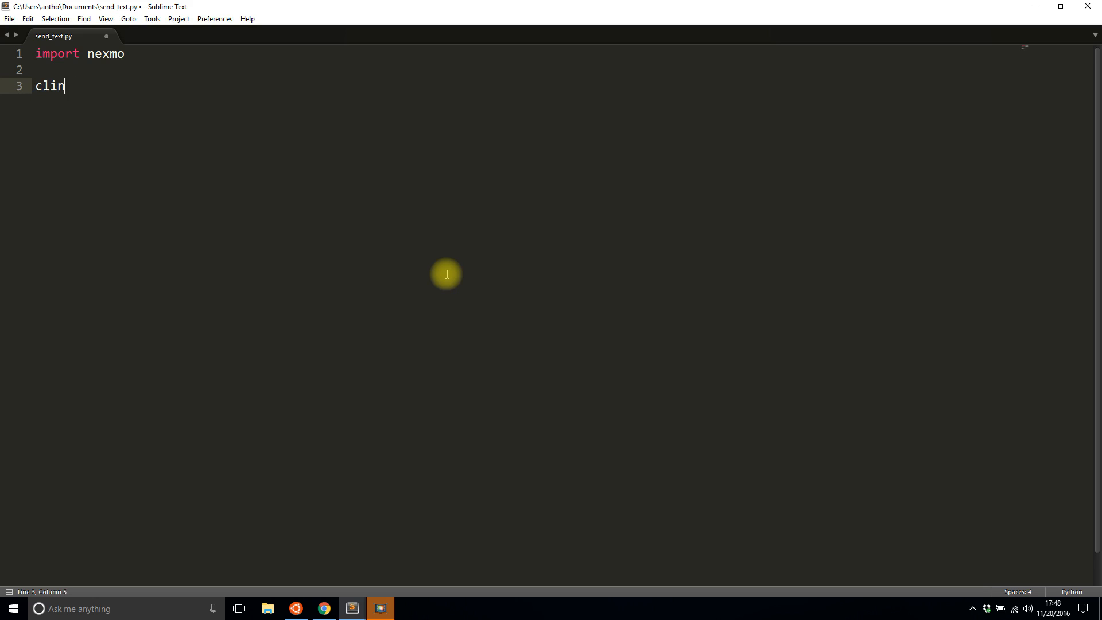
{"action": "type", "text": "ent ="}
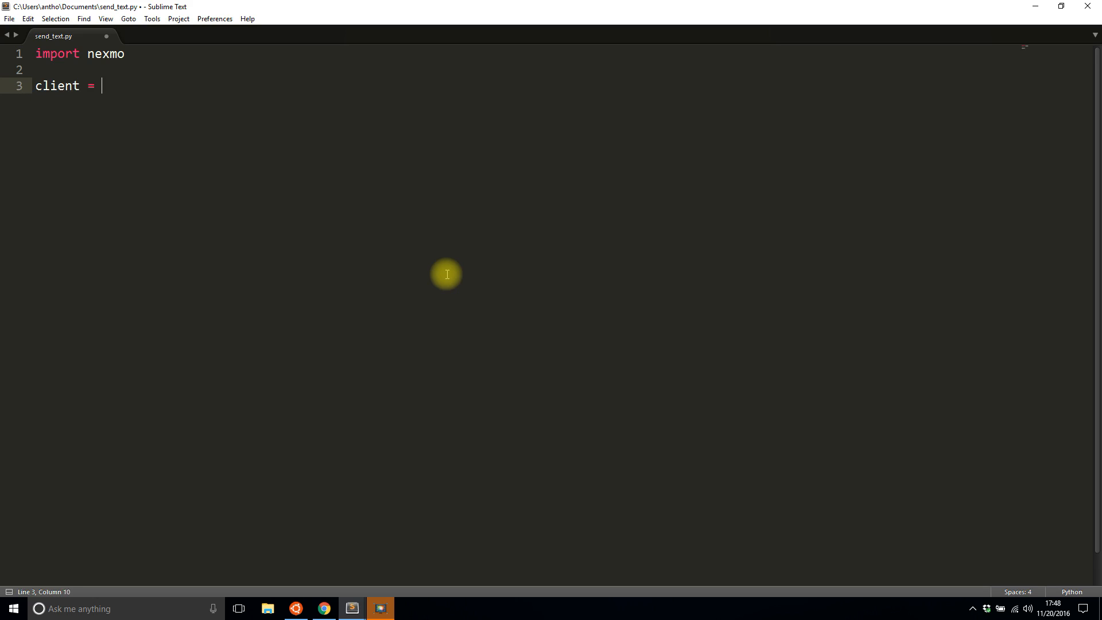
{"action": "type", "text": "nexmo."}
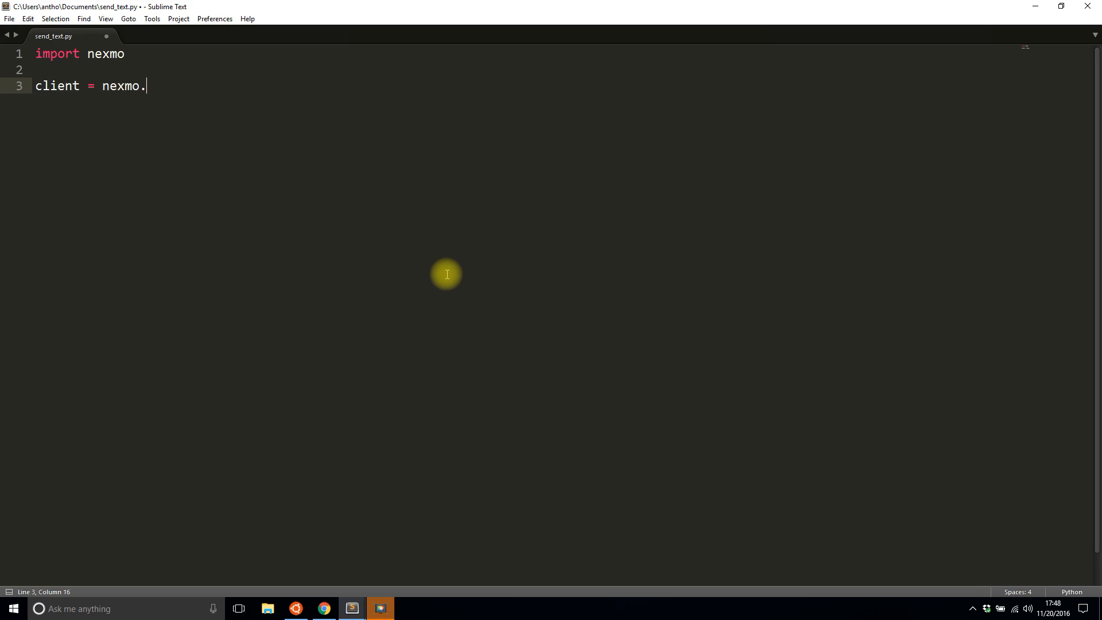
{"action": "type", "text": "Client"}
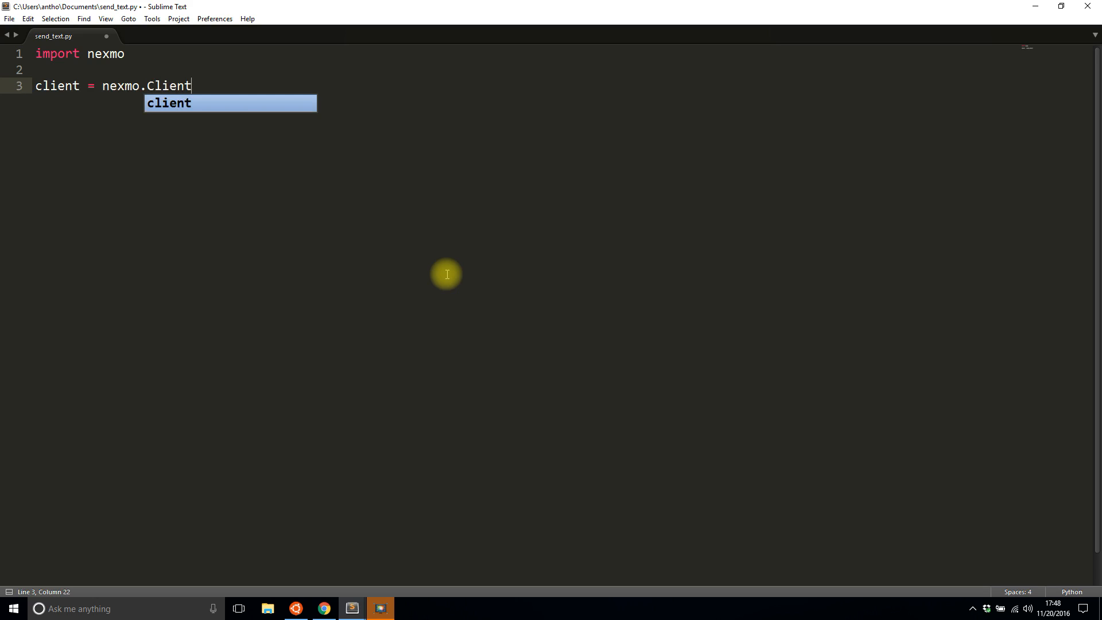
{"action": "type", "text": "(key='')"}
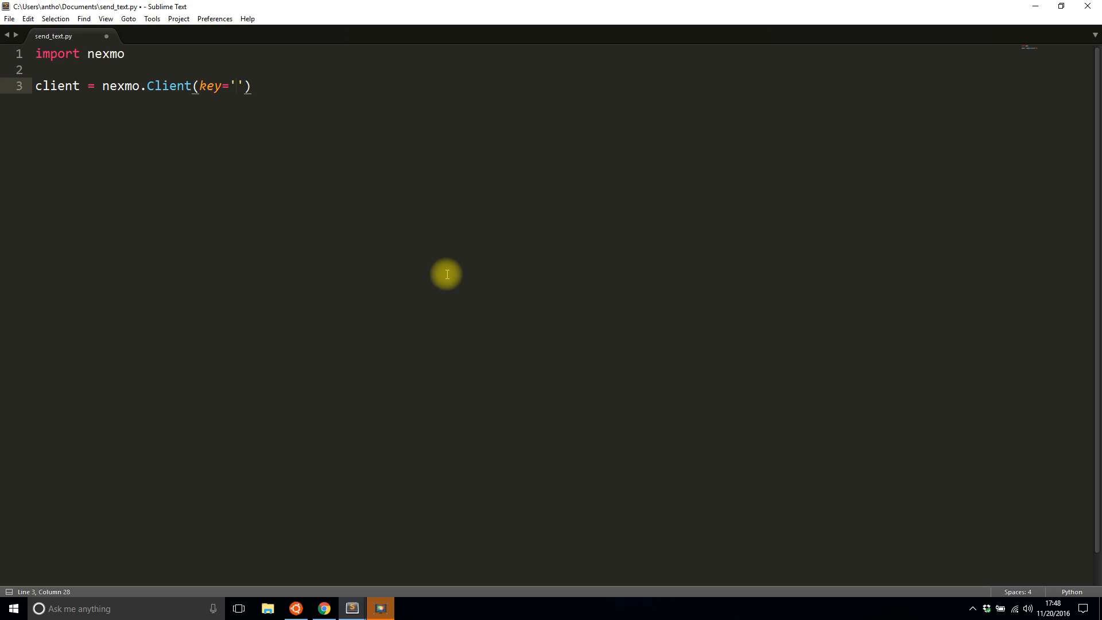
{"action": "type", "text": ", secr"}
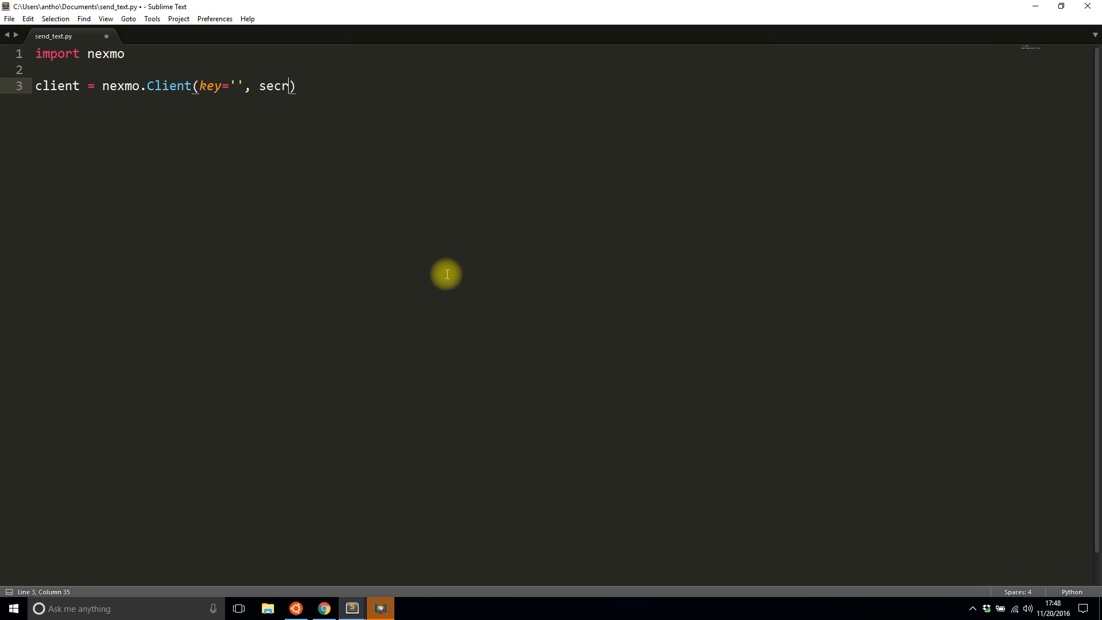
{"action": "type", "text": "et=''"}
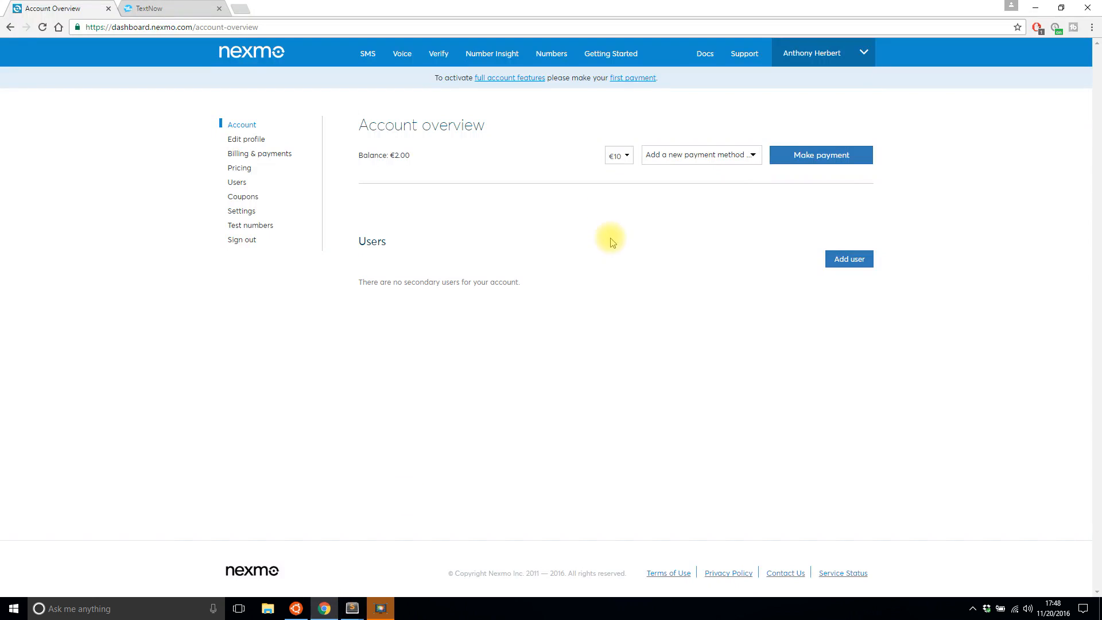
Step: Open Nexmo account Settings to reach the API key and secret for the script
{"action": "left_click", "coordinate": [863, 53]}
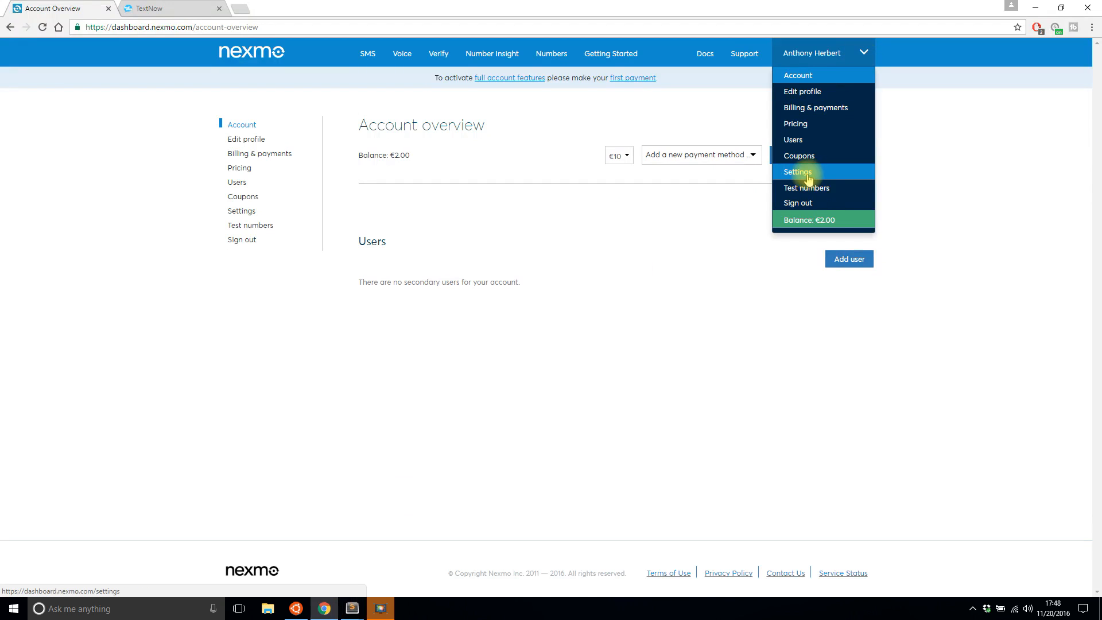
{"action": "left_click", "coordinate": [798, 172]}
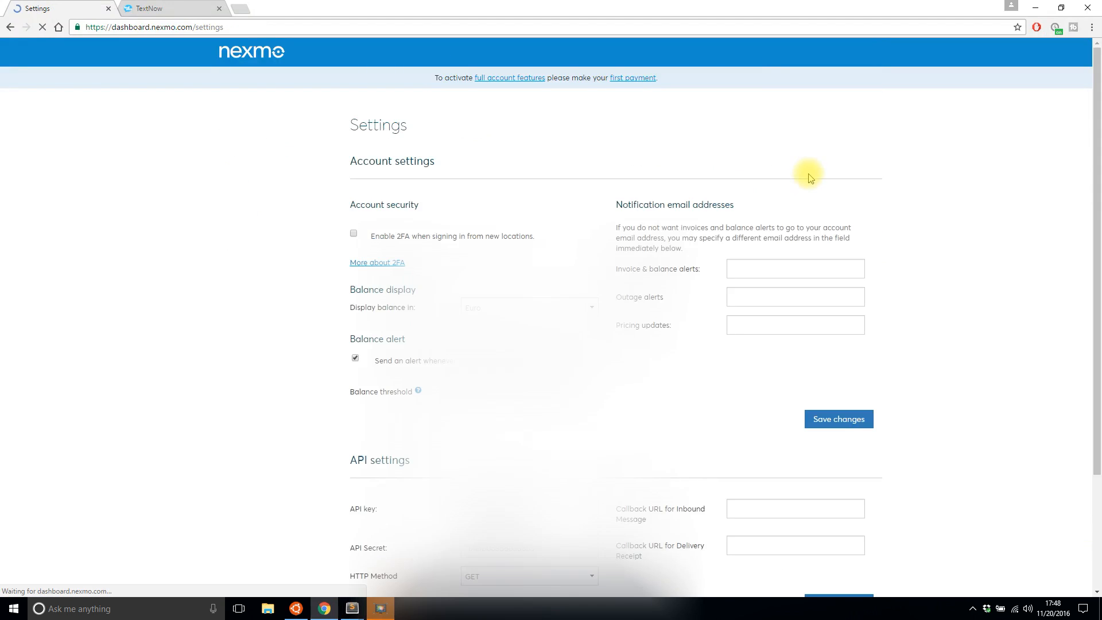
{"action": "scroll", "scroll_direction": "down", "scroll_amount": 3}
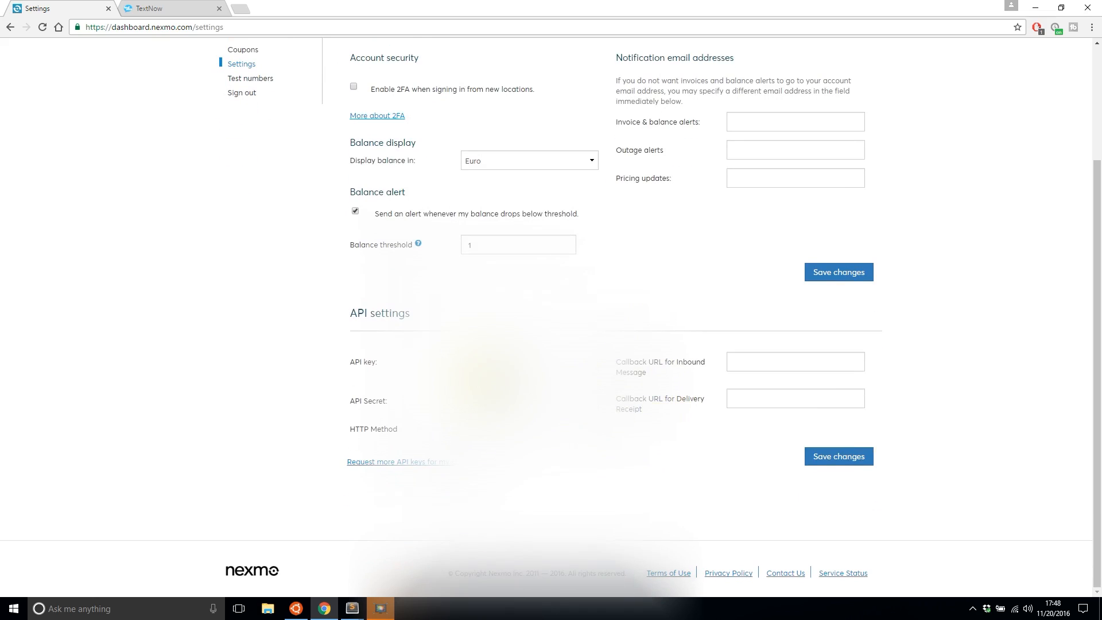
{"action": "mouse_move", "coordinate": [350, 608]}
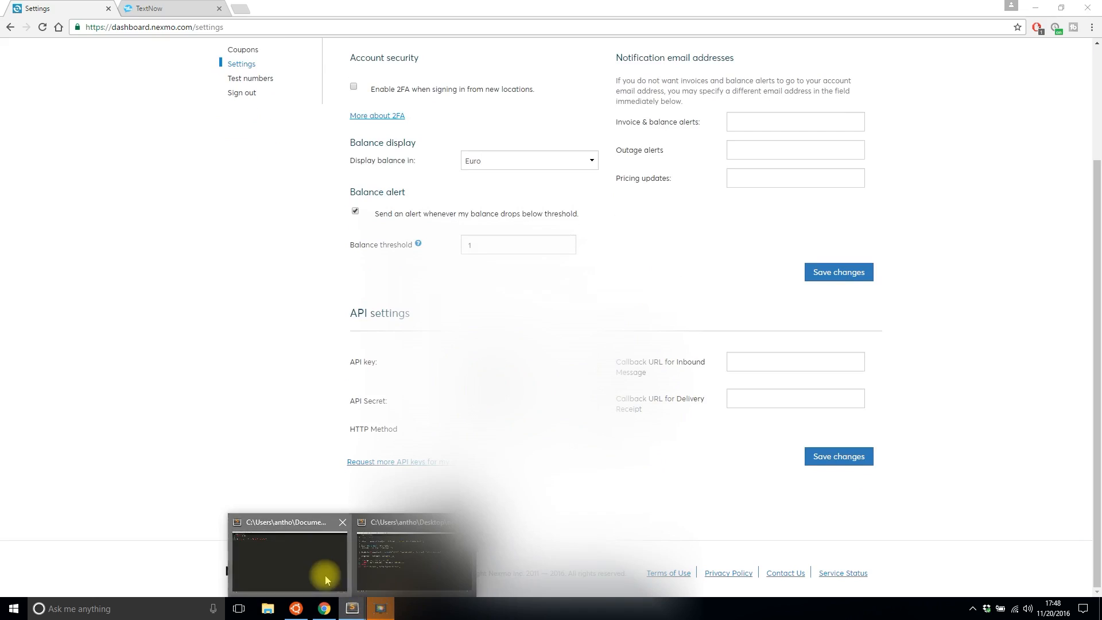
{"action": "left_click", "coordinate": [288, 562]}
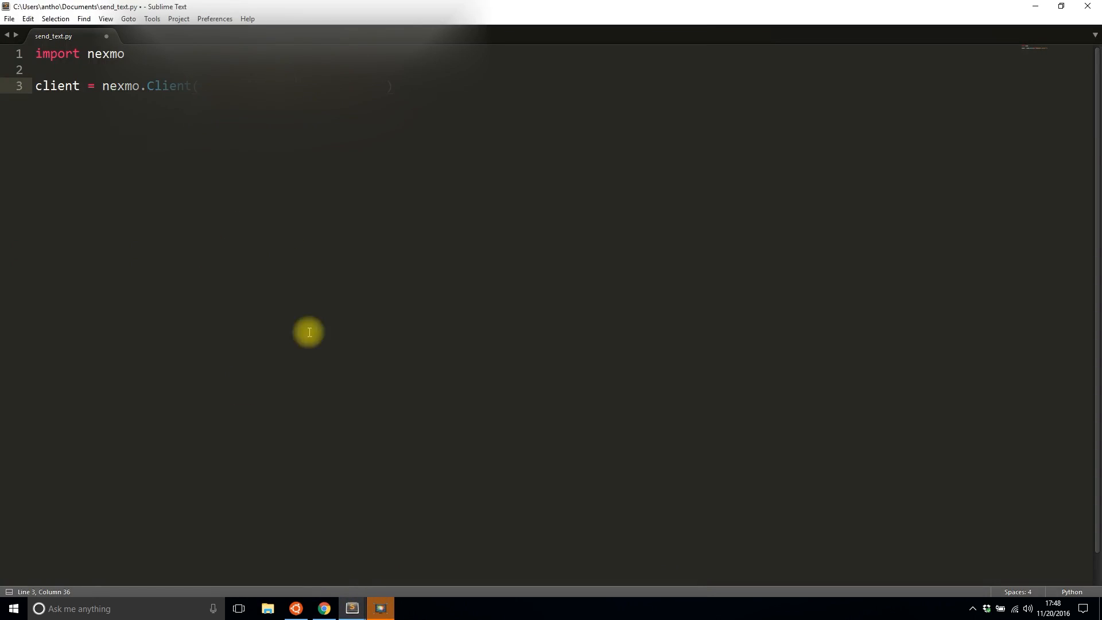
{"action": "left_click", "coordinate": [322, 608]}
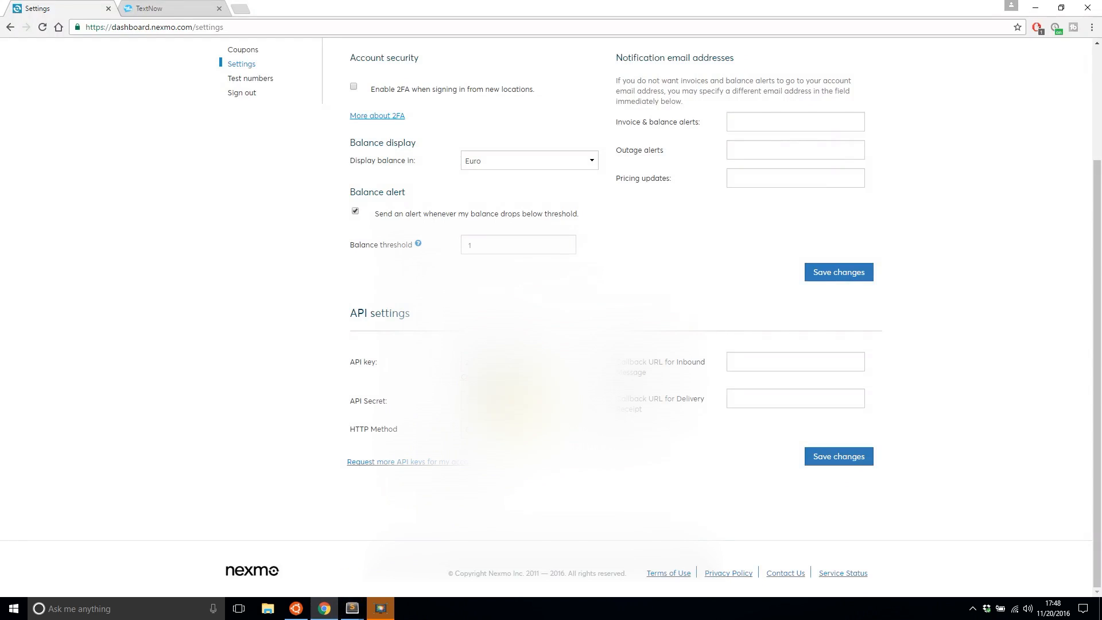
{"action": "mouse_move", "coordinate": [429, 506]}
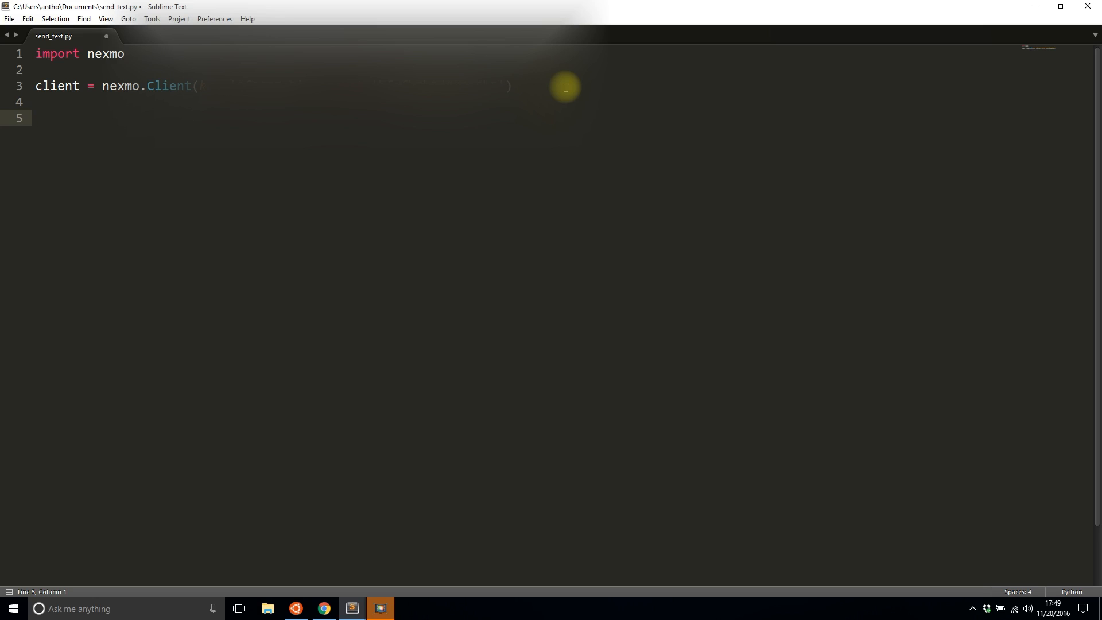
Step: Add number = raw_input('Enter the phone number: ')
{"action": "type", "text": "number ="}
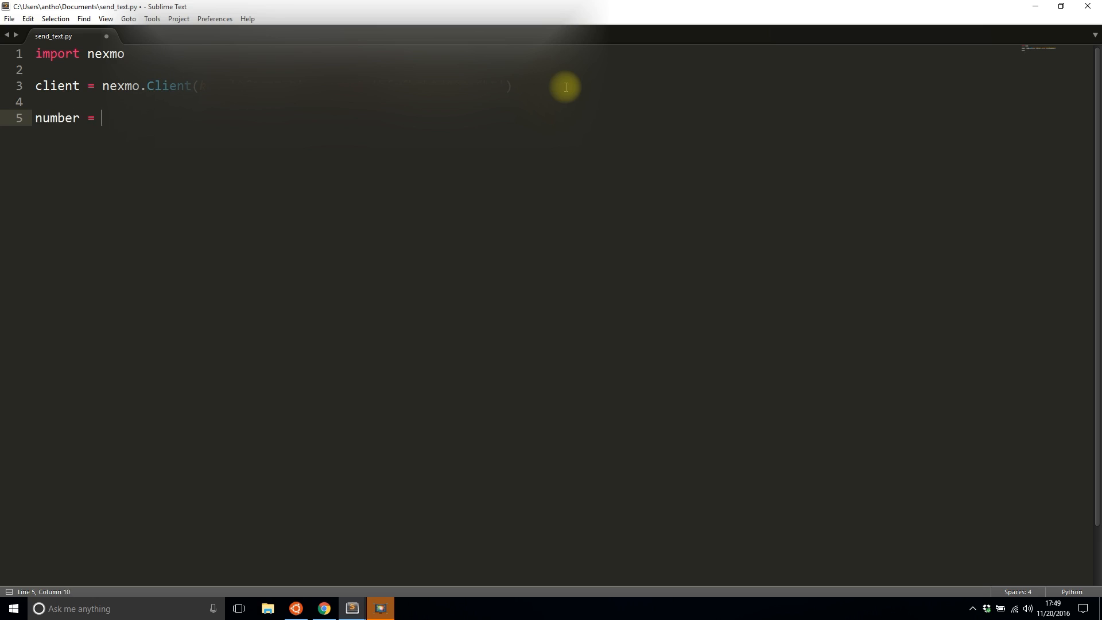
{"action": "type", "text": "raw_"}
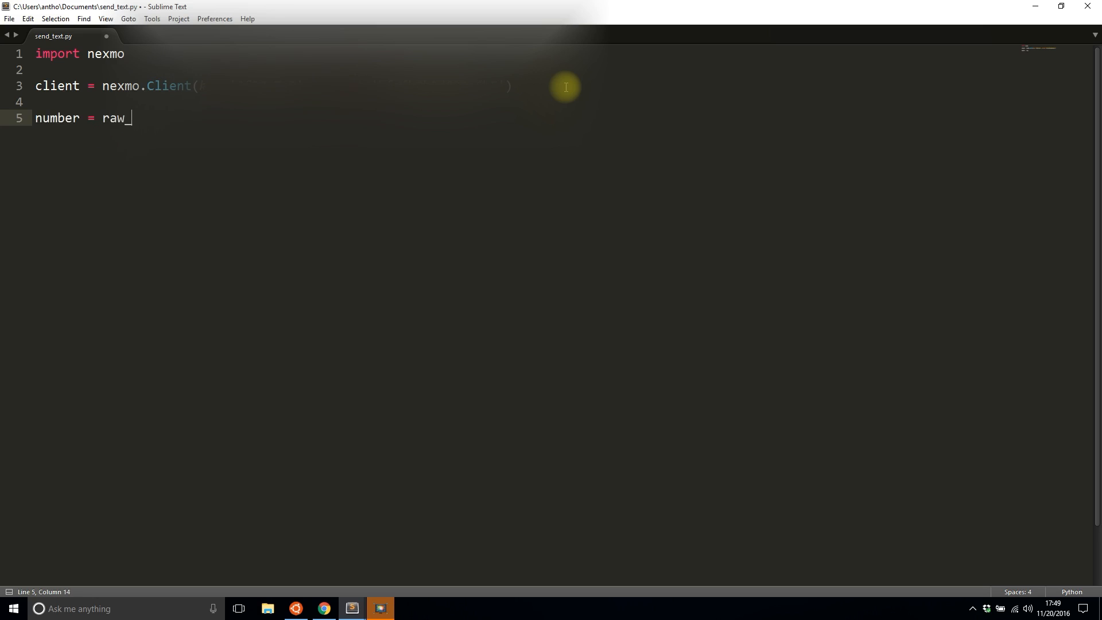
{"action": "type", "text": "input"}
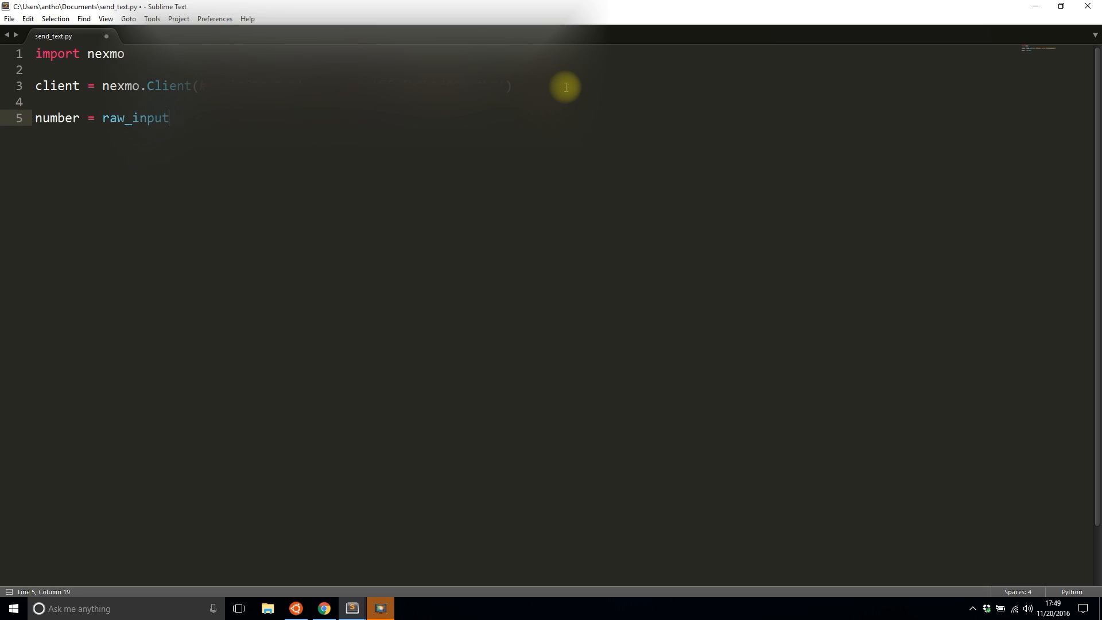
{"action": "type", "text": "("}
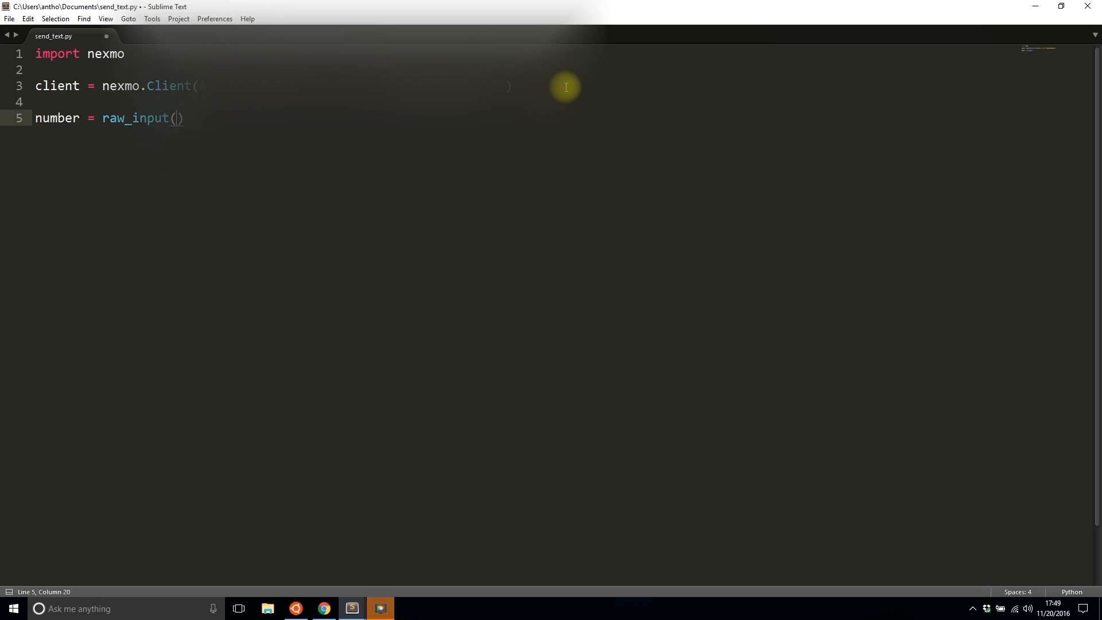
{"action": "type", "text": "E'"}
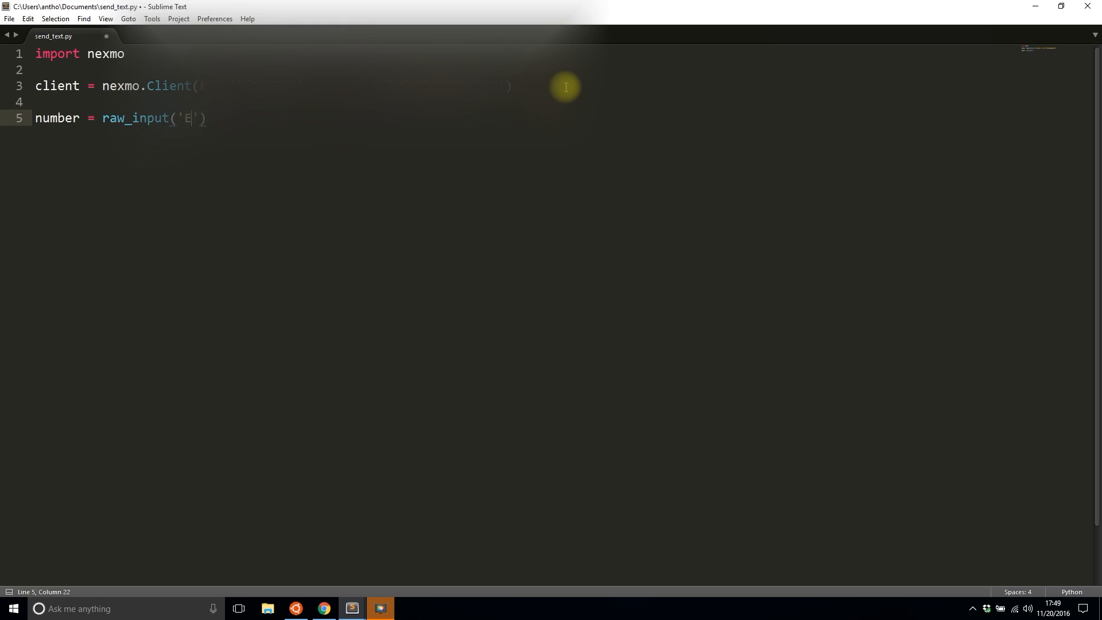
{"action": "type", "text": "nter the phone number:"}
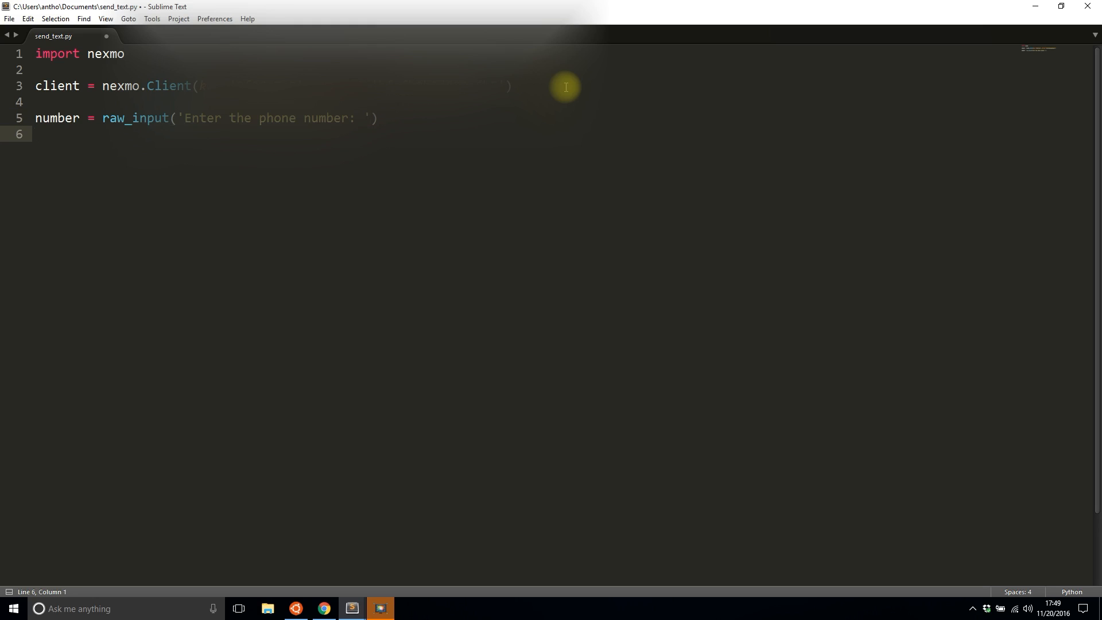
Step: Add message = raw_input('Enter the message: ')
{"action": "type", "text": "message = ra"}
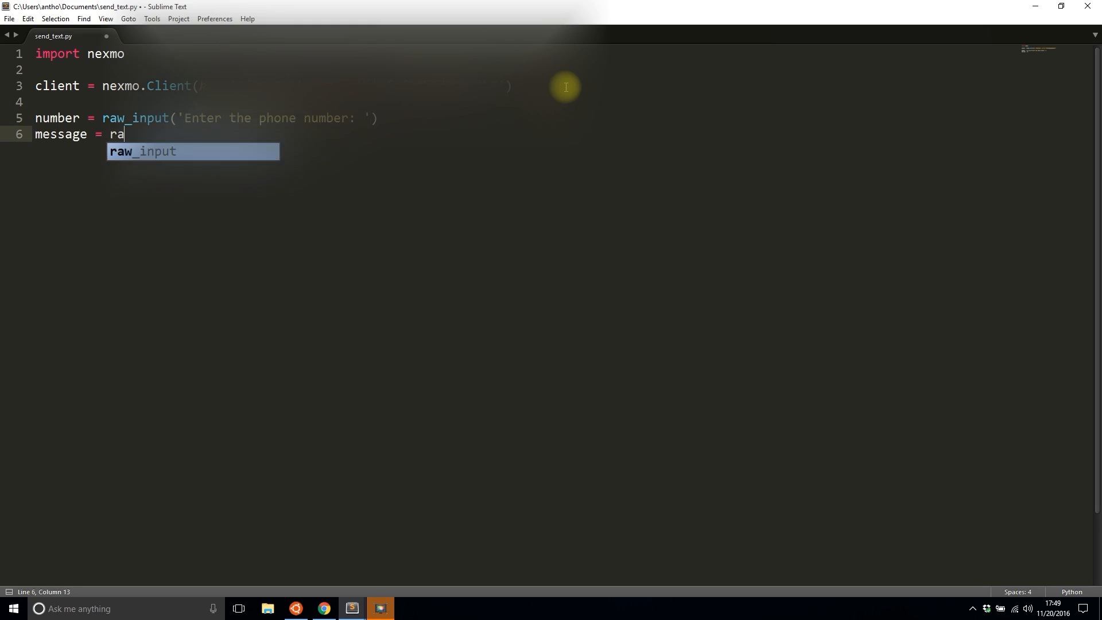
{"action": "type", "text": "w_input('Enter the"}
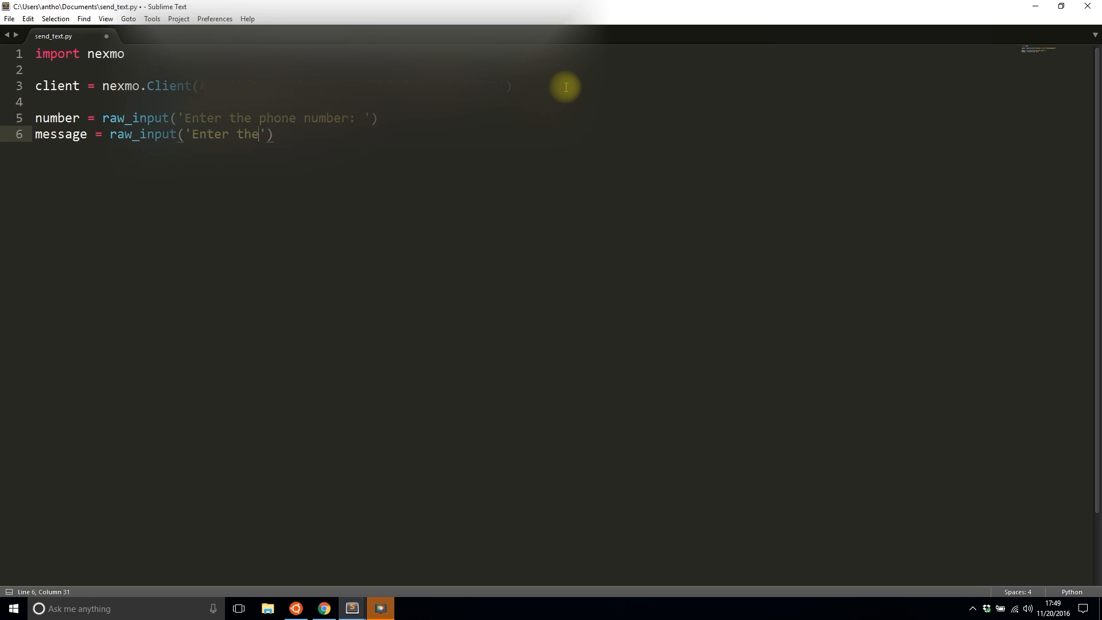
{"action": "type", "text": "message:"}
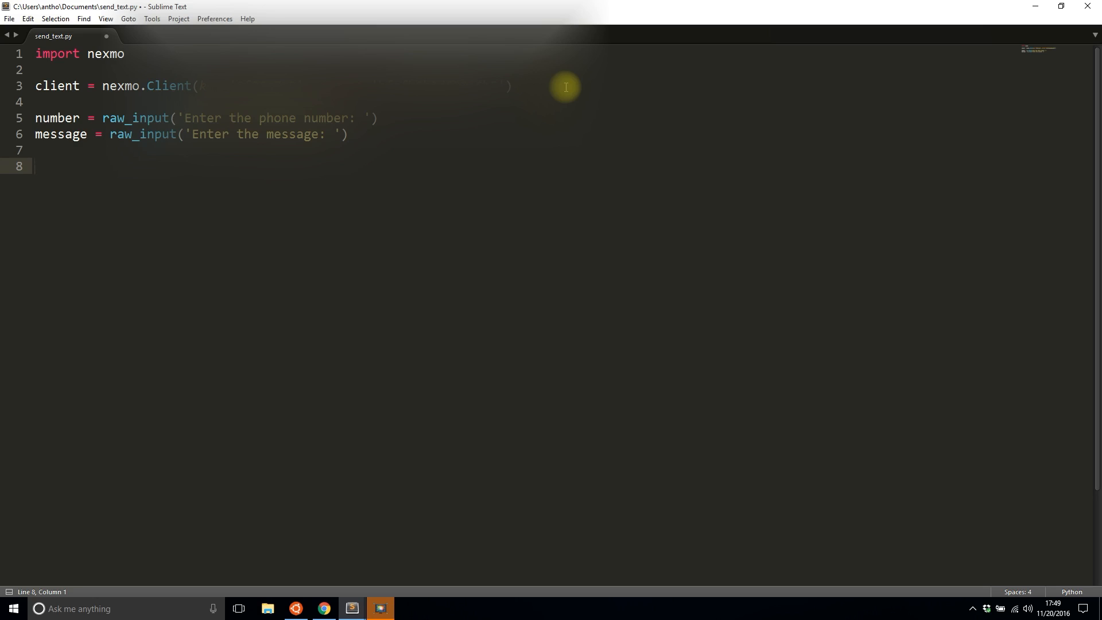
Step: Add response = client.send_message({'from': , 'to': number, 'text': message})
{"action": "type", "text": "response ="}
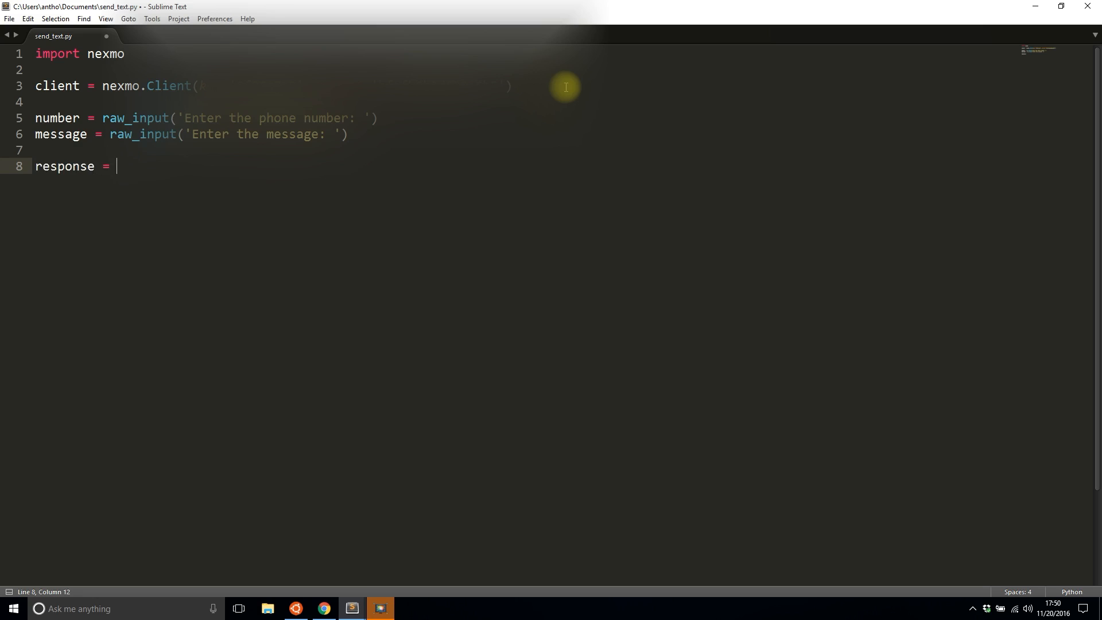
{"action": "type", "text": "client."}
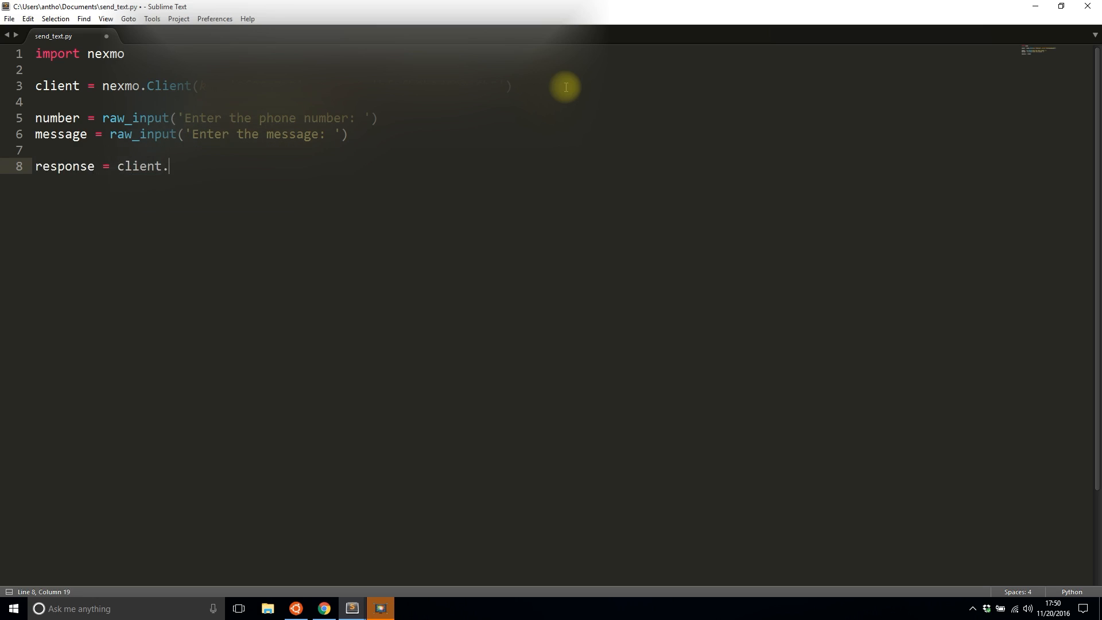
{"action": "type", "text": "send_message"}
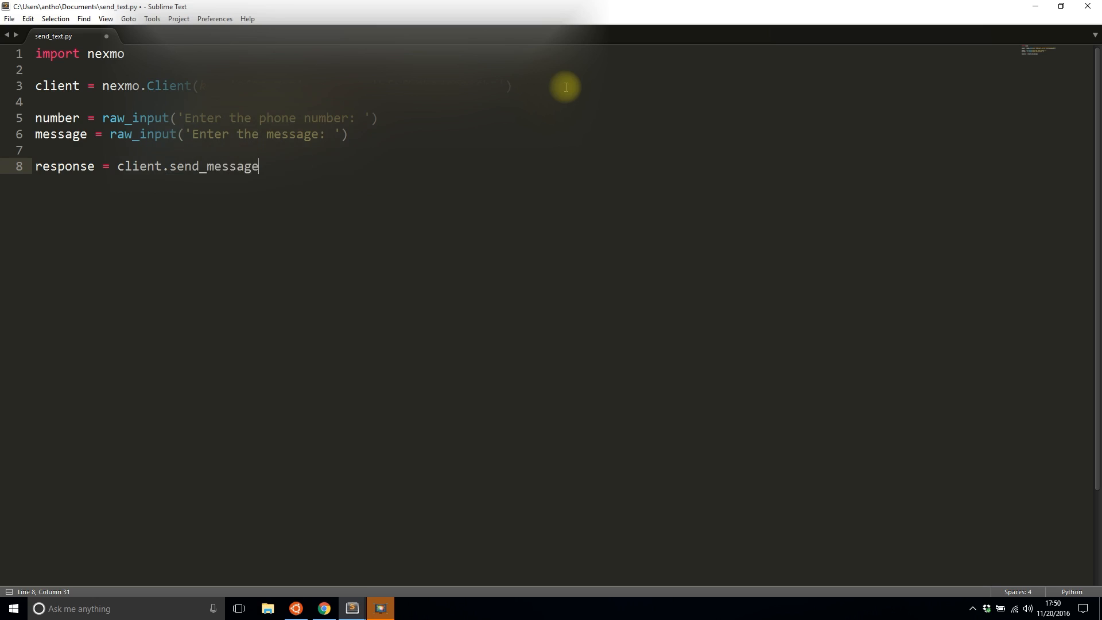
{"action": "type", "text": "({})"}
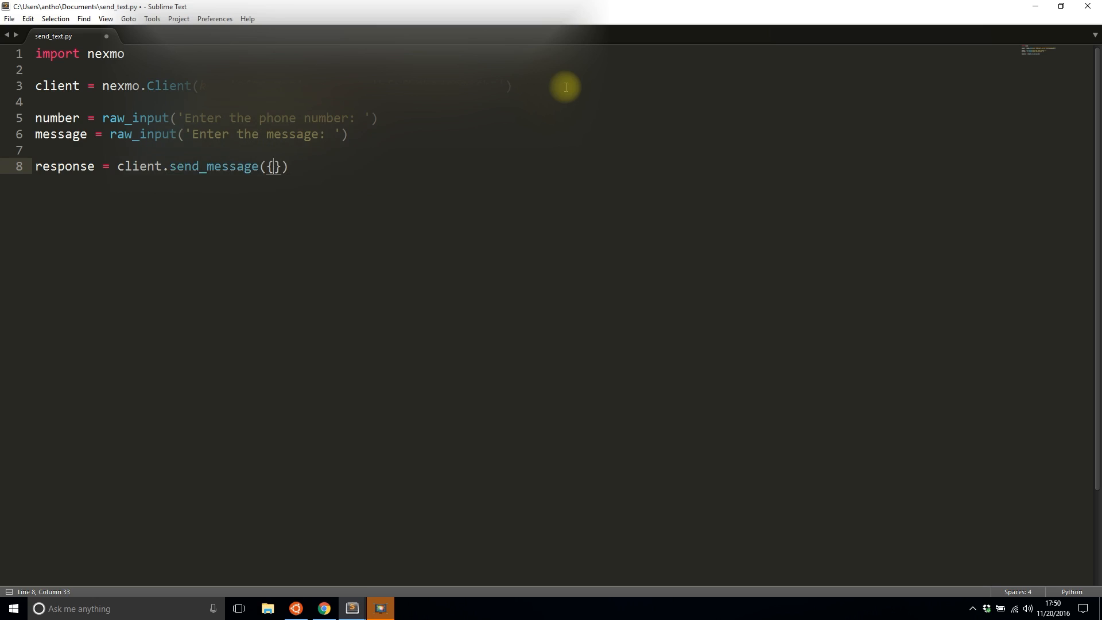
{"action": "type", "text": "'from'"}
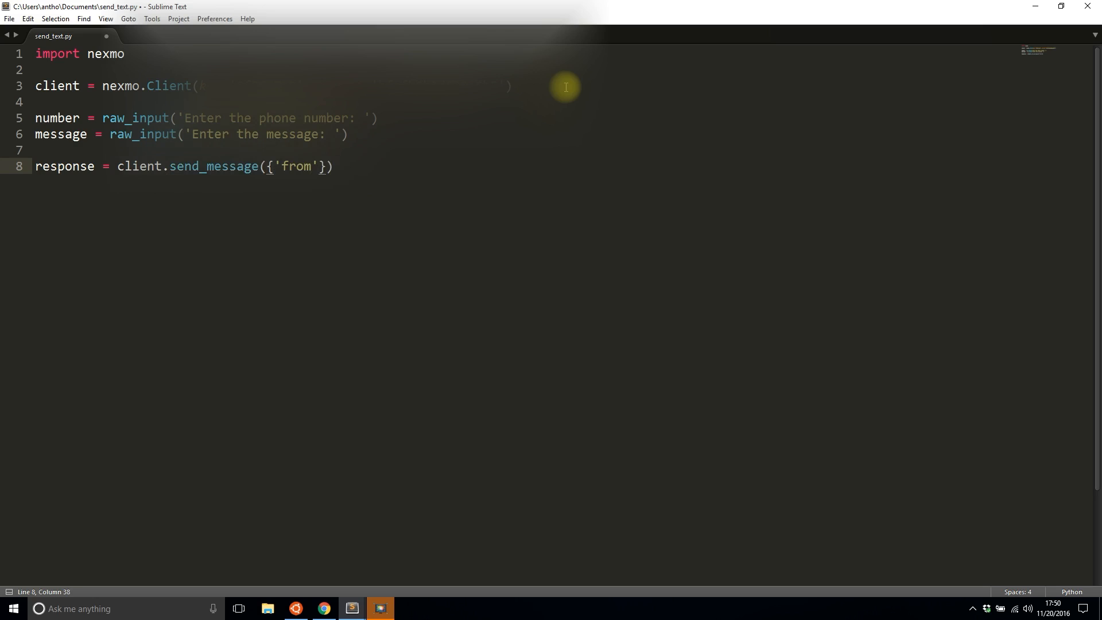
{"action": "type", "text": ", 'to'"}
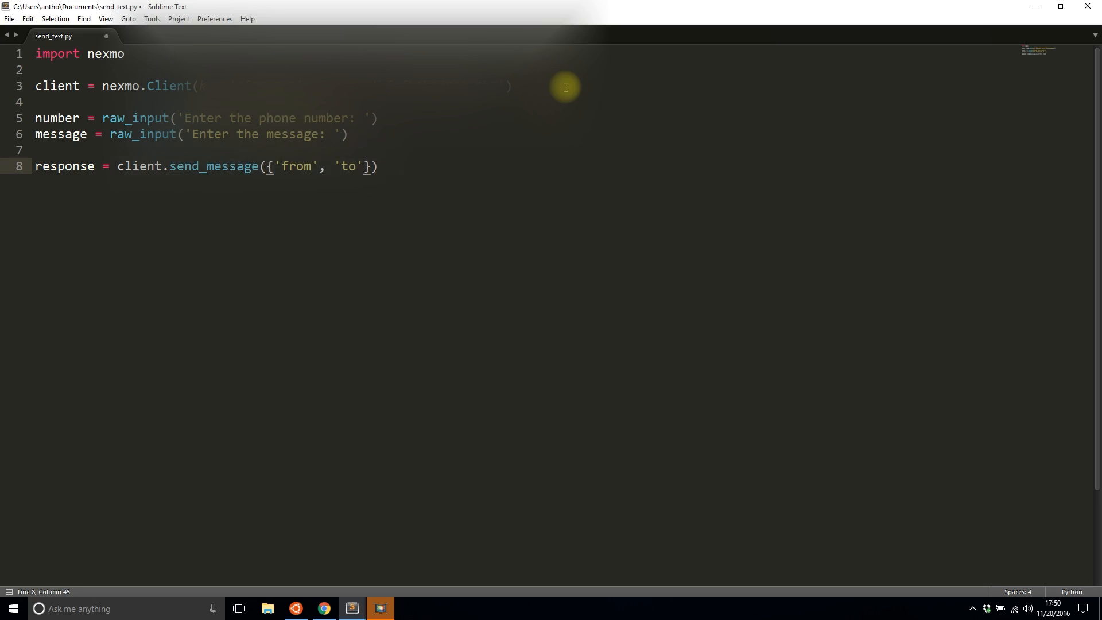
{"action": "type", "text": ": ,"}
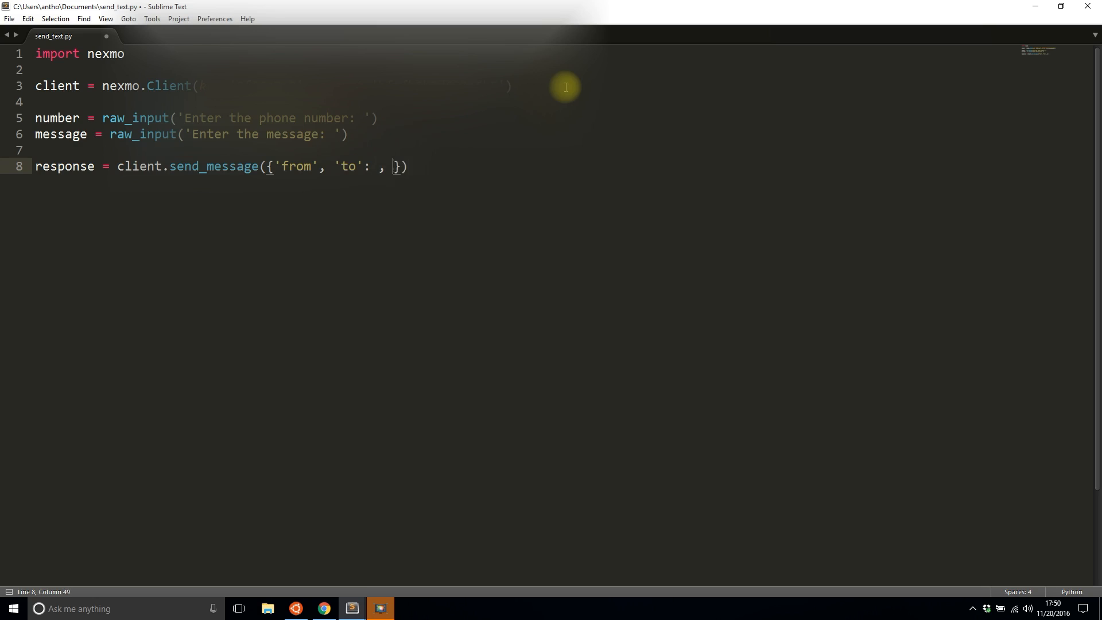
{"action": "type", "text": "'text':"}
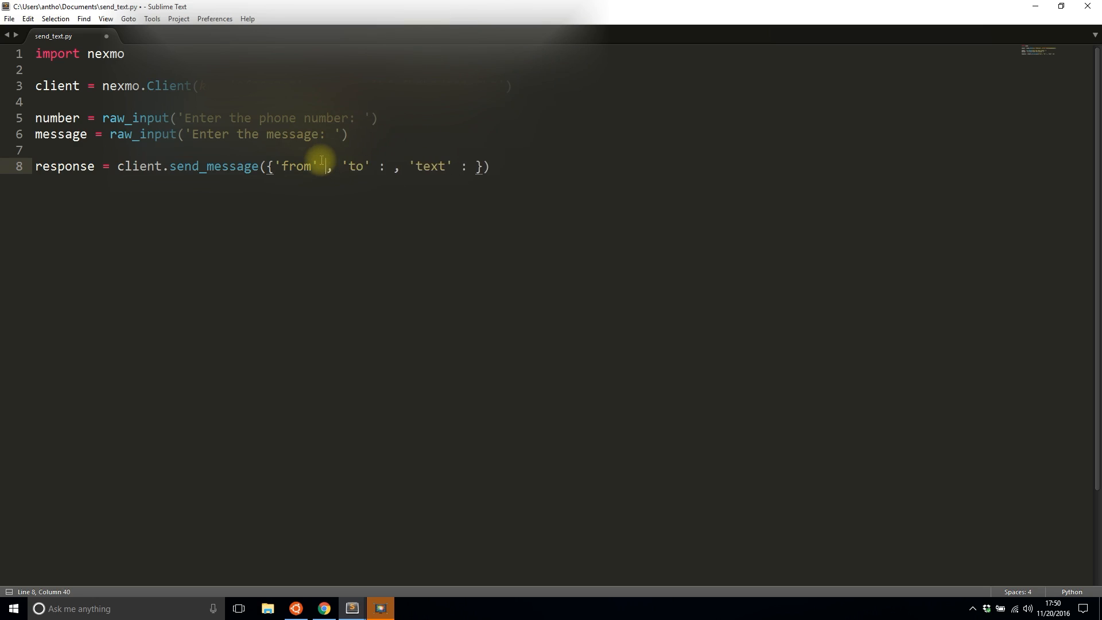
{"action": "type", "text": ":"}
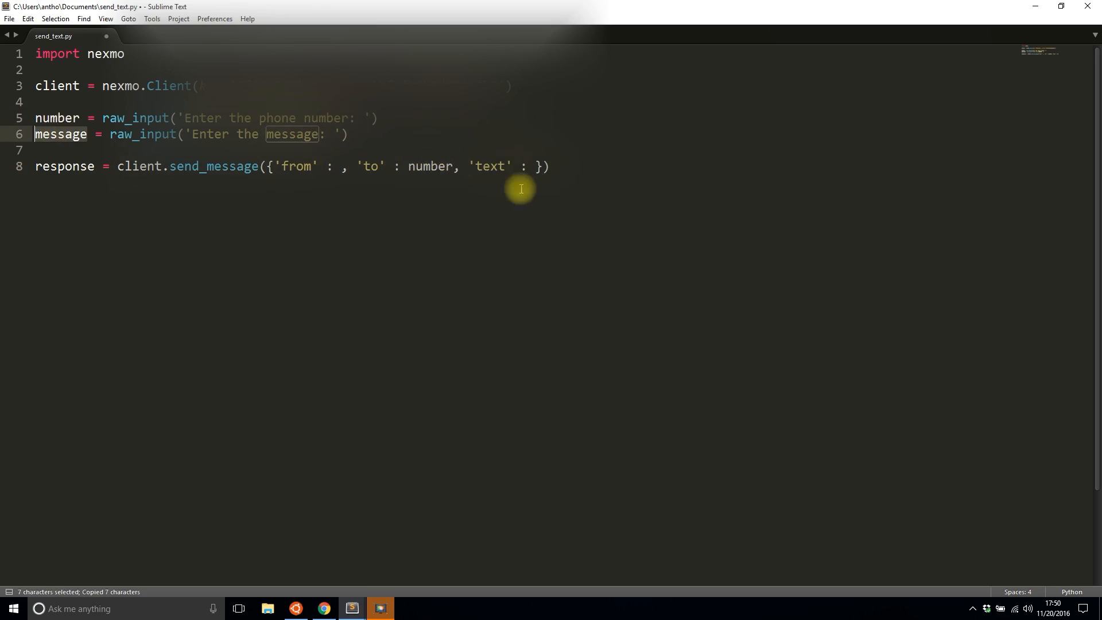
{"action": "mouse_move", "coordinate": [537, 166]}
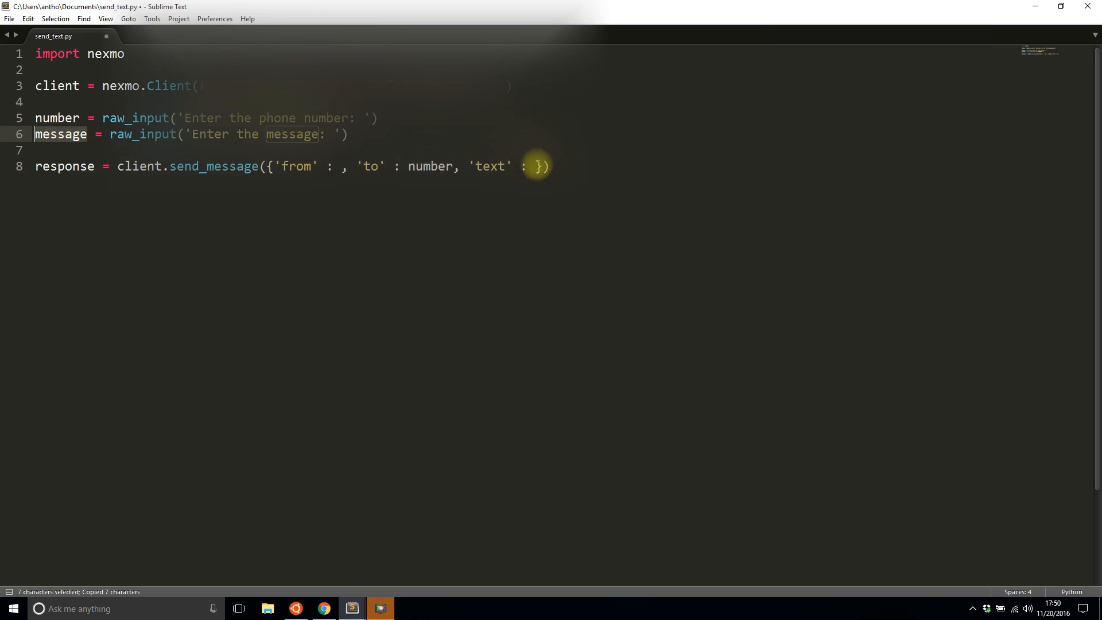
{"action": "type", "text": "message"}
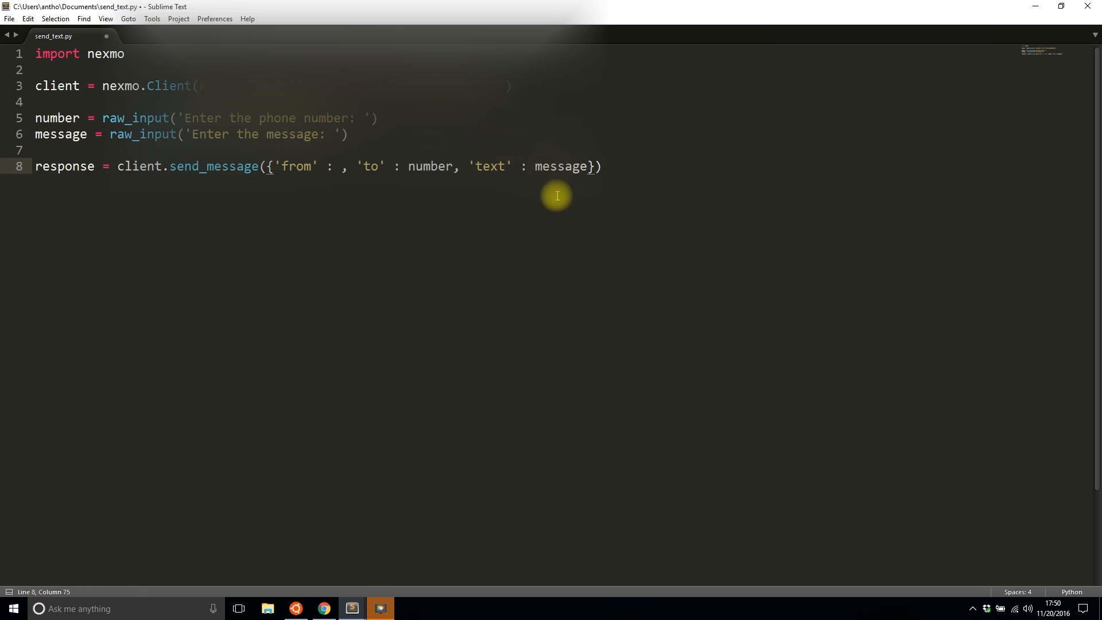
{"action": "mouse_move", "coordinate": [328, 166]}
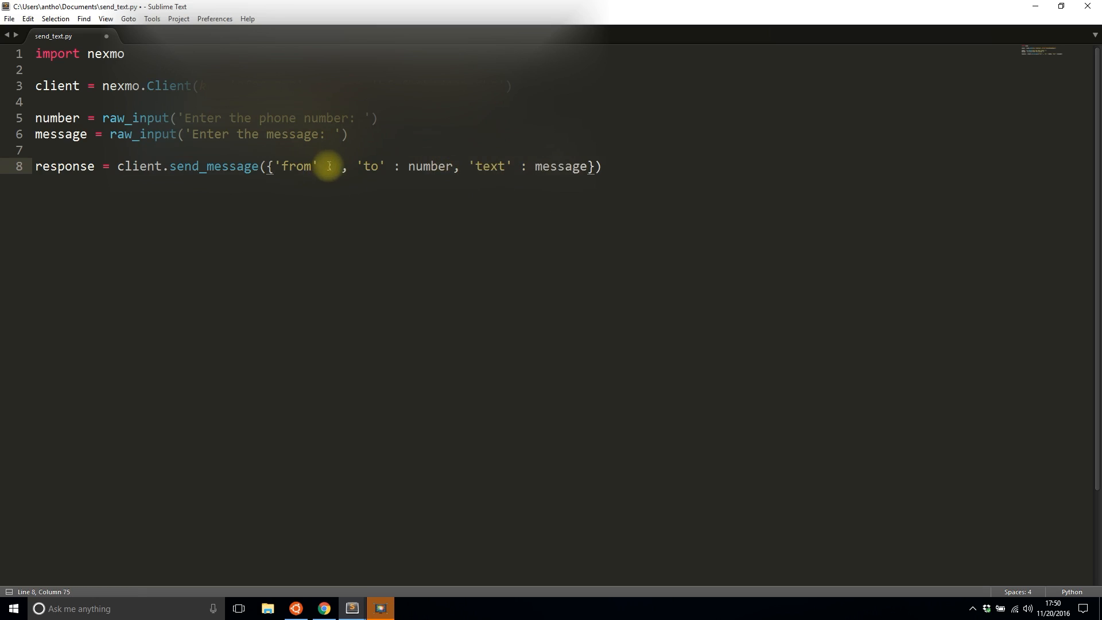
Step: Go through Account Overview and Test numbers to the Your numbers list
{"action": "left_click", "coordinate": [323, 608]}
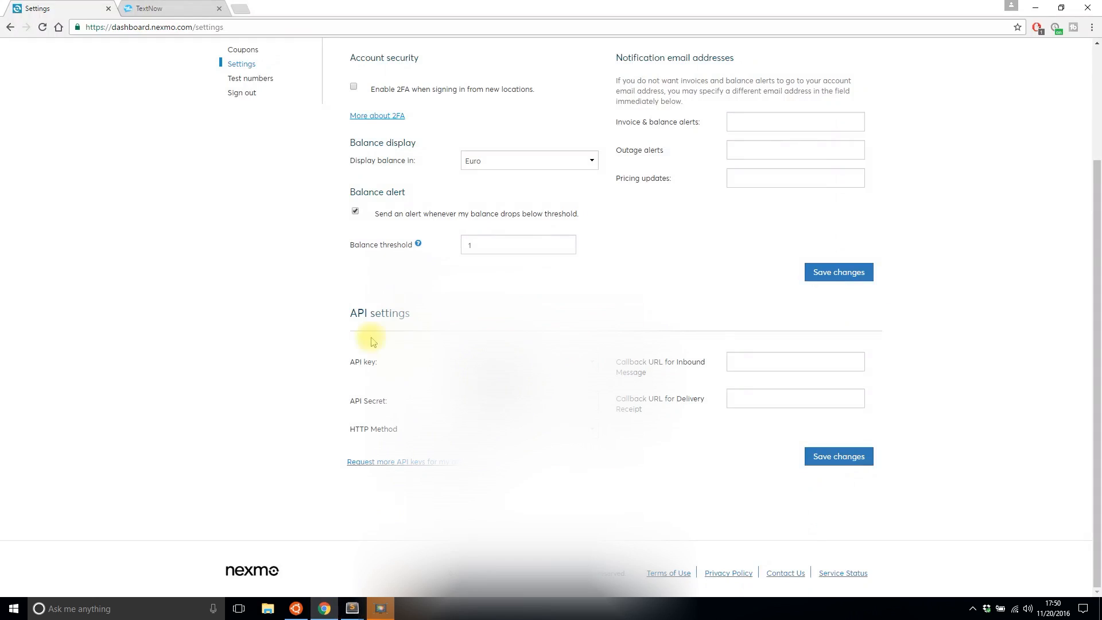
{"action": "scroll", "scroll_direction": "up", "scroll_amount": 3}
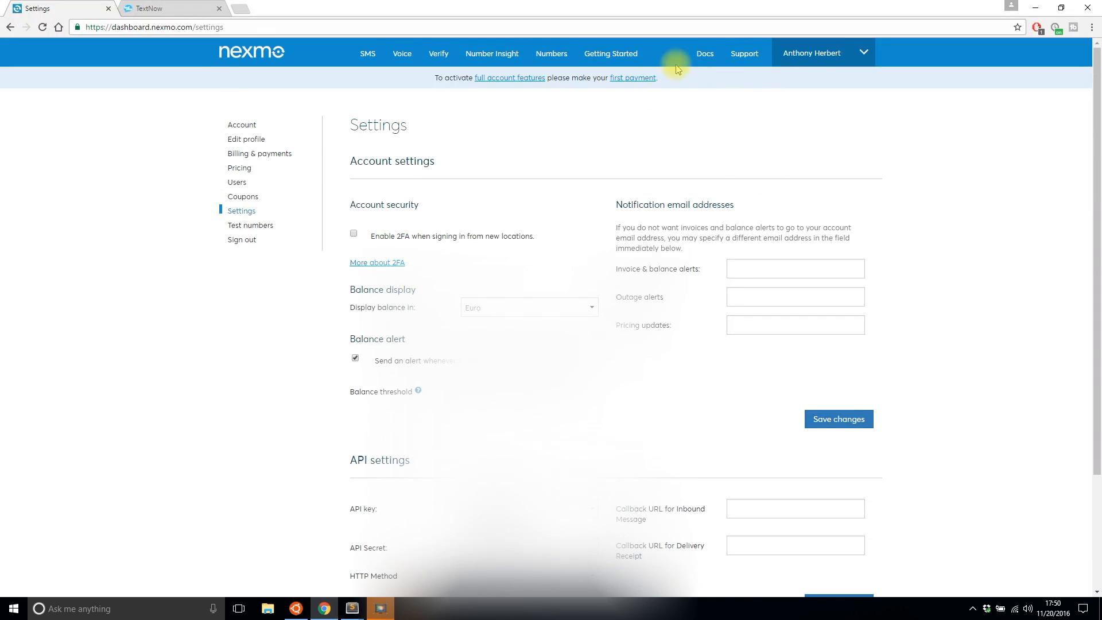
{"action": "mouse_move", "coordinate": [241, 125]}
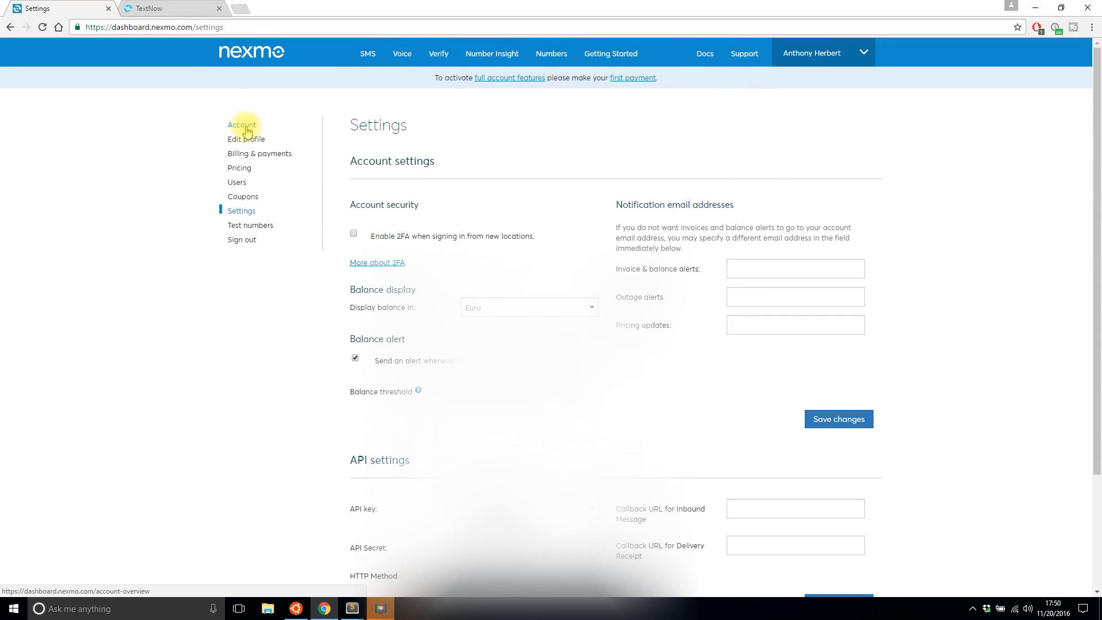
{"action": "left_click", "coordinate": [242, 125]}
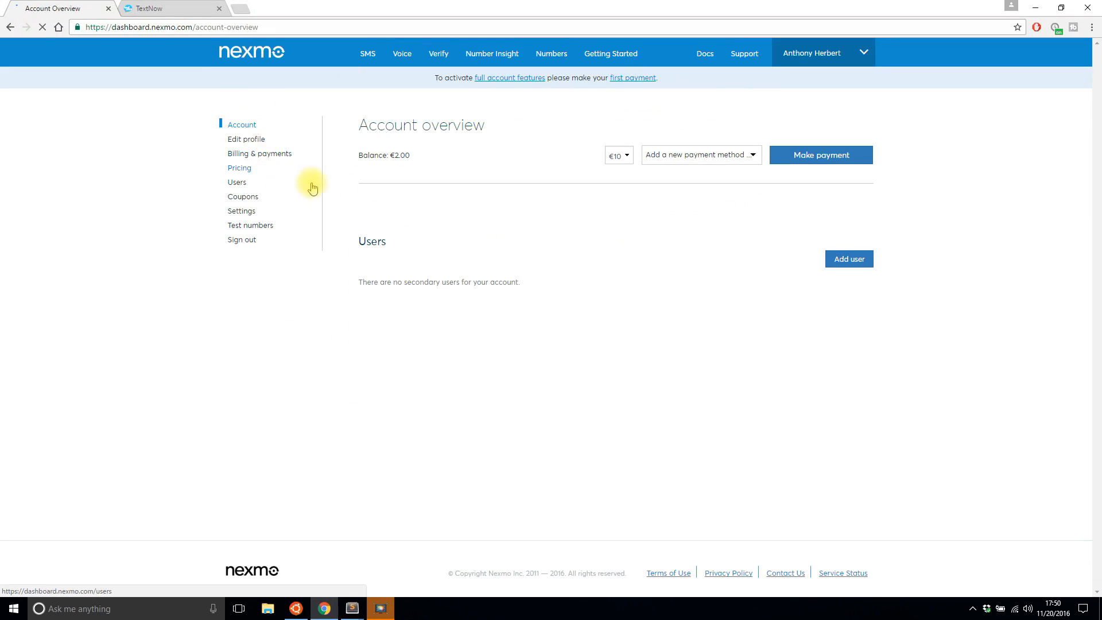
{"action": "mouse_move", "coordinate": [251, 225]}
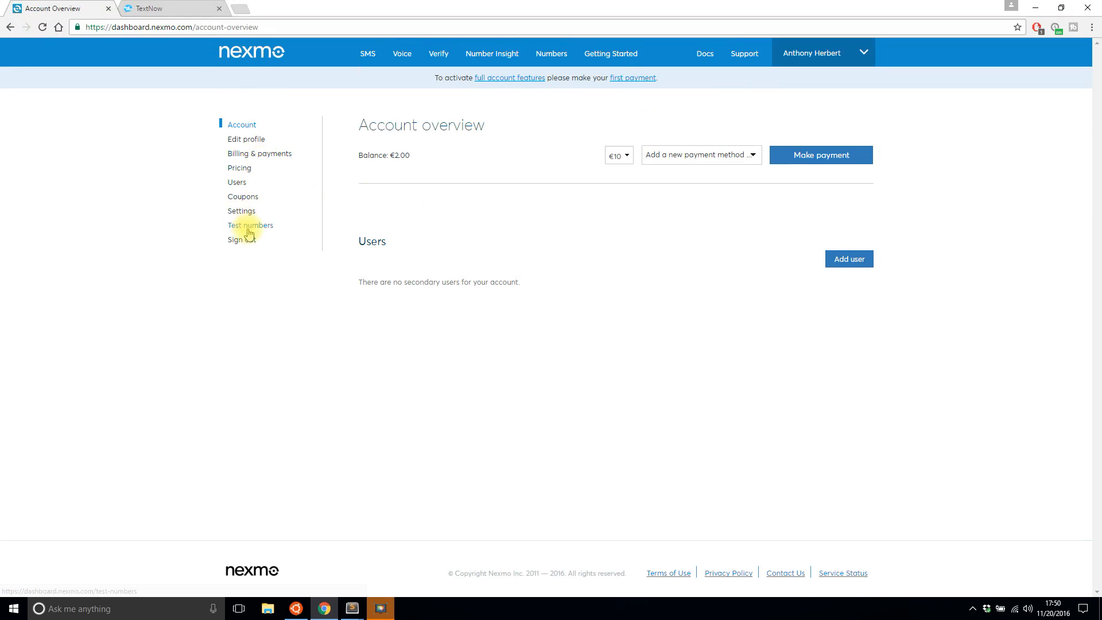
{"action": "left_click", "coordinate": [250, 225]}
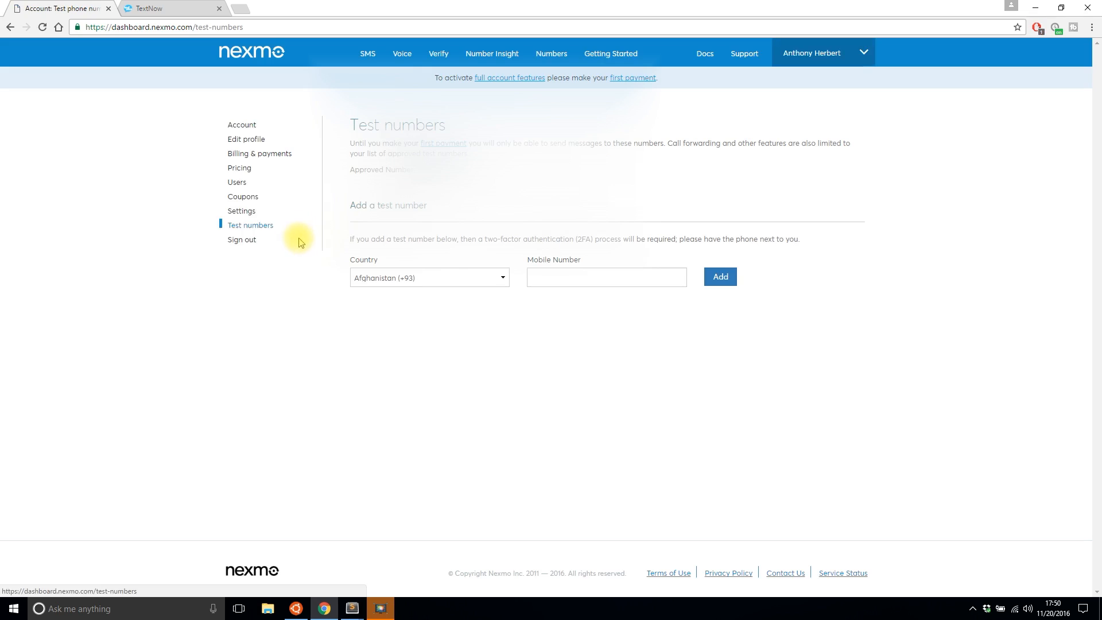
{"action": "mouse_move", "coordinate": [242, 197]}
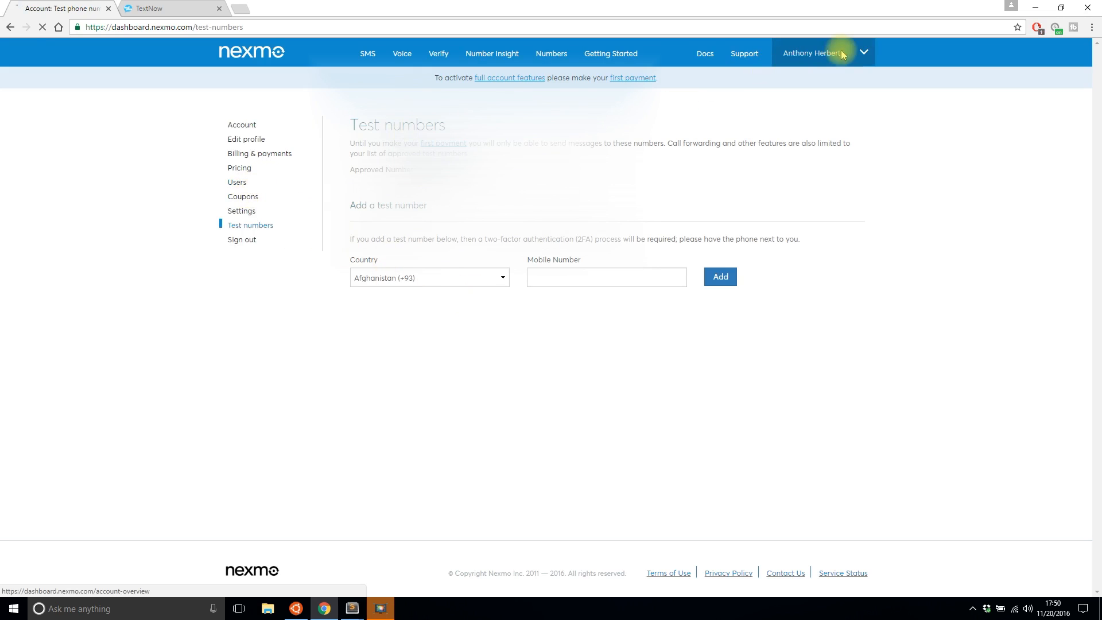
{"action": "left_click", "coordinate": [241, 124]}
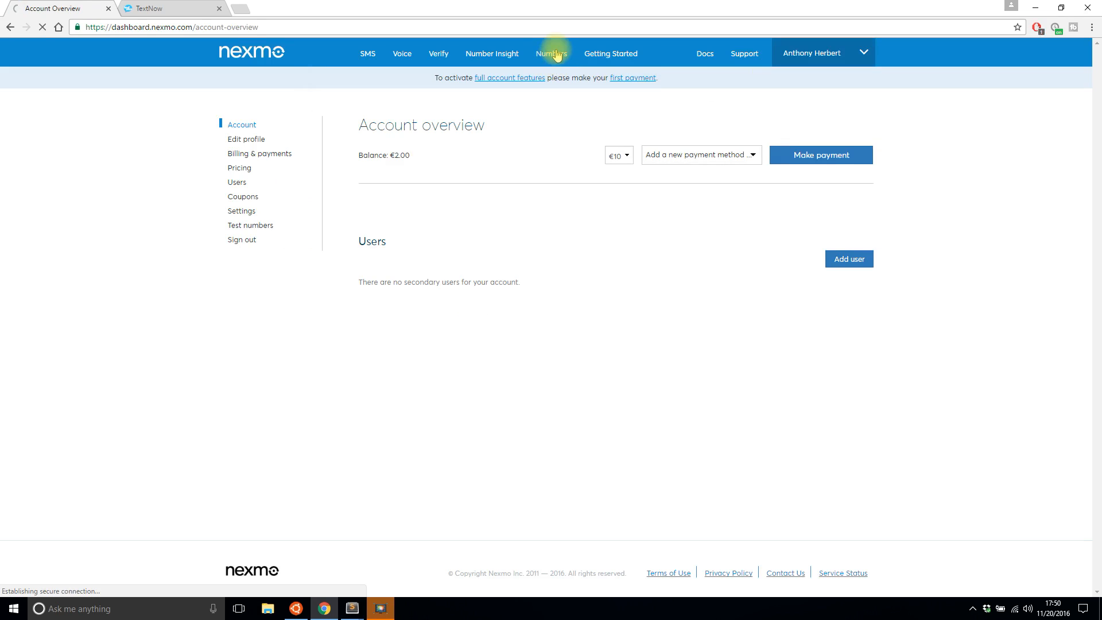
{"action": "left_click", "coordinate": [551, 53]}
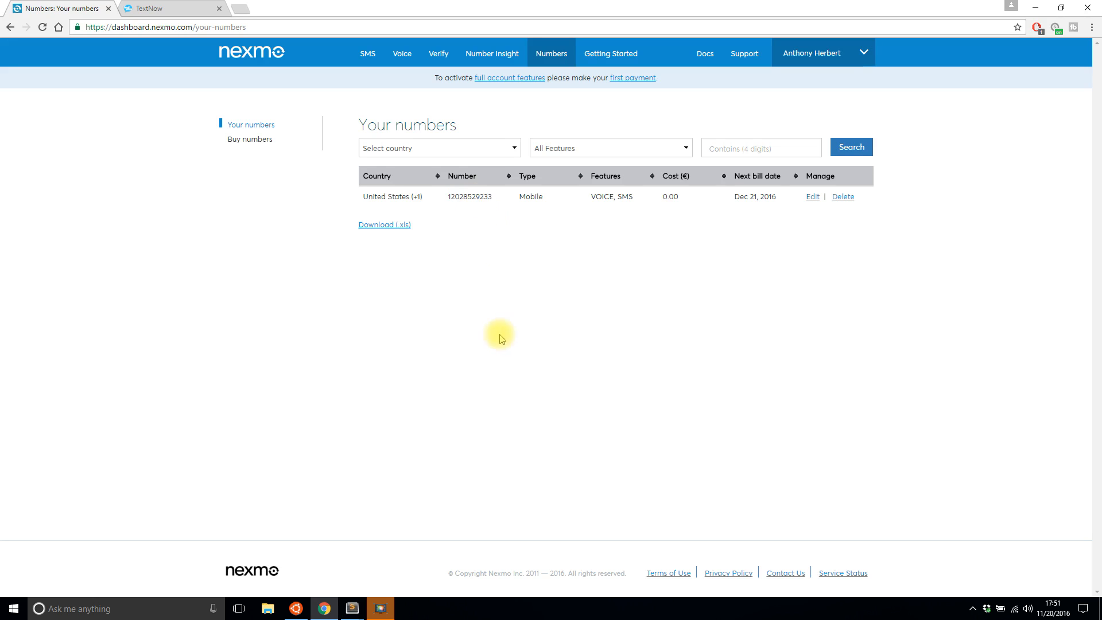
{"action": "mouse_move", "coordinate": [351, 607]}
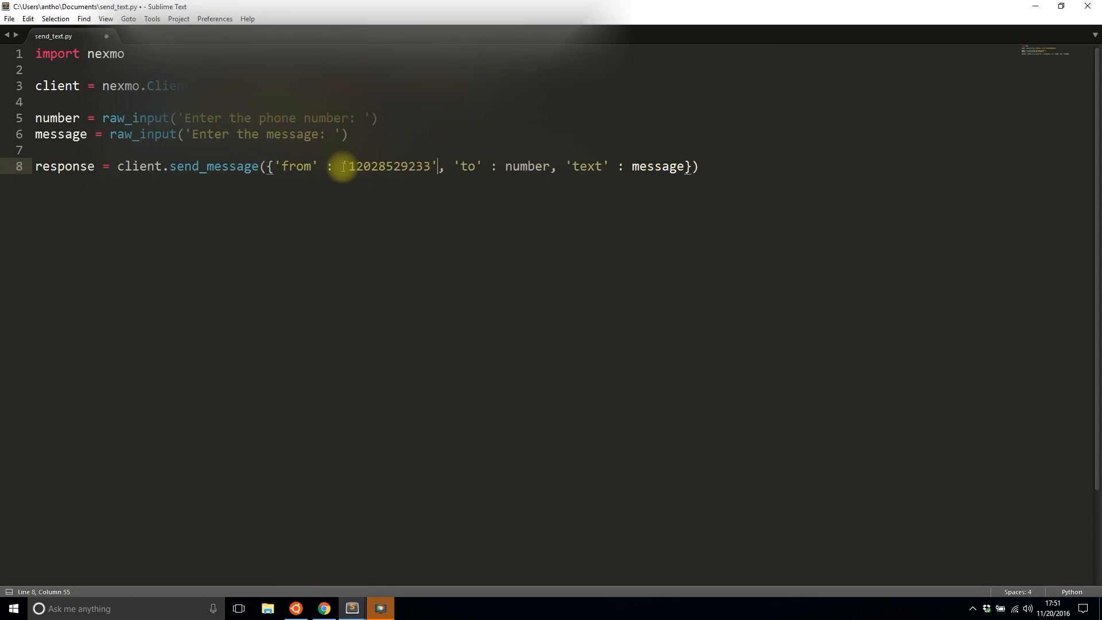
Step: Save the file and set response = response['messages'][0]
{"action": "key", "text": "ctrl+s"}
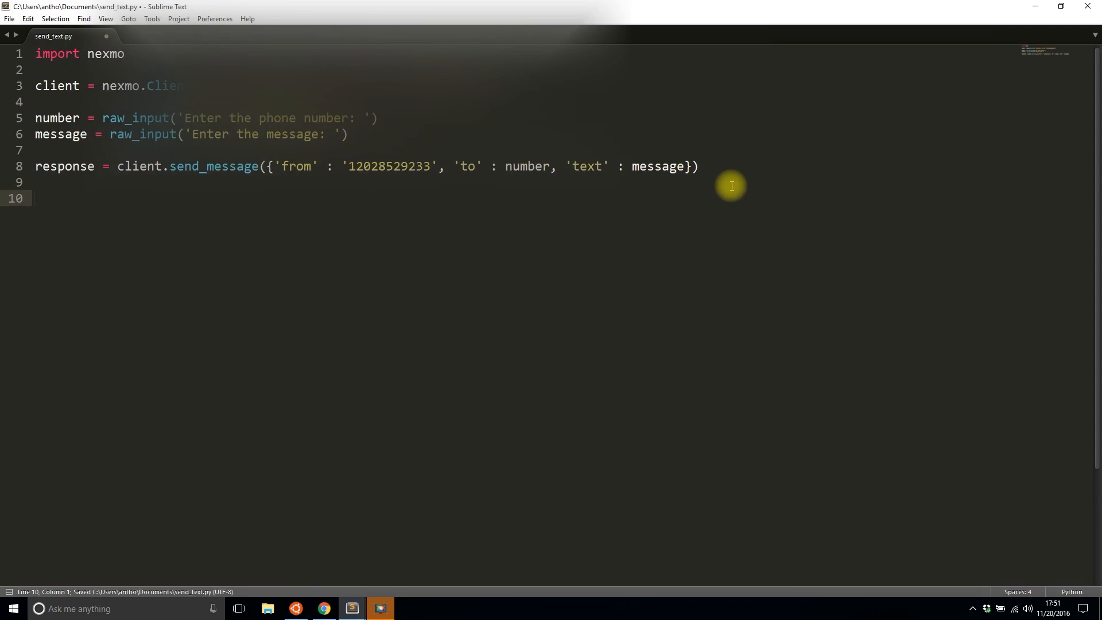
{"action": "type", "text": "response ="}
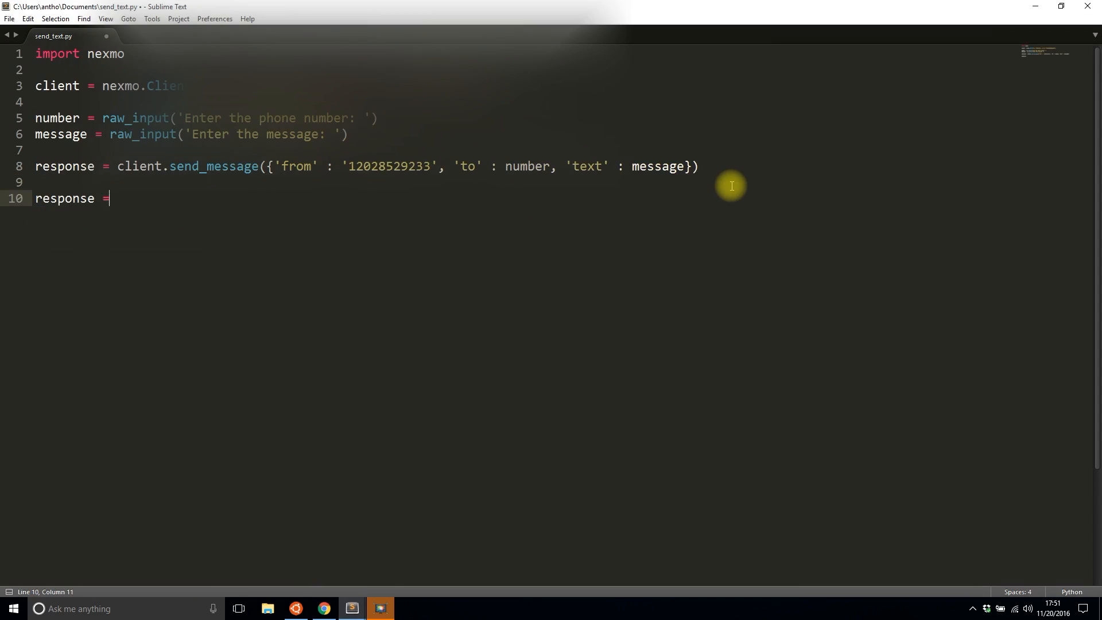
{"action": "type", "text": "response[]"}
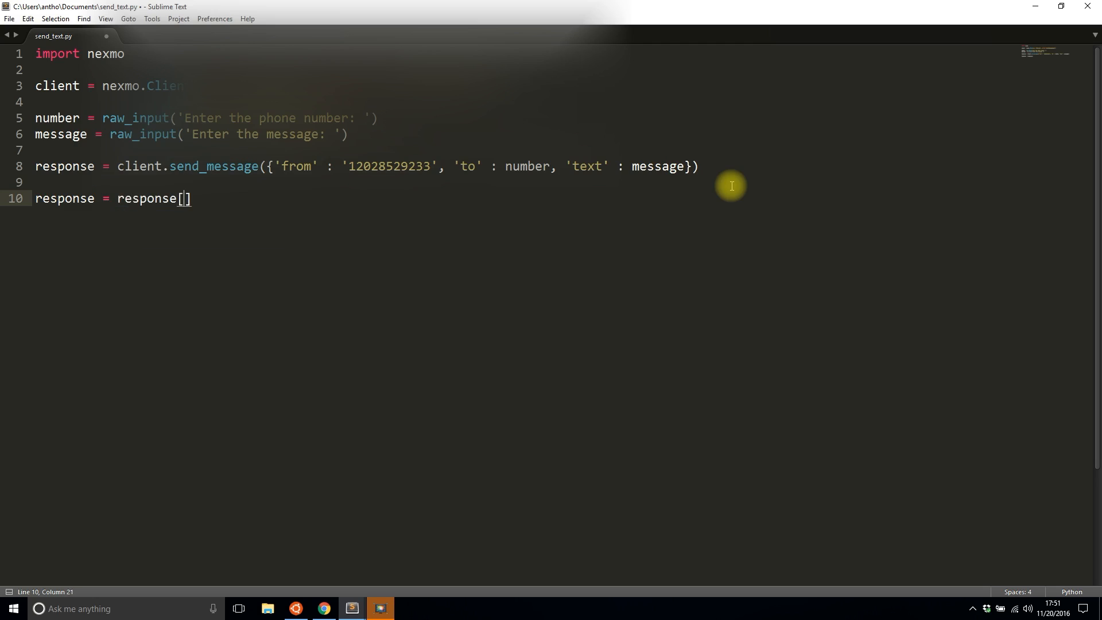
{"action": "type", "text": "'messages'"}
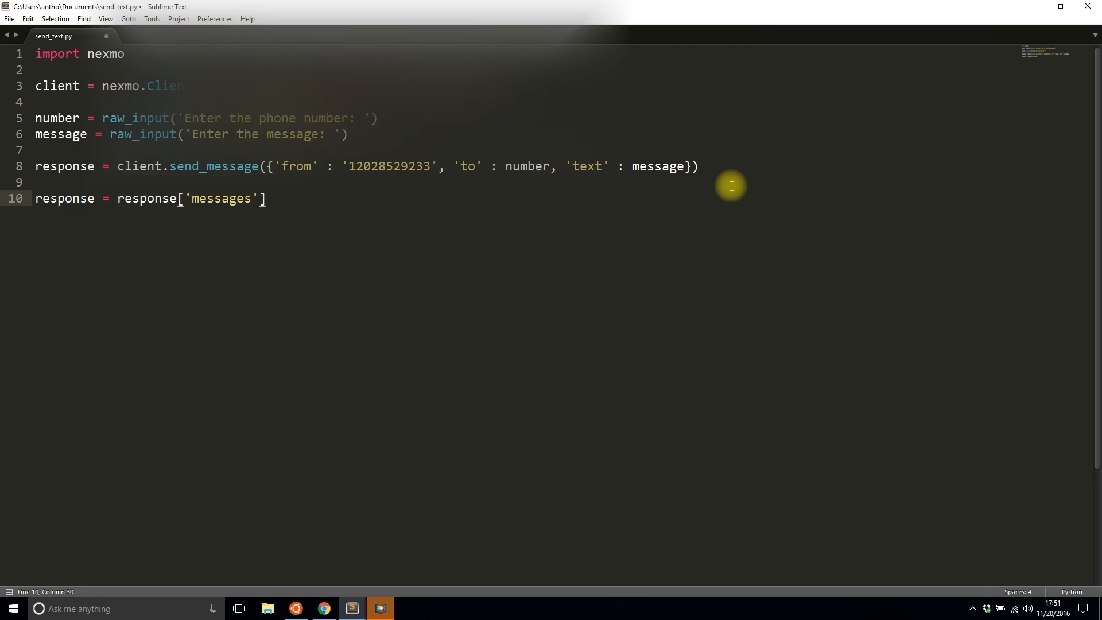
{"action": "type", "text": "[0]"}
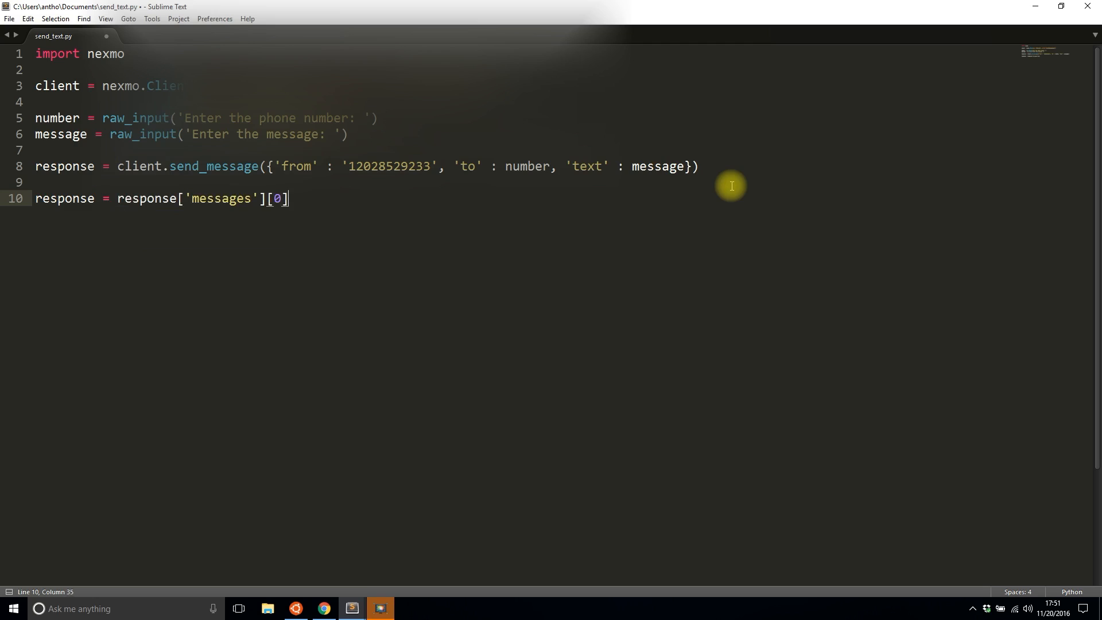
{"action": "key", "text": "Enter"}
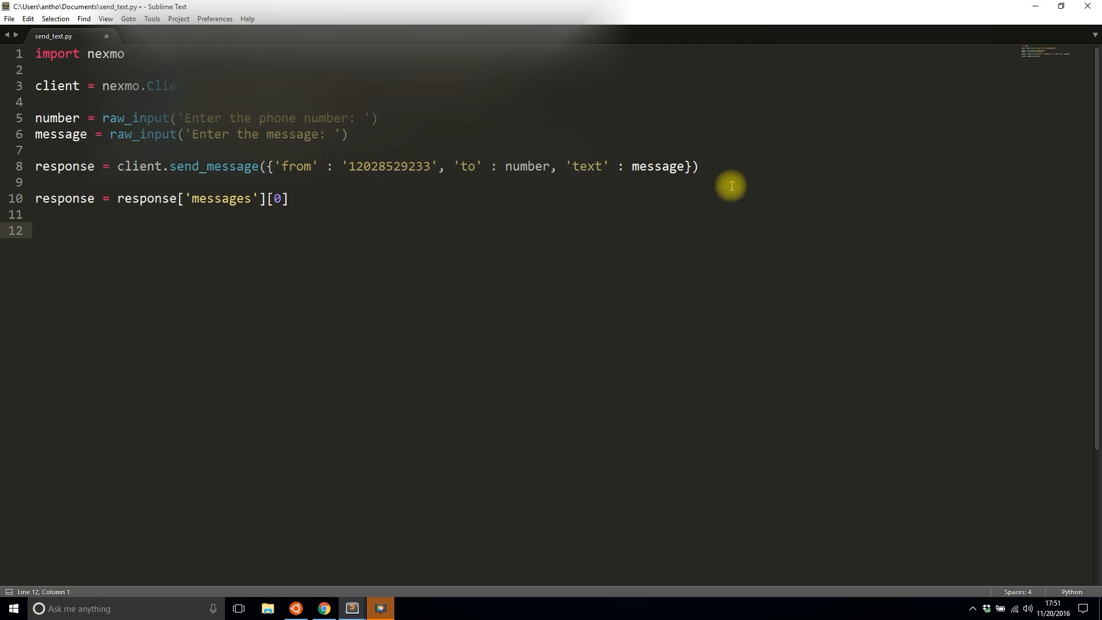
Step: Add if response['status'] == '0': print the sent message-id
{"action": "type", "text": "if"}
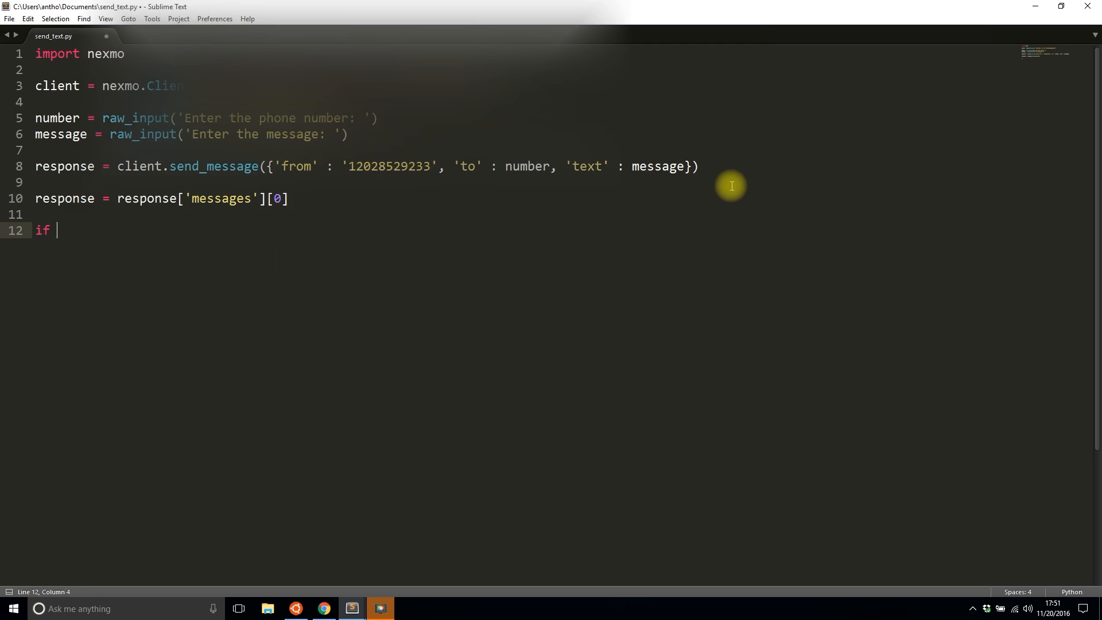
{"action": "type", "text": "response['']"}
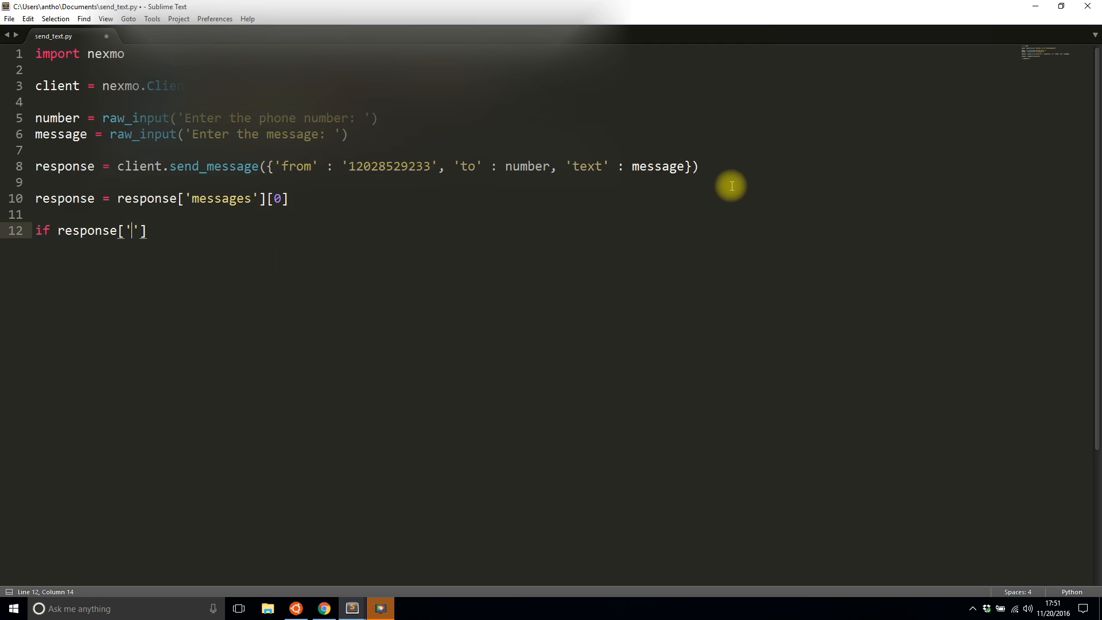
{"action": "type", "text": "status"}
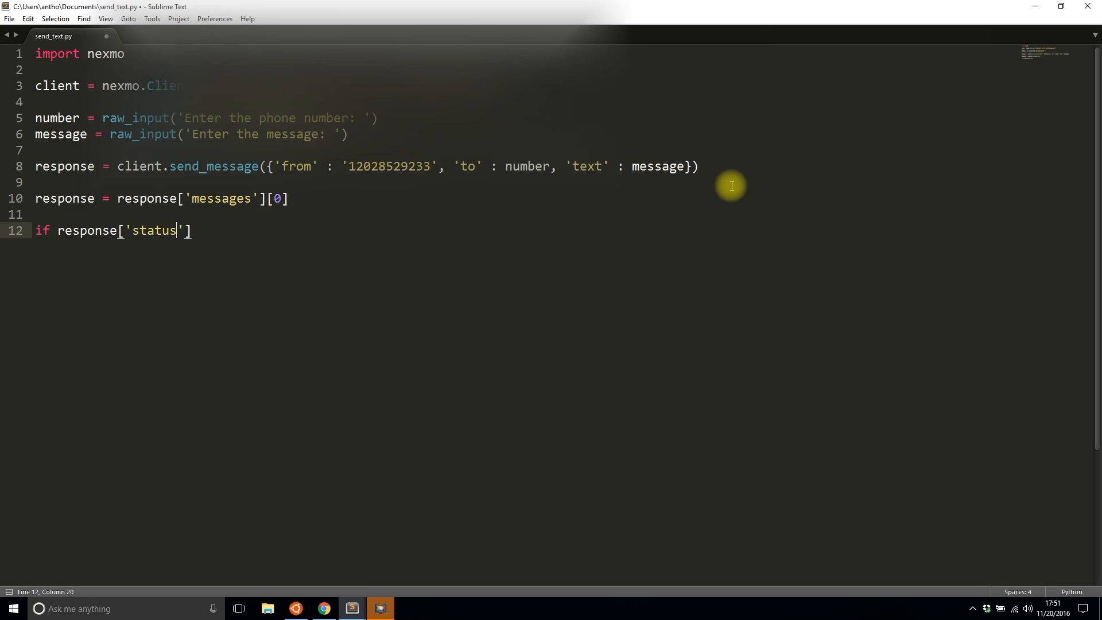
{"action": "type", "text": "== ''"}
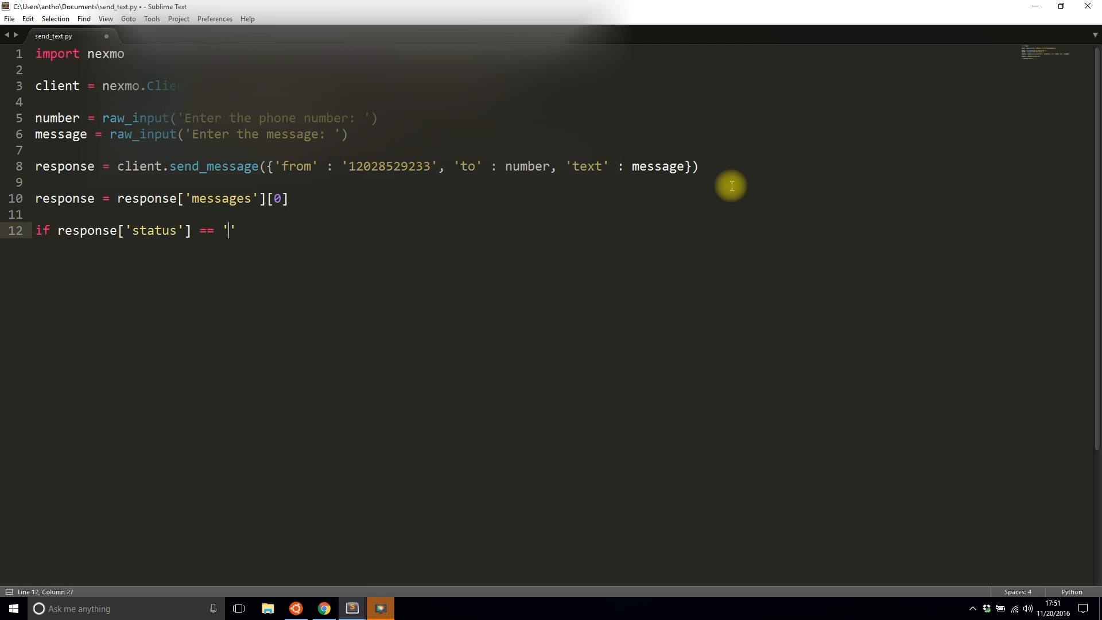
{"action": "type", "text": "0':"}
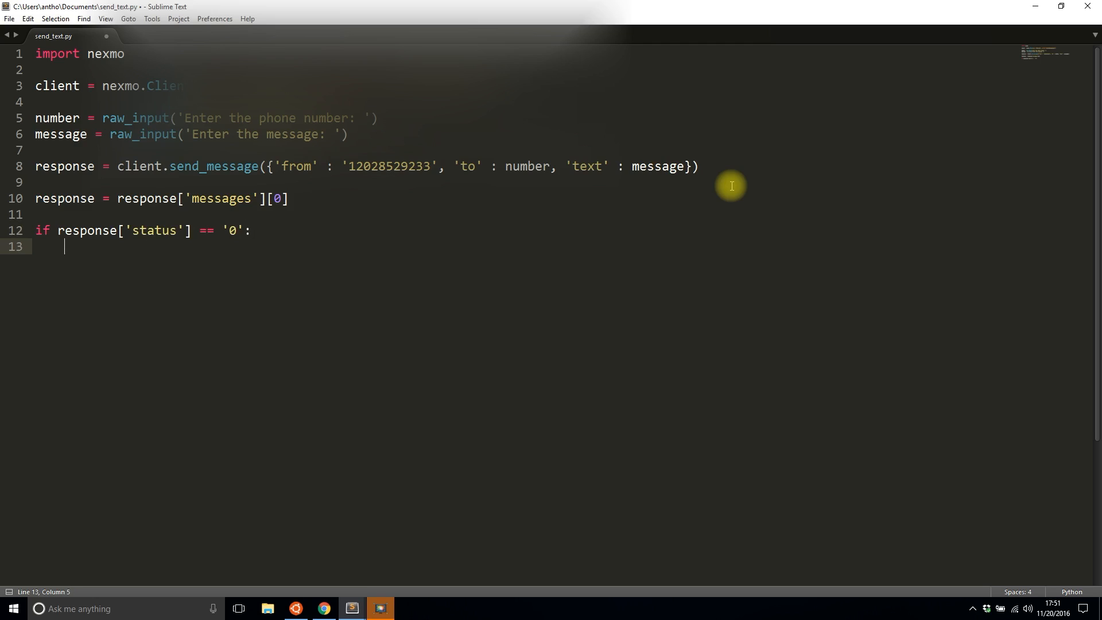
{"action": "type", "text": "print ''"}
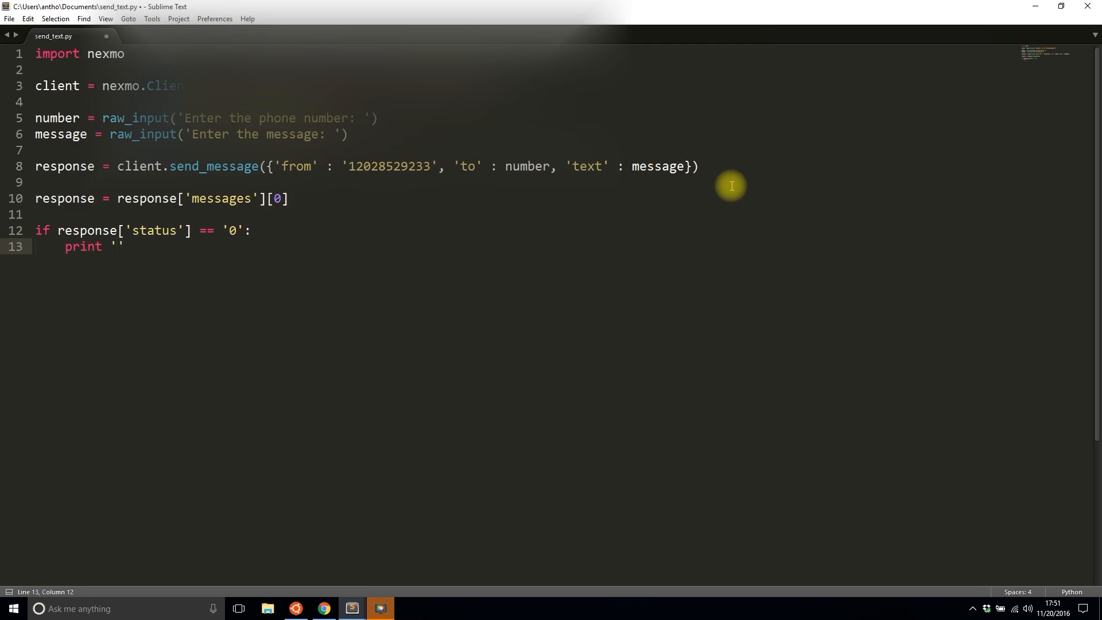
{"action": "type", "text": "response["}
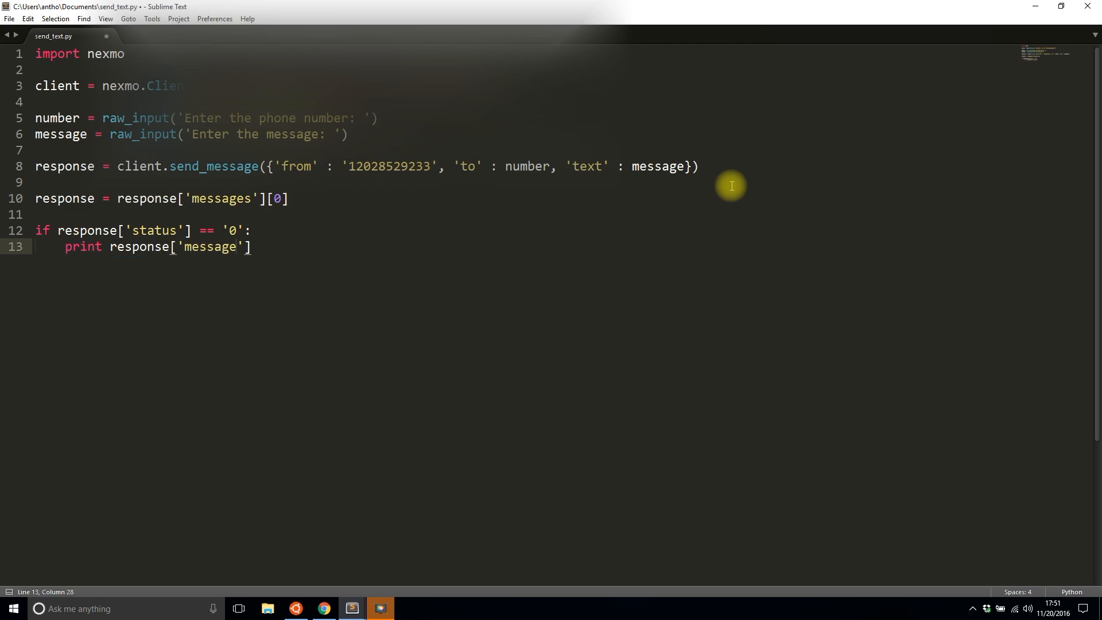
{"action": "type", "text": "-id"}
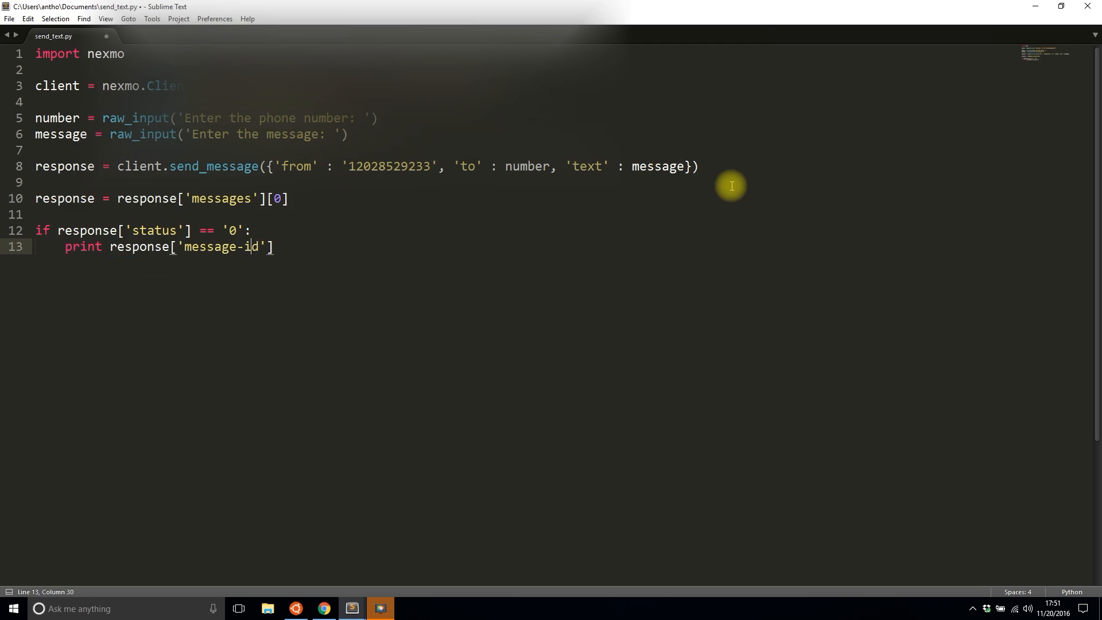
{"action": "type", "text": "'"}
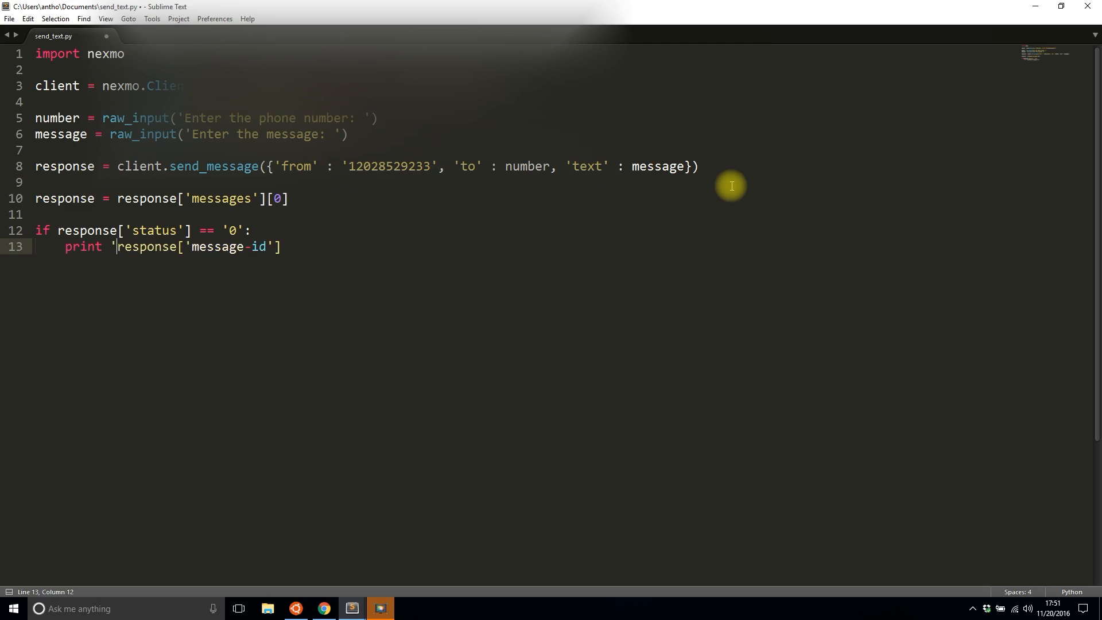
{"action": "type", "text": "Send message'"}
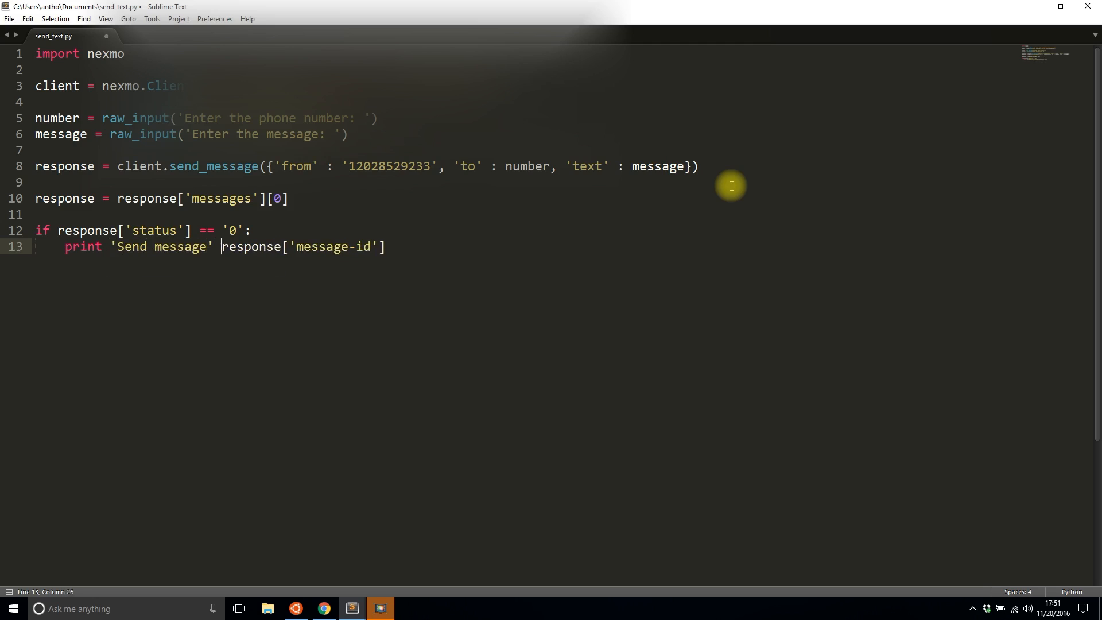
Step: Add else: print 'Error: ', response['error-text']
{"action": "key", "text": "Left"}
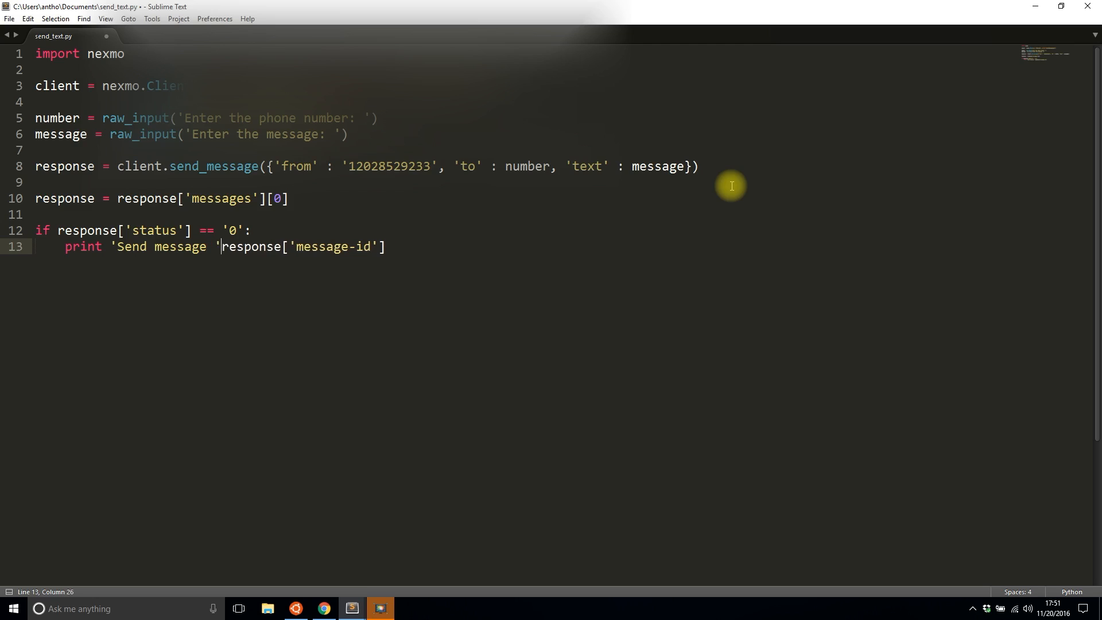
{"action": "type", "text": ","}
{"action": "type", "text": "ele"}
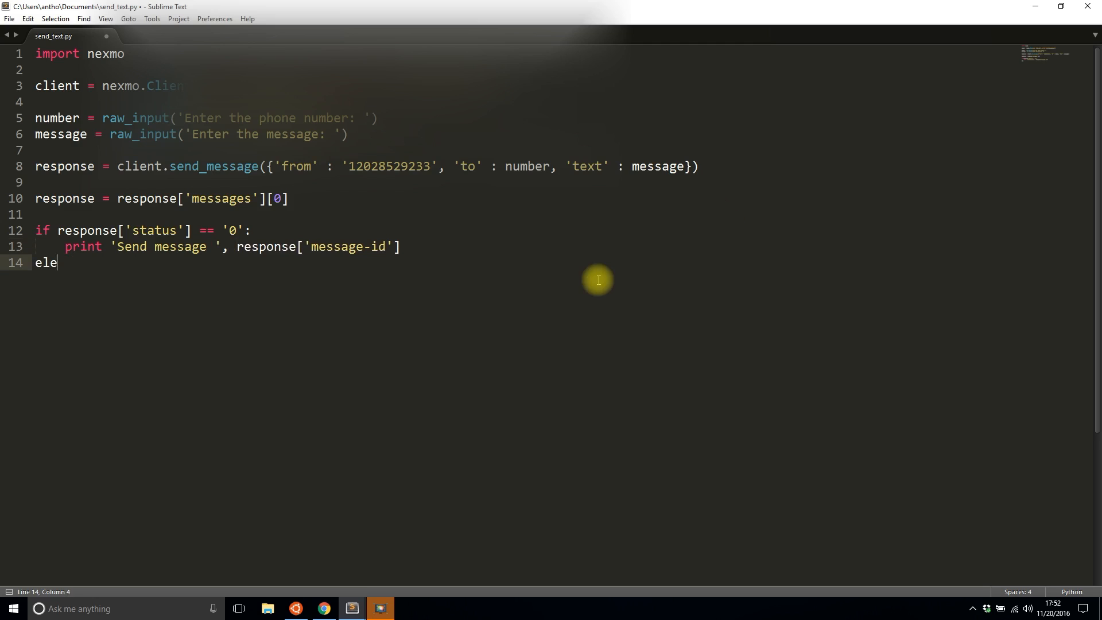
{"action": "type", "text": "se:"}
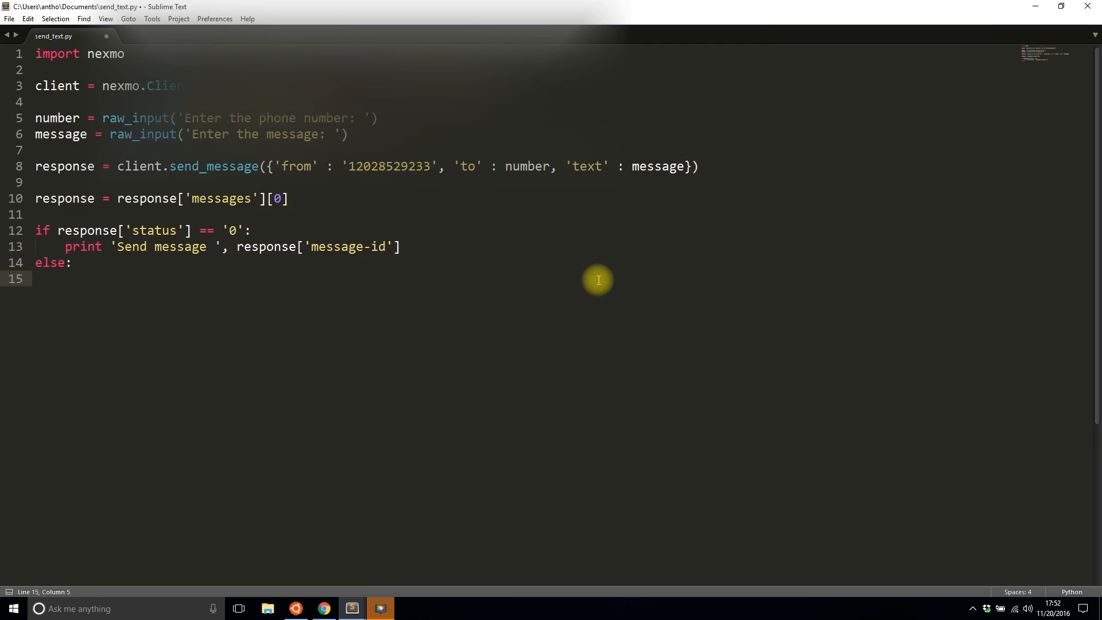
{"action": "type", "text": "print 'Error:'"}
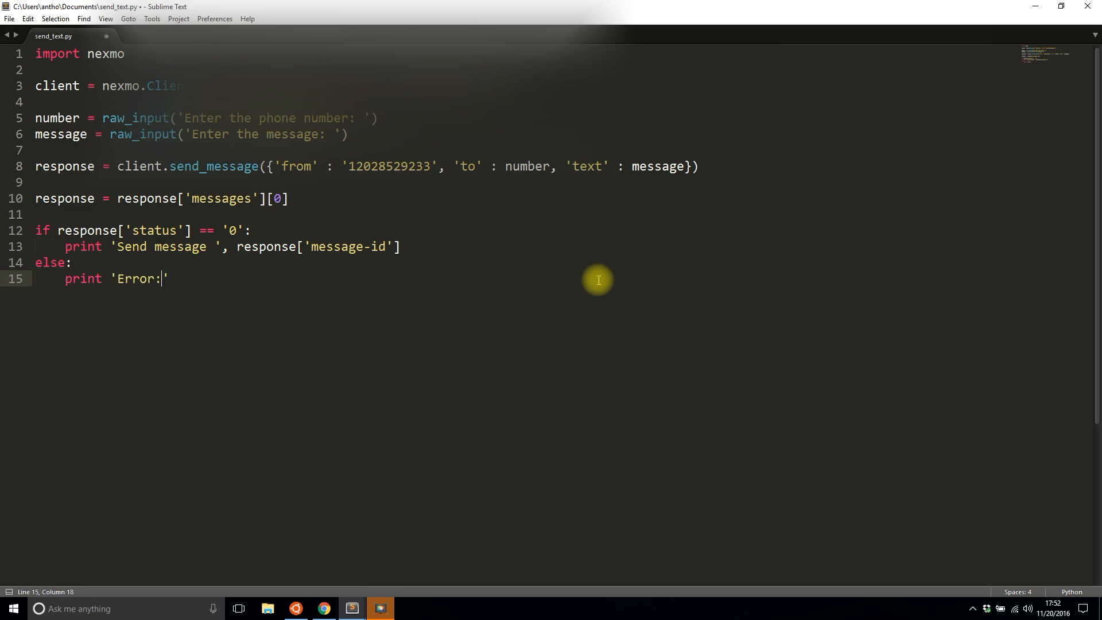
{"action": "type", "text": "', response['err'"}
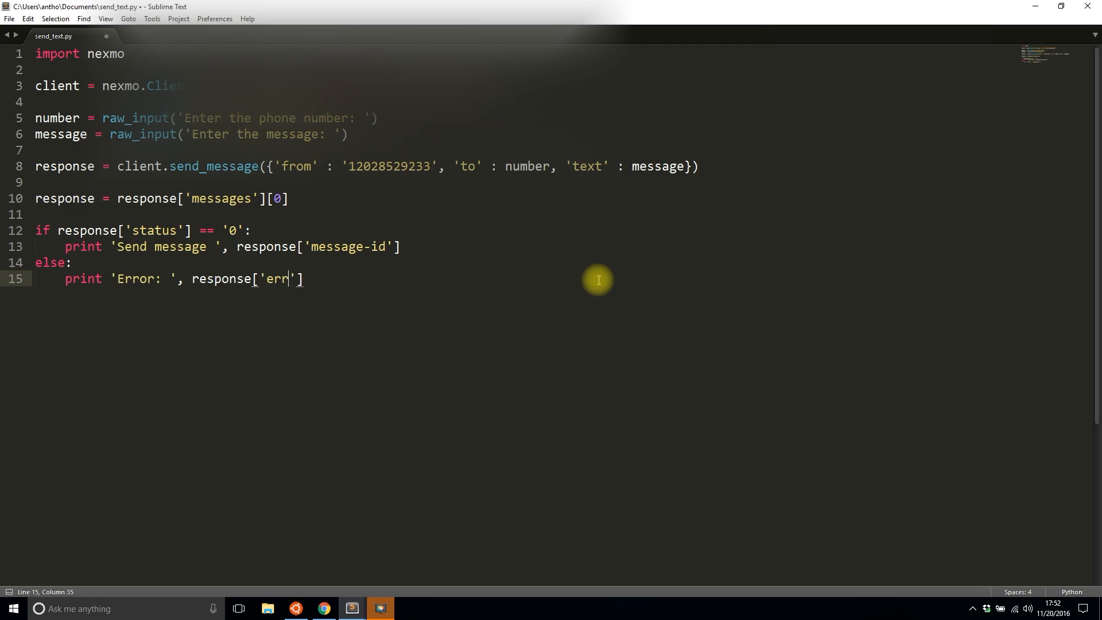
{"action": "type", "text": "or-text"}
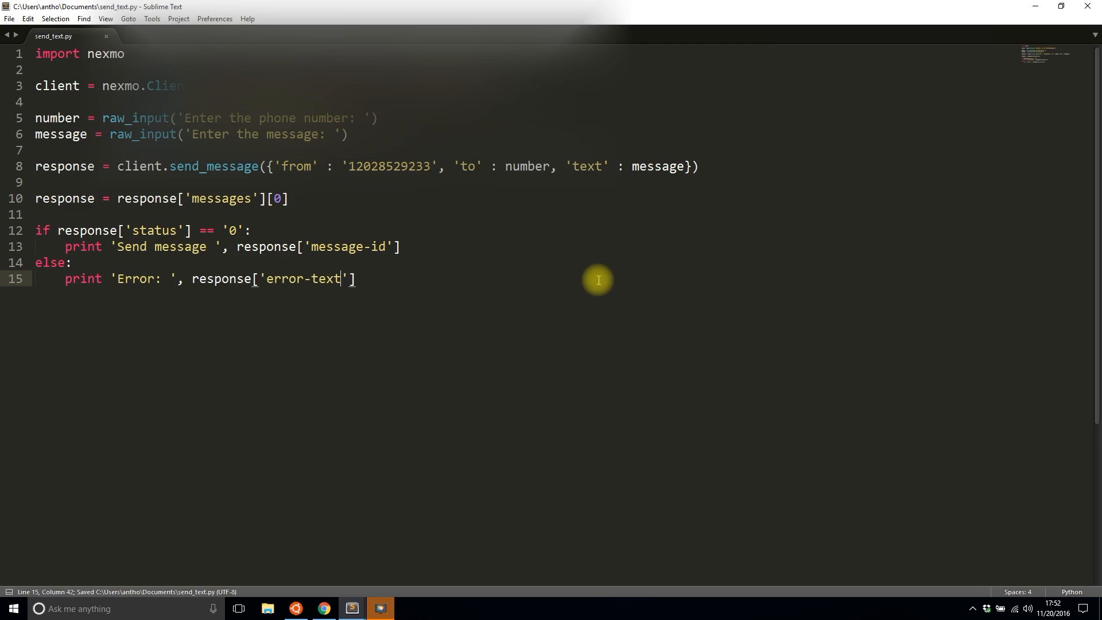
{"action": "mouse_move", "coordinate": [411, 519]}
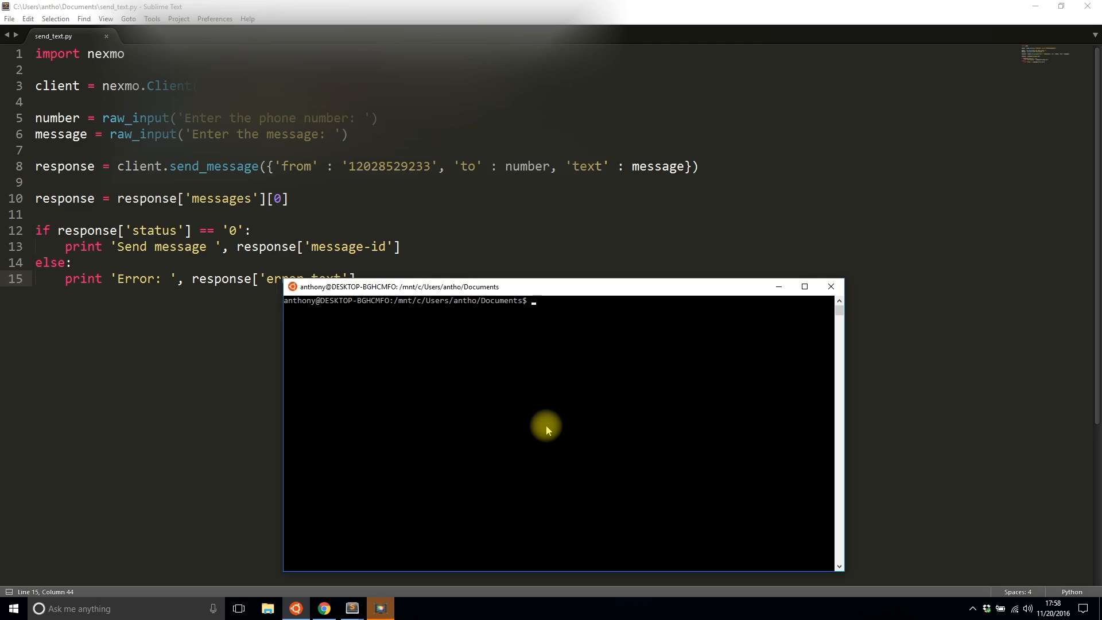
{"action": "mouse_move", "coordinate": [392, 509]}
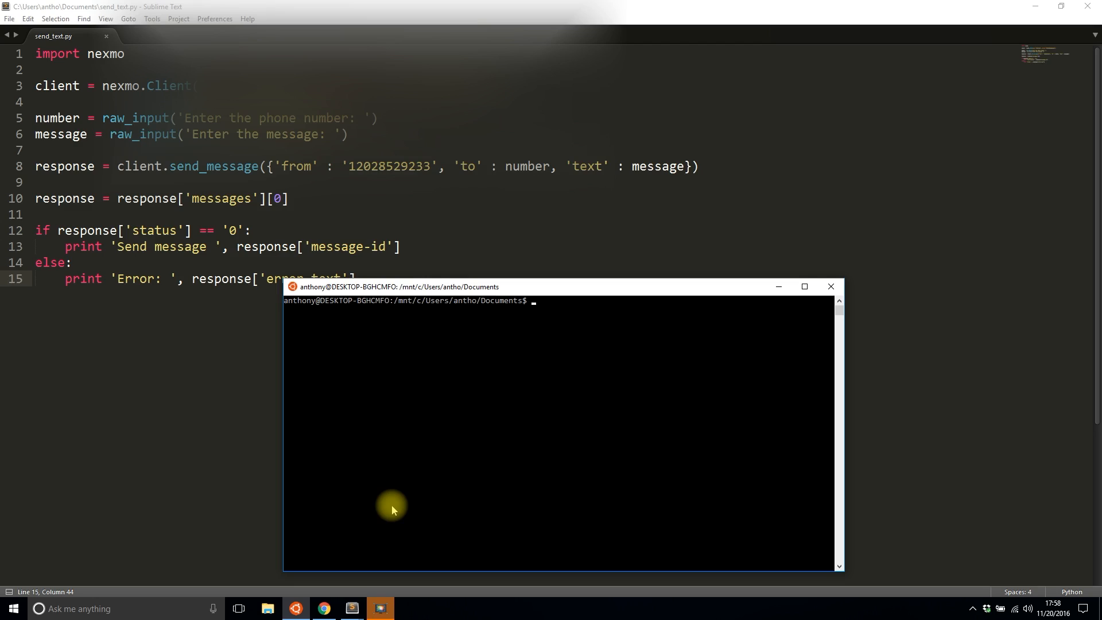
Step: Run python send_text.py in Bash to send the SMS, then switch to TextNow
{"action": "type", "text": "python"}
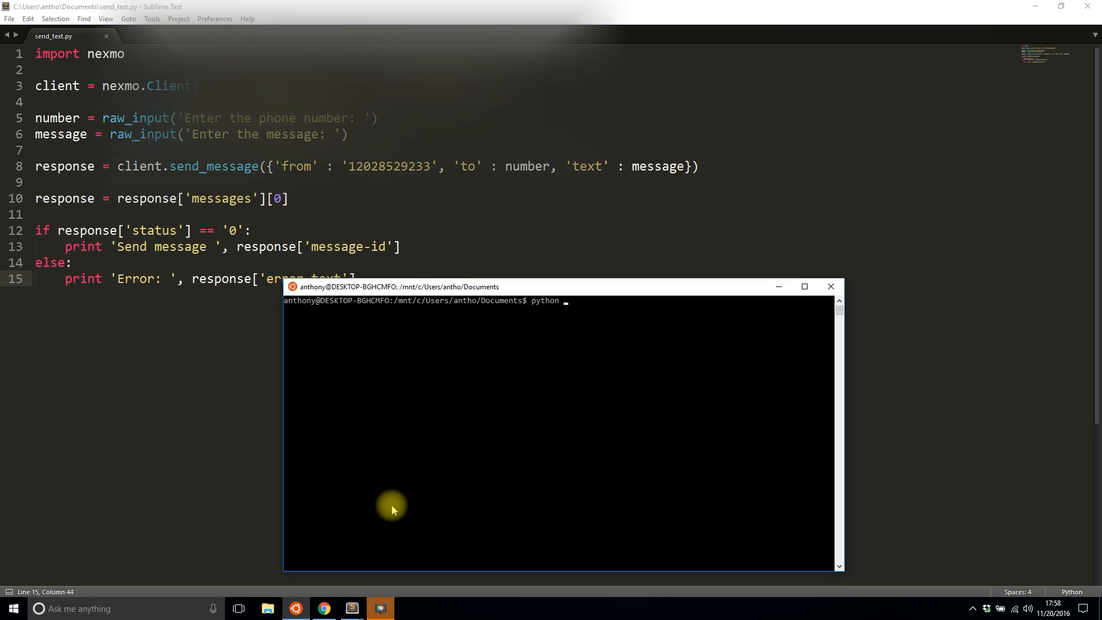
{"action": "type", "text": "send_text.py"}
{"action": "type", "text": "Hello from Pretty Printed!"}
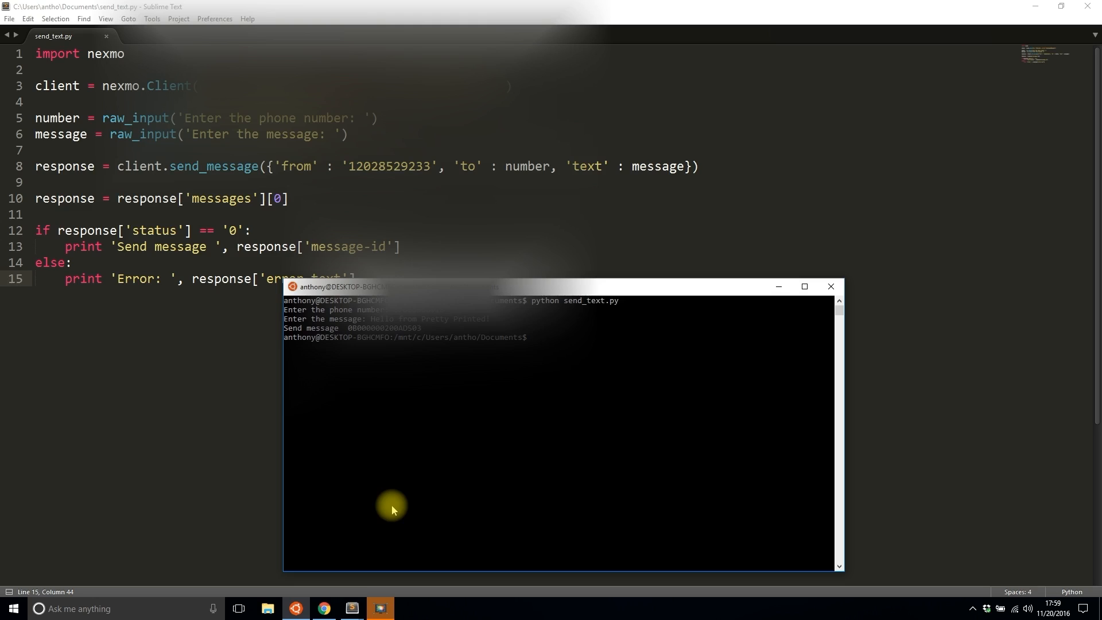
{"action": "mouse_move", "coordinate": [367, 532]}
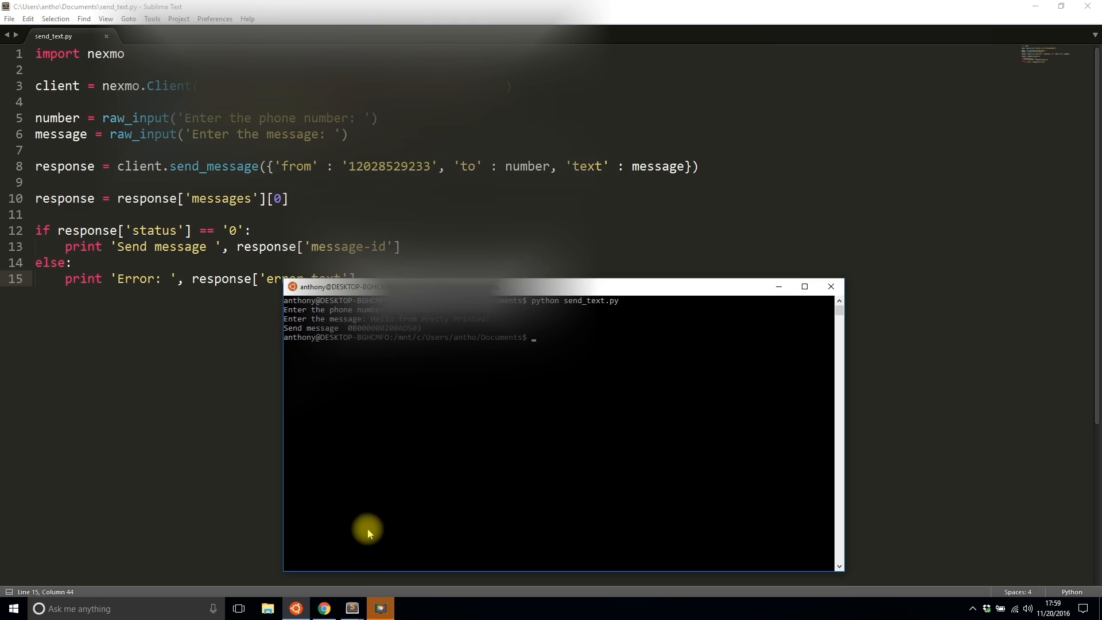
{"action": "left_click", "coordinate": [321, 608]}
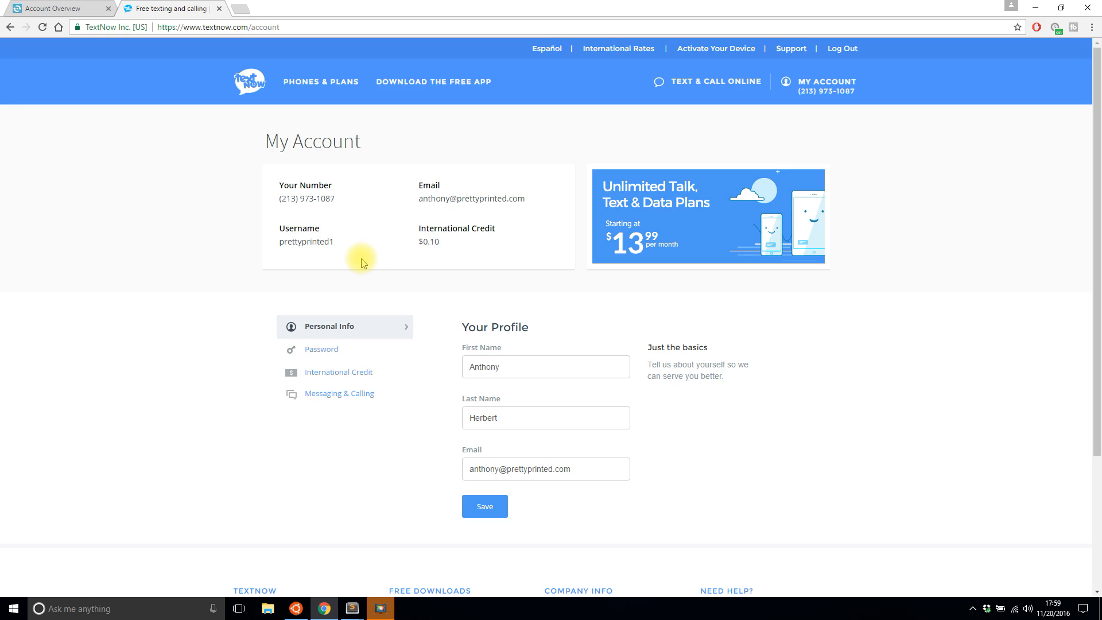
{"action": "mouse_move", "coordinate": [355, 235]}
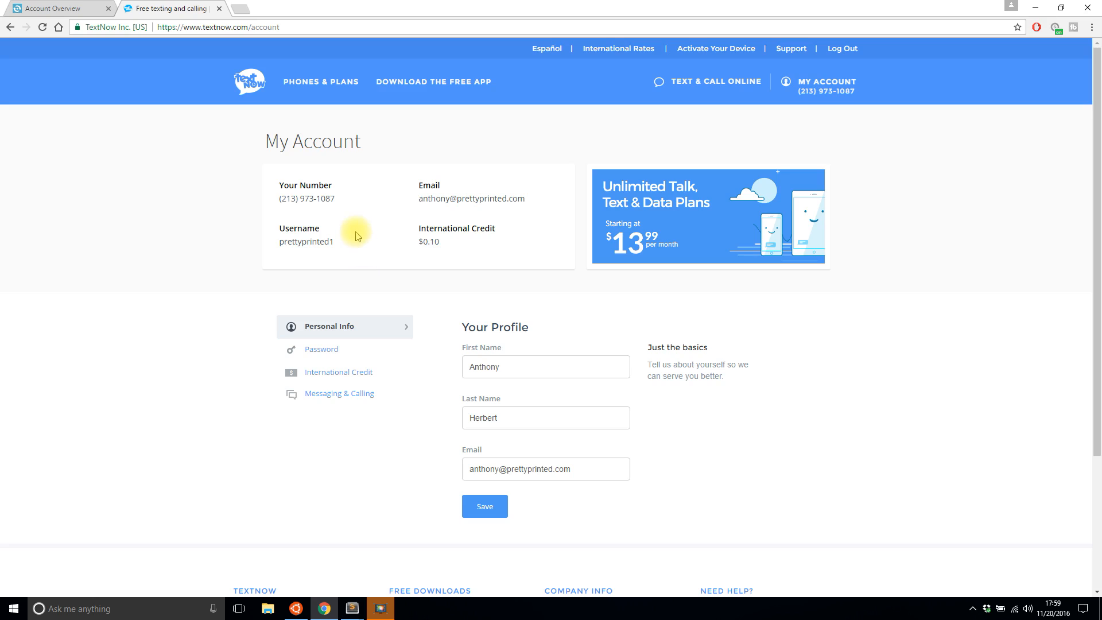
{"action": "mouse_move", "coordinate": [432, 145]}
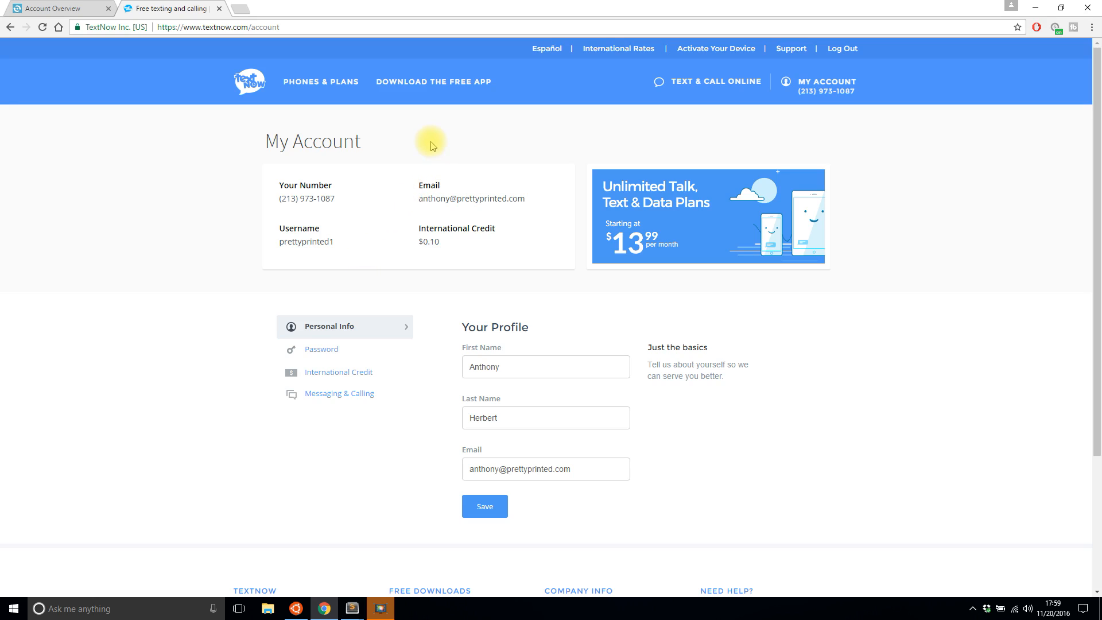
{"action": "mouse_move", "coordinate": [429, 153]}
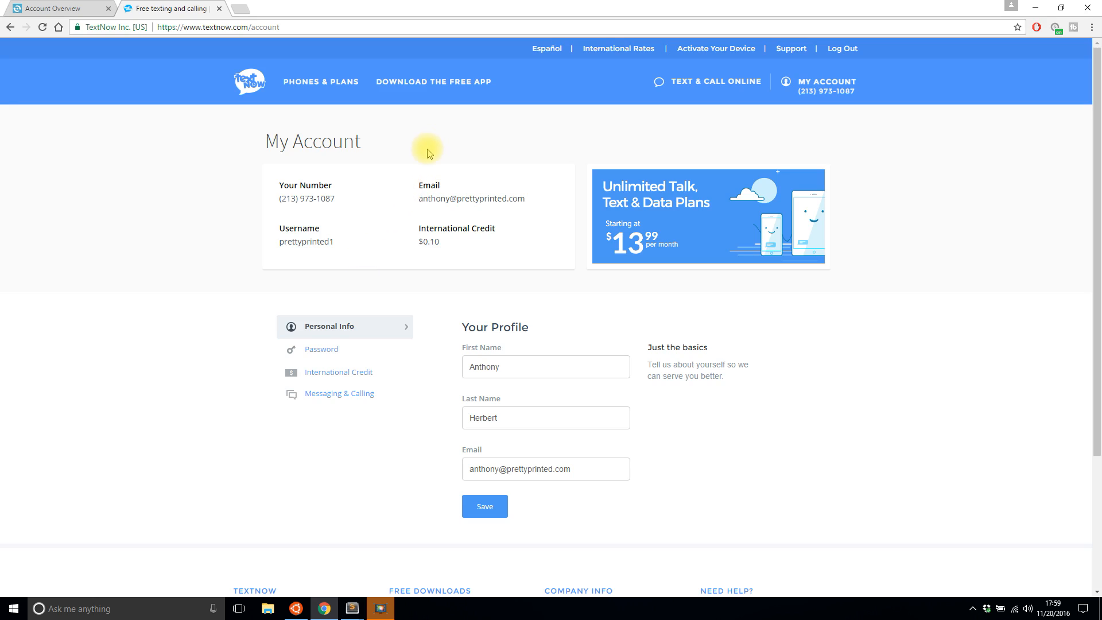
{"action": "mouse_move", "coordinate": [511, 265]}
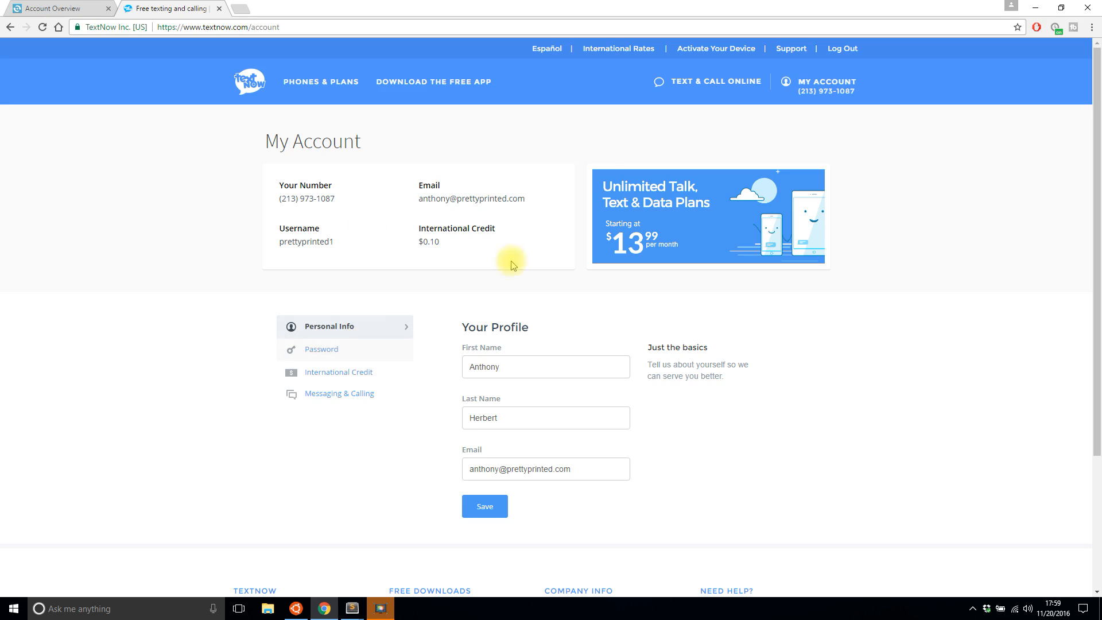
Step: Open TEXT & CALL ONLINE to see the 'Hello from Pretty Printed' message
{"action": "left_click", "coordinate": [715, 81]}
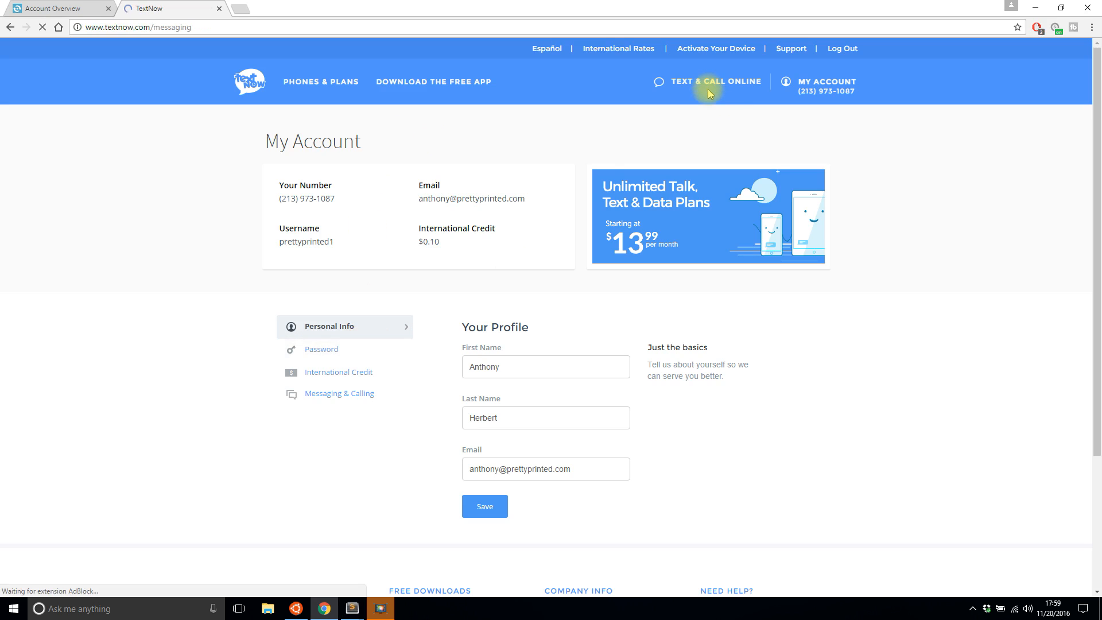
{"action": "left_click", "coordinate": [716, 82]}
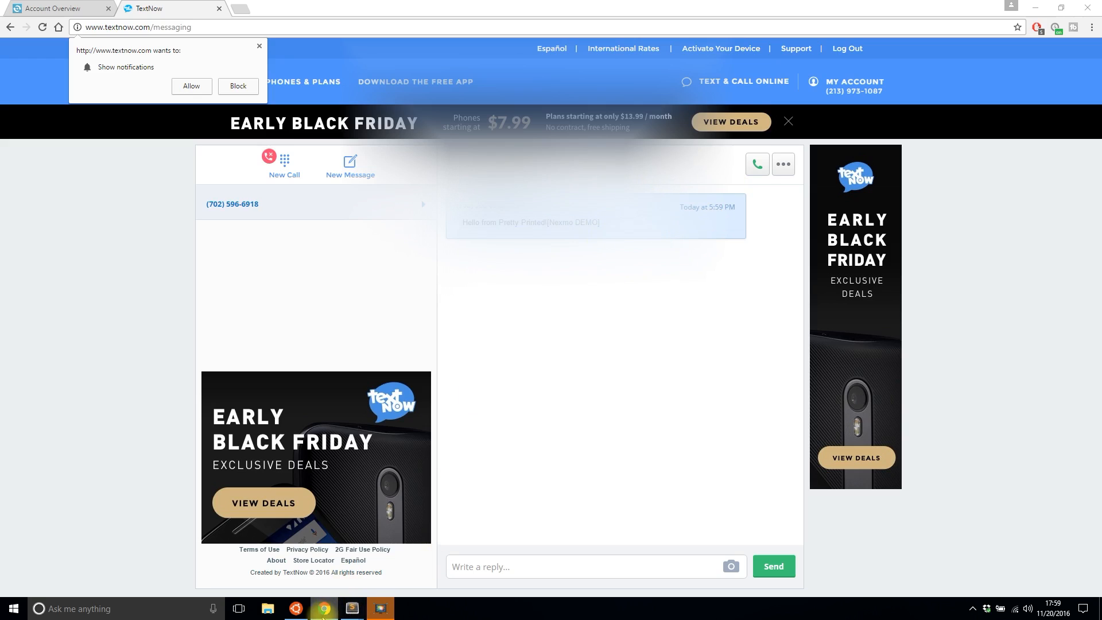
Step: Rerun 'python send_text.py' to send 'Here's another message', then confirm it in TextNow
{"action": "left_click", "coordinate": [382, 608]}
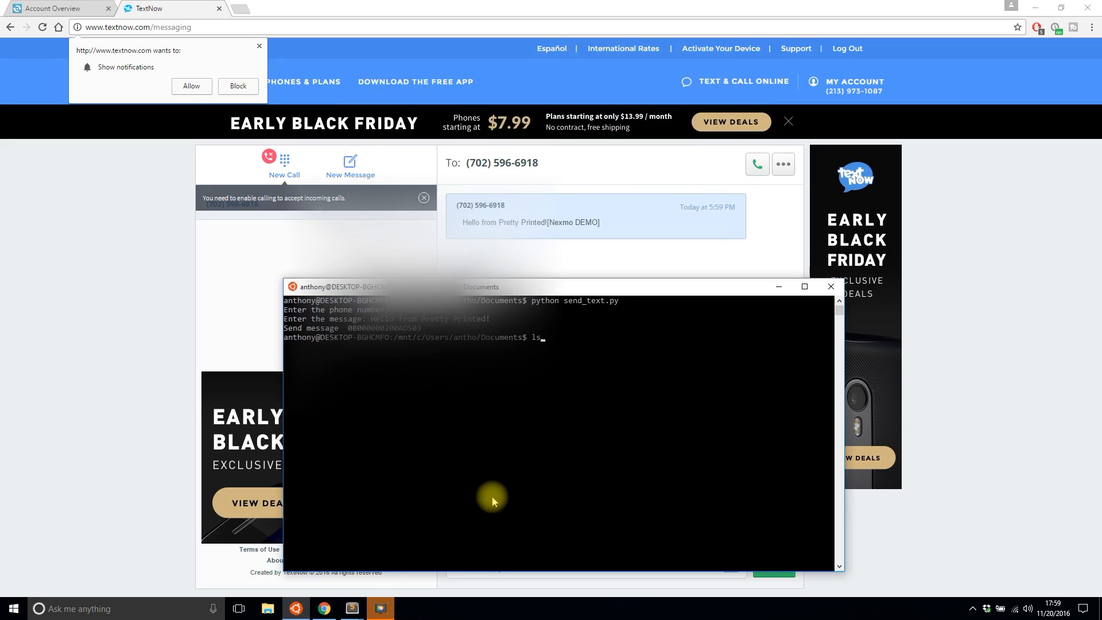
{"action": "type", "text": "python send_text.py"}
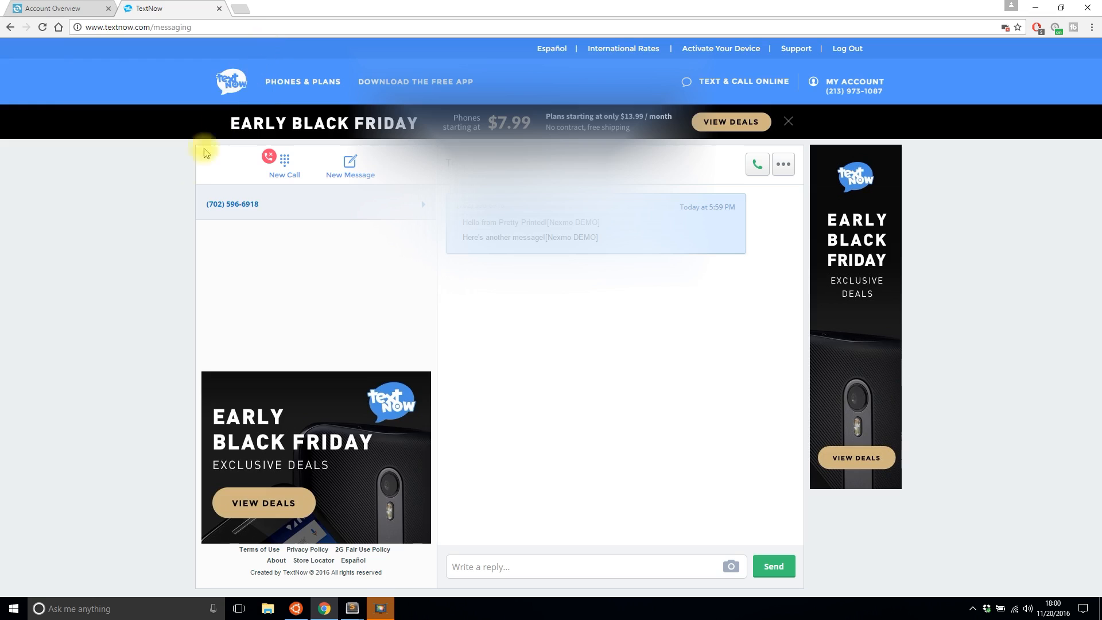
{"action": "left_click", "coordinate": [380, 609]}
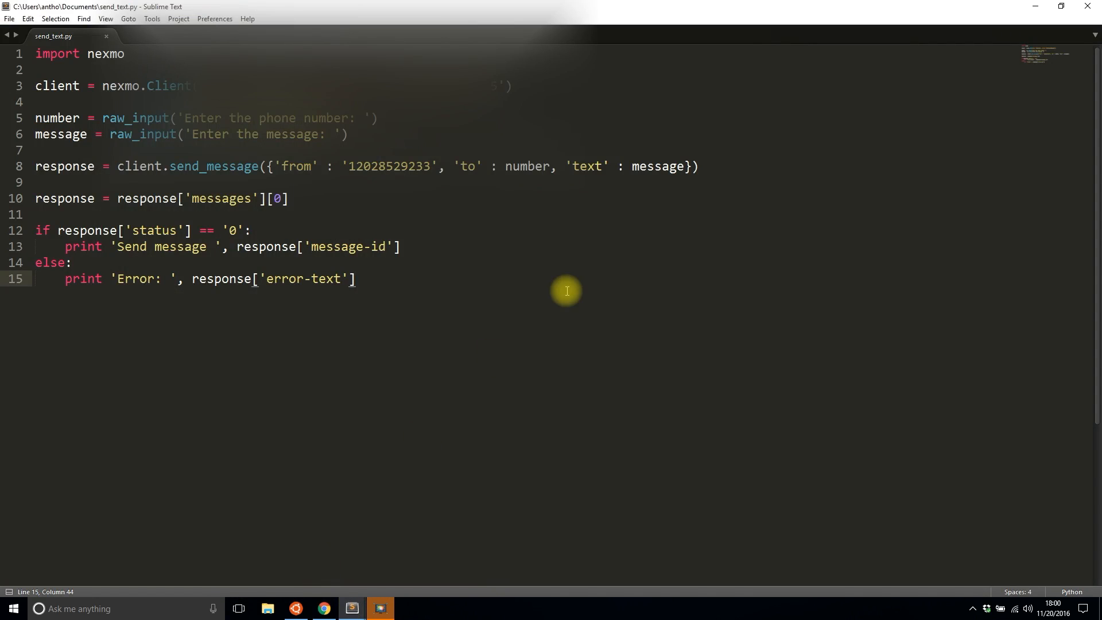
{"action": "mouse_move", "coordinate": [392, 538]}
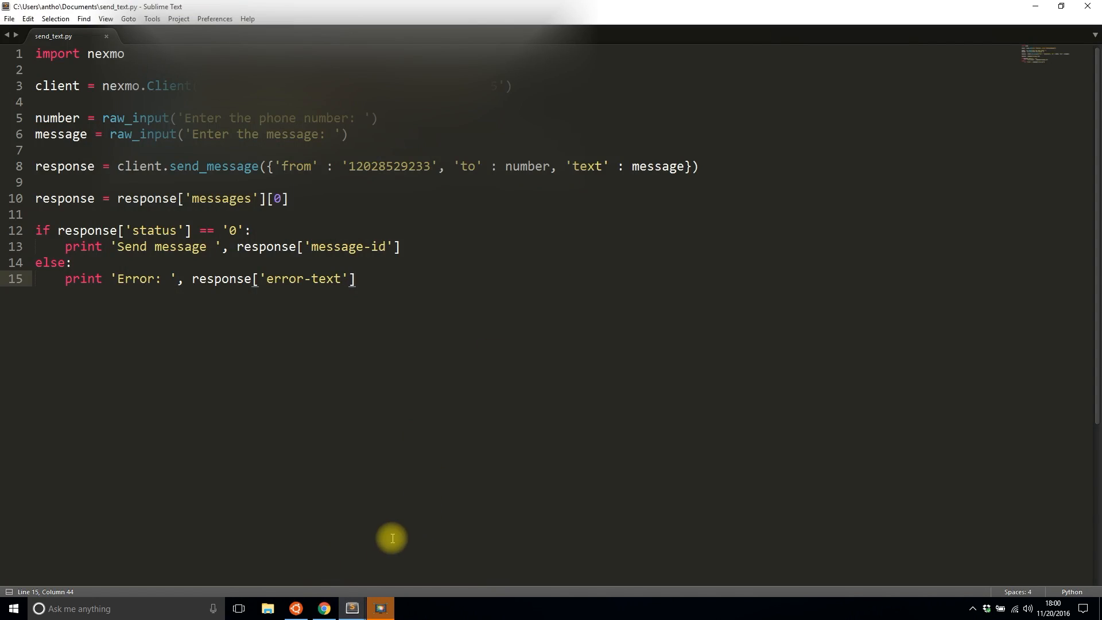
{"action": "mouse_move", "coordinate": [401, 533]}
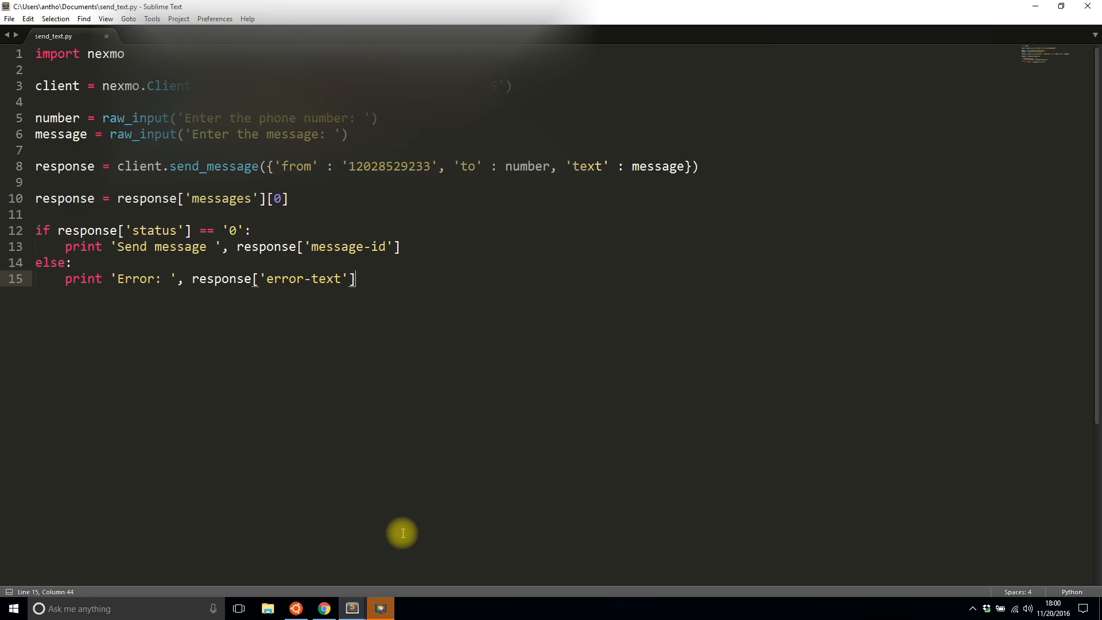
{"action": "mouse_move", "coordinate": [778, 315]}
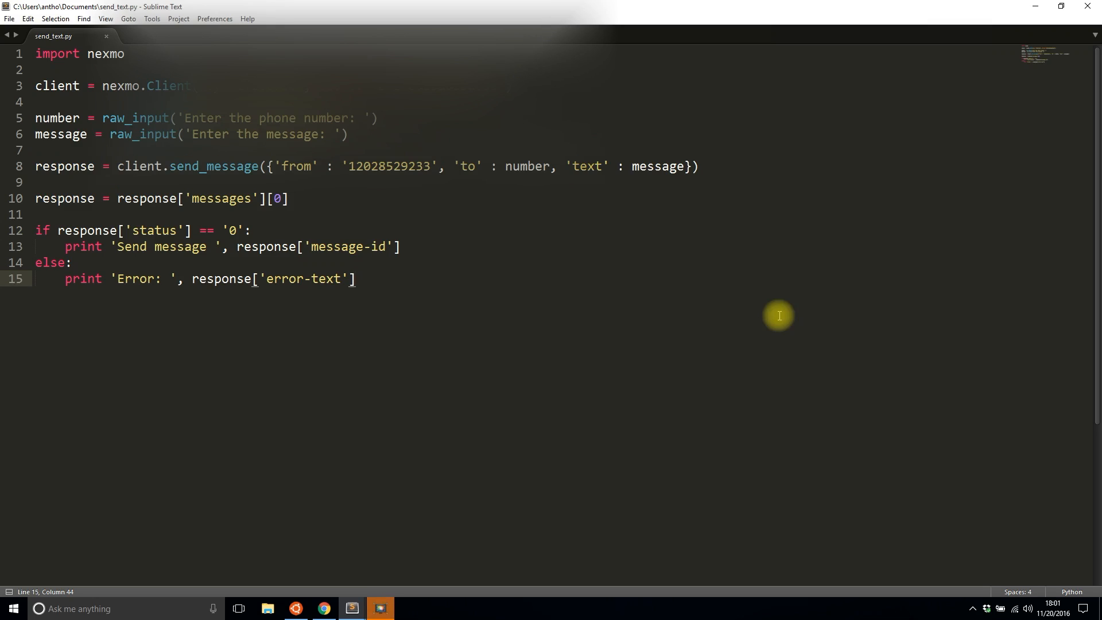